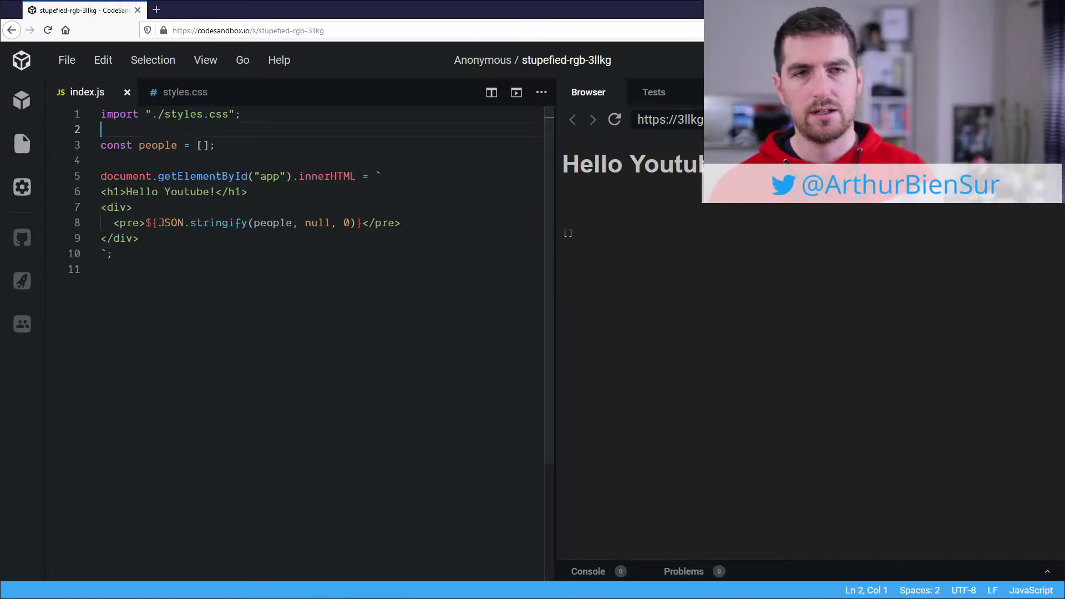
# - Declare const user1 = {name:"Arthur"} and const user2 = {name:"Joe"}
pyautogui.write('const user1 = {')
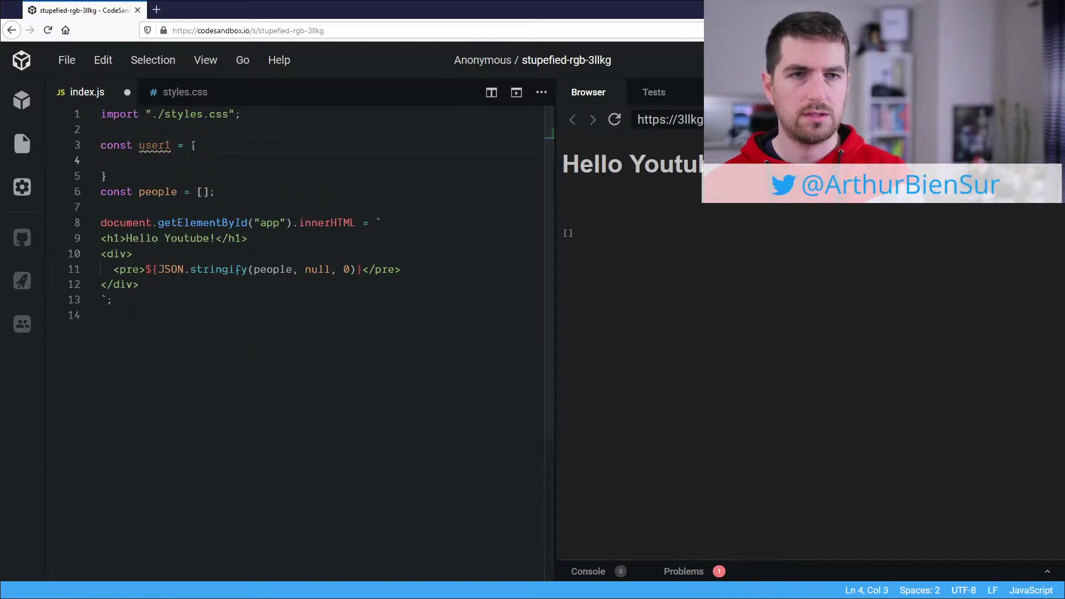
pyautogui.write('name')
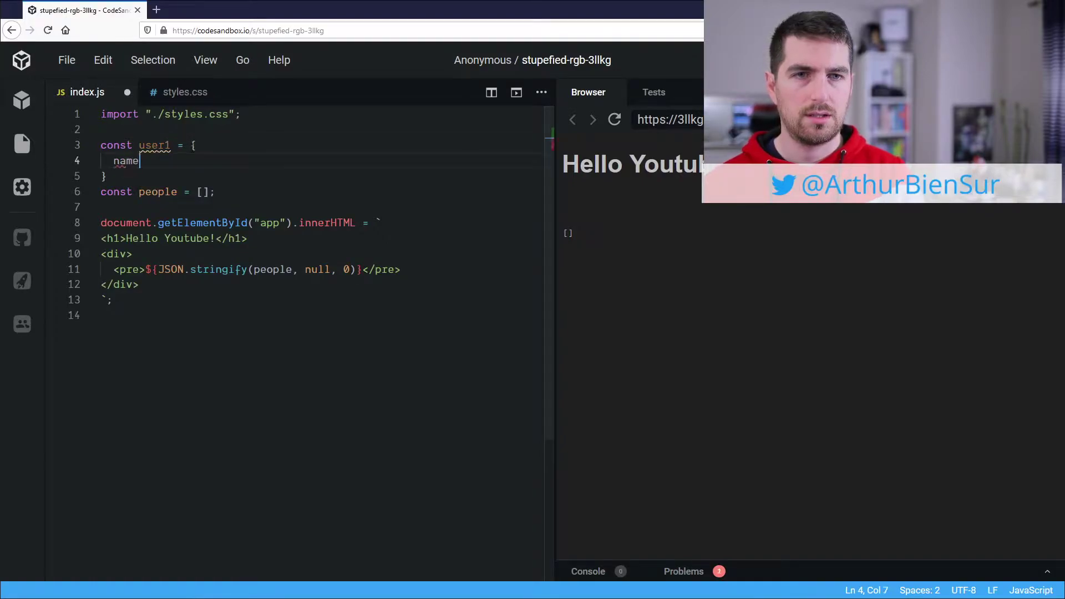
pyautogui.write(':"Arthur"')
pyautogui.write('const')
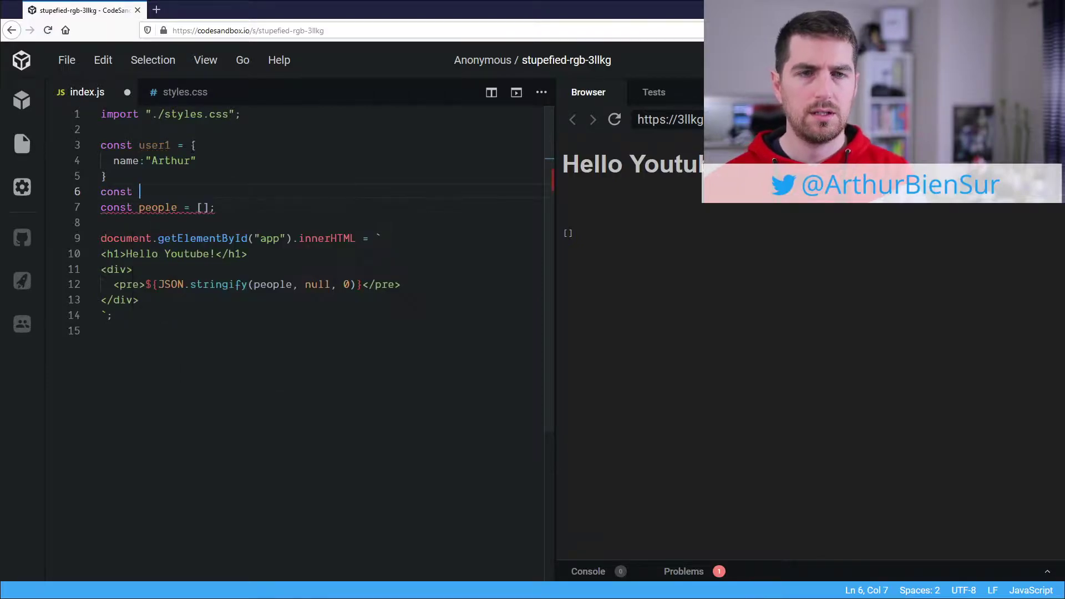
pyautogui.write('user2 = {')
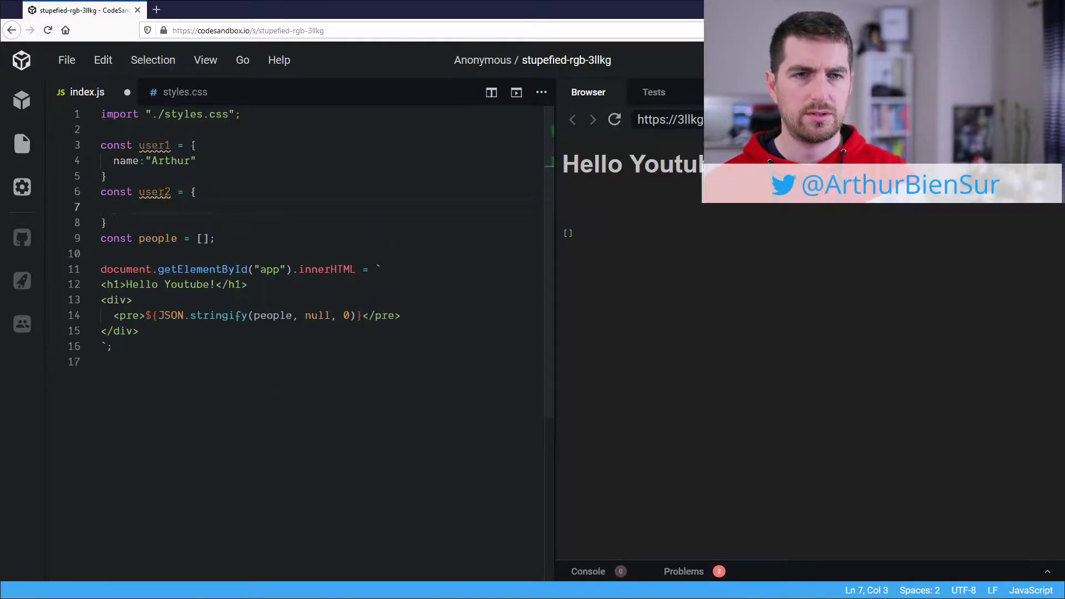
pyautogui.write('name:"J"')
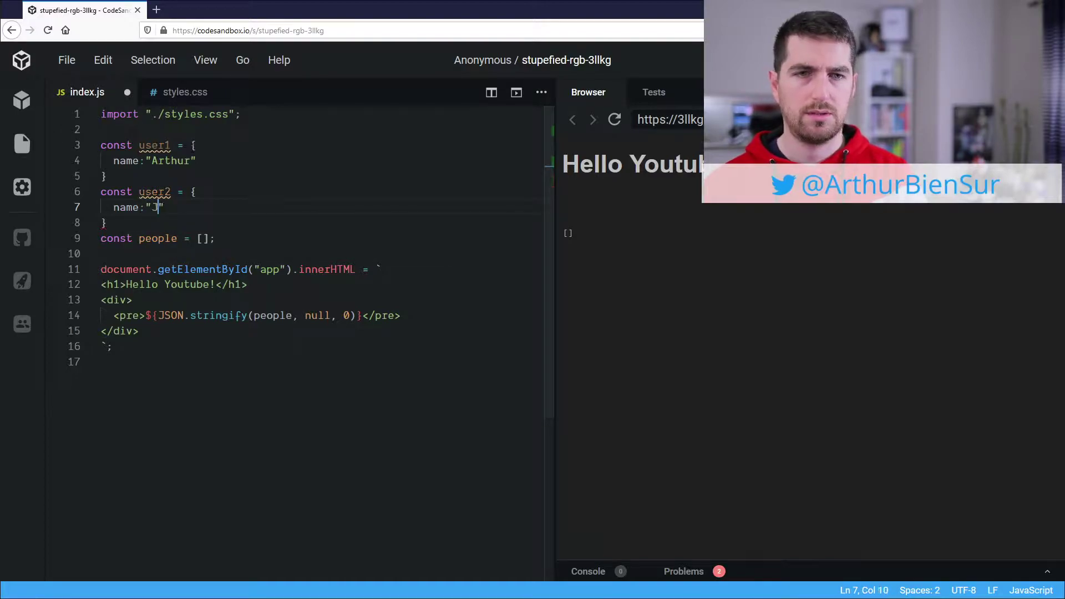
pyautogui.write('oe')
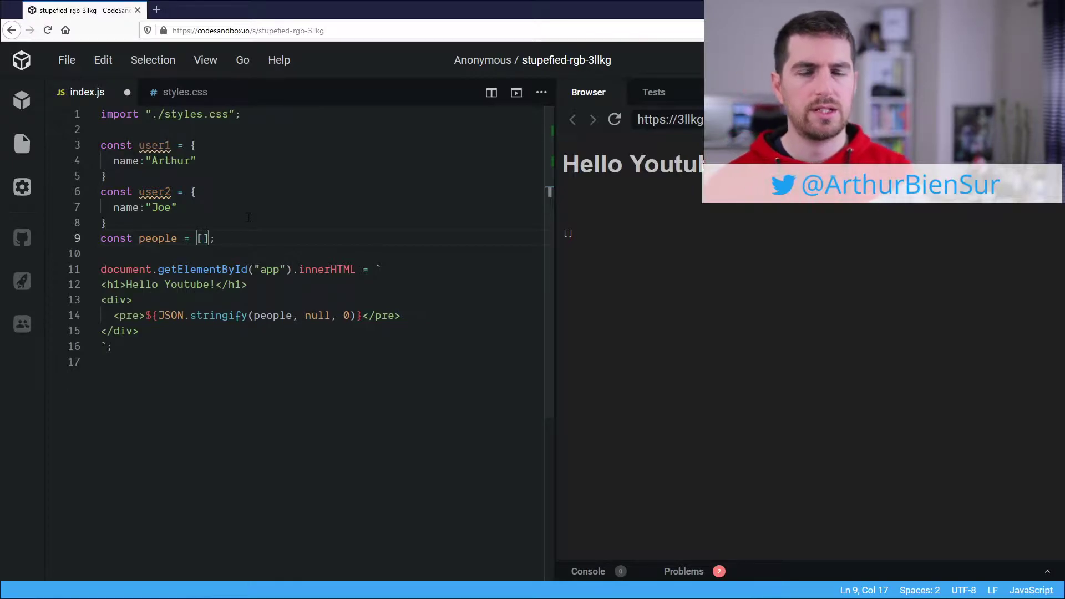
# - Set people to [user1, user2, user1, {name:"Joe"}]
pyautogui.write('u')
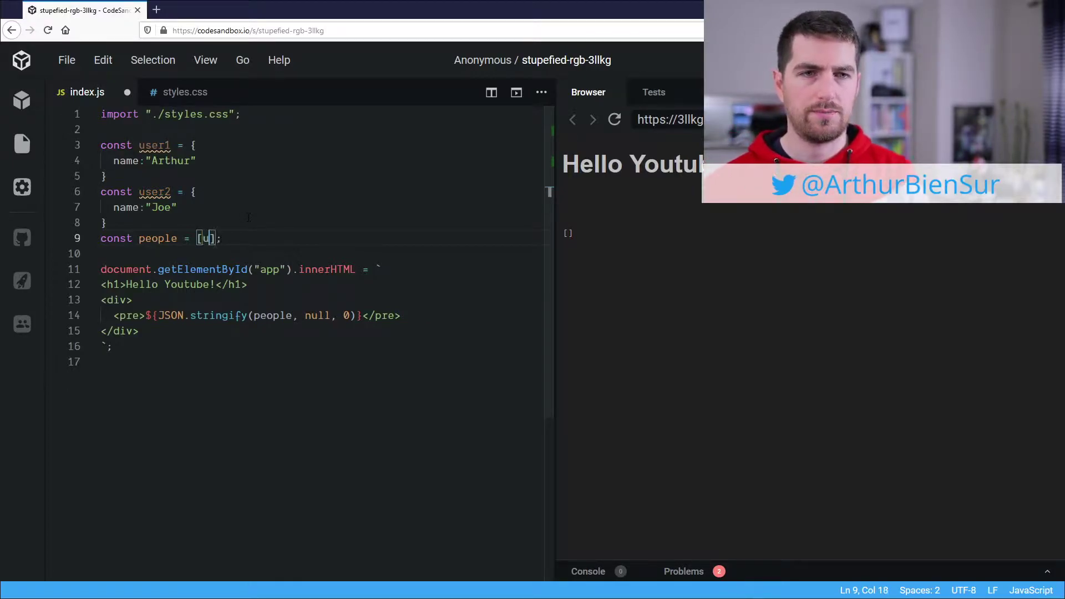
pyautogui.write('ser1,user')
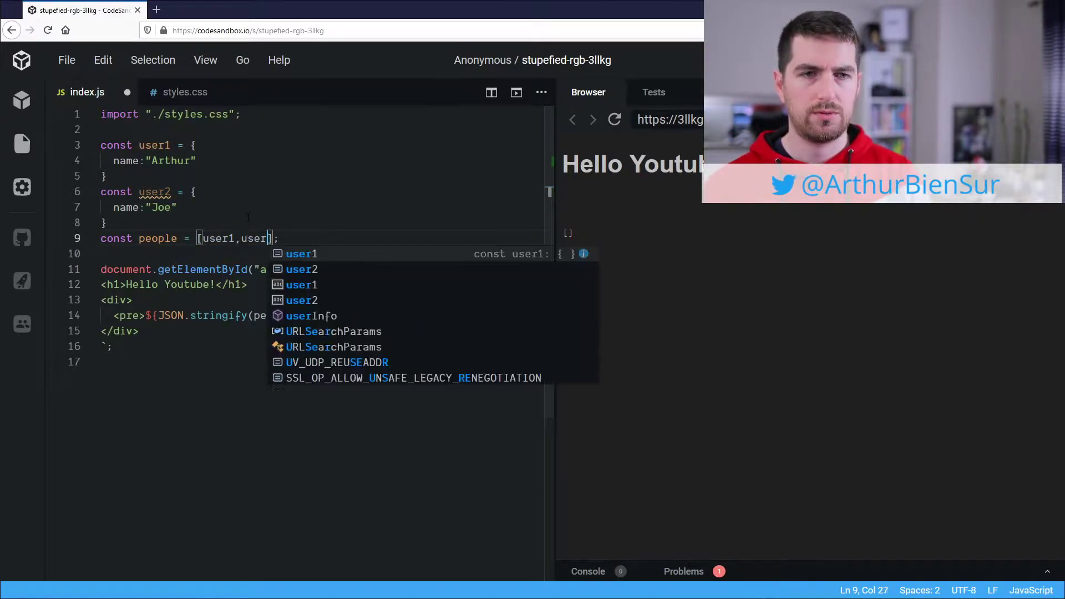
pyautogui.write('2.us')
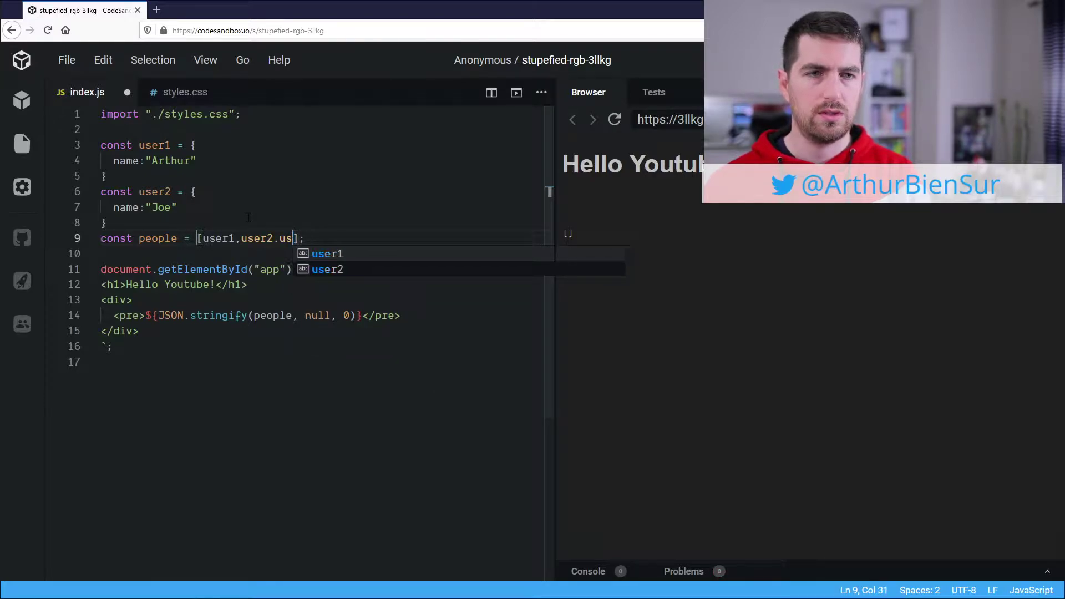
pyautogui.write('er1,{')
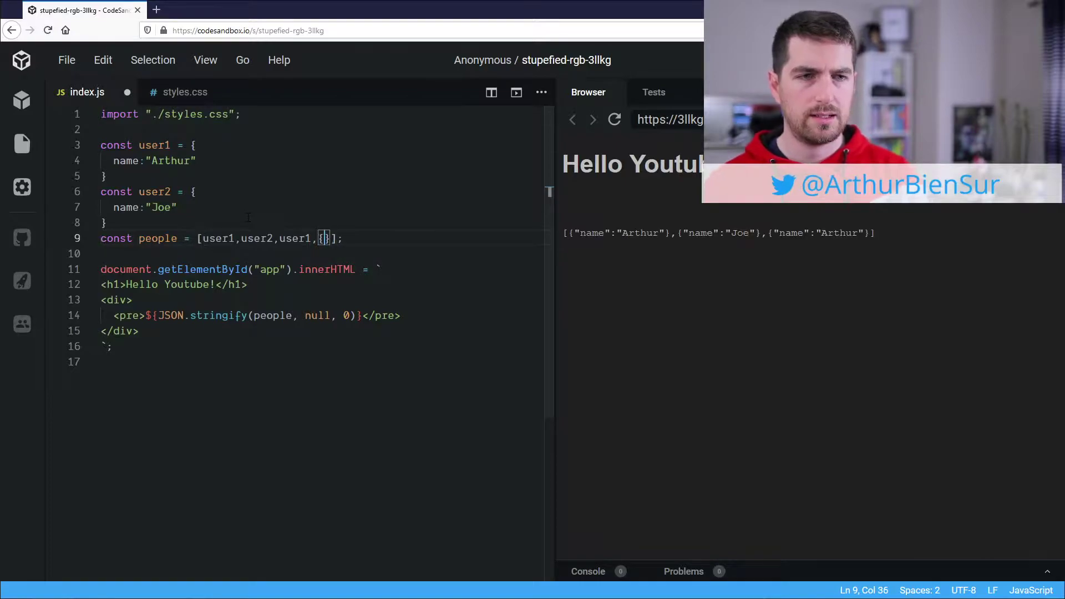
pyautogui.write('name:')
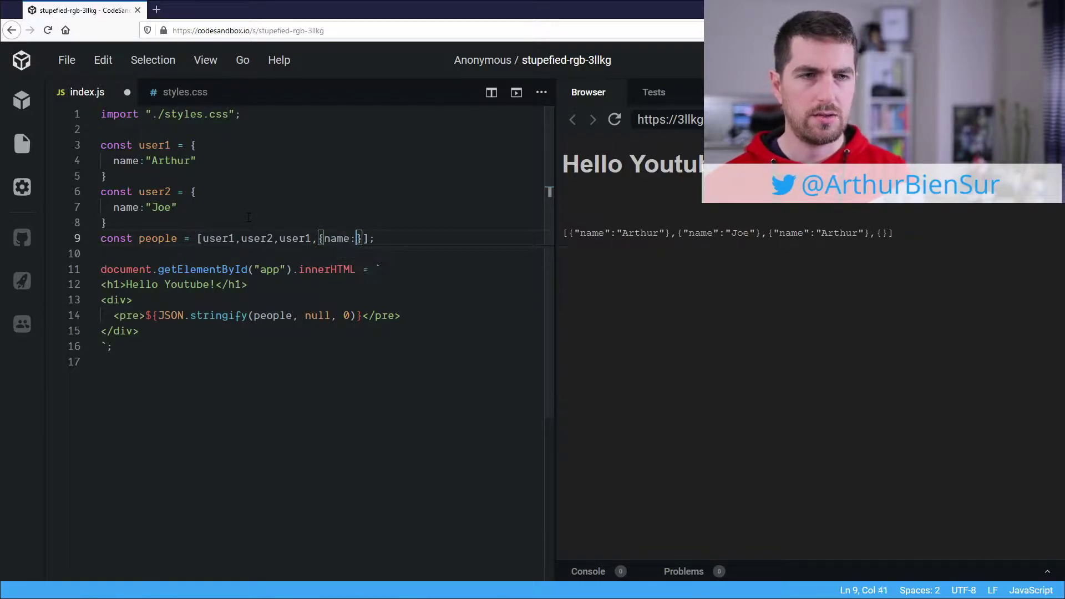
pyautogui.write('j"')
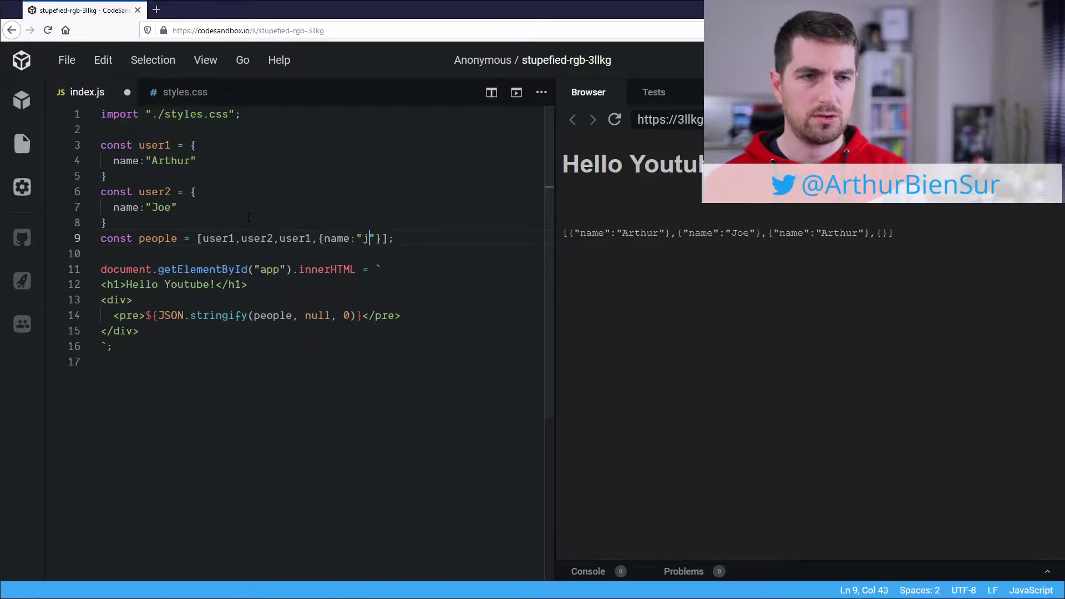
pyautogui.write('oe')
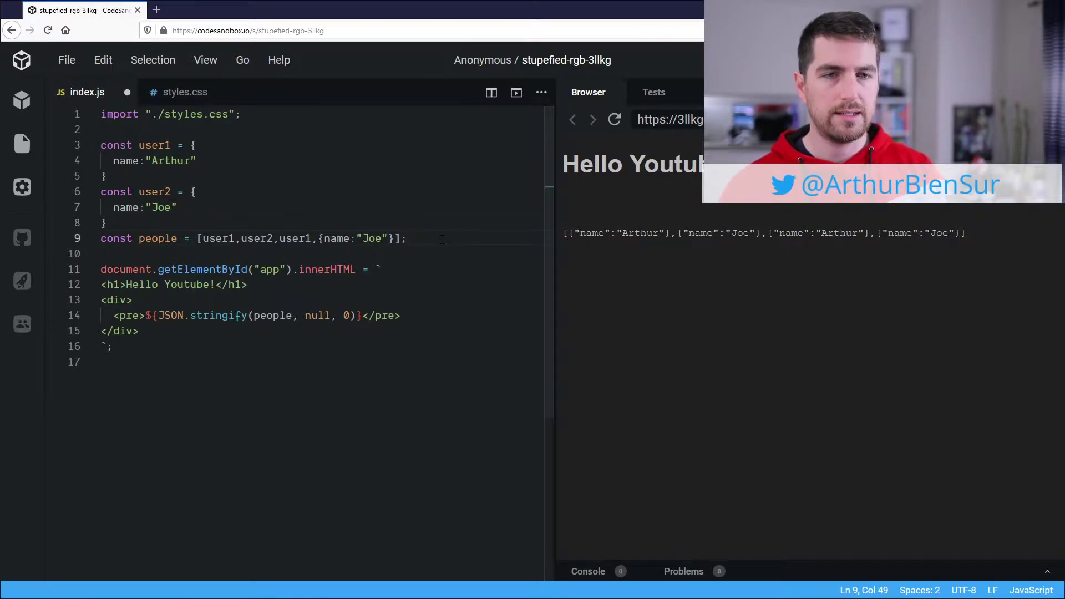
# - Add a line below the array setting people[0].name = "test"
pyautogui.press('Enter')
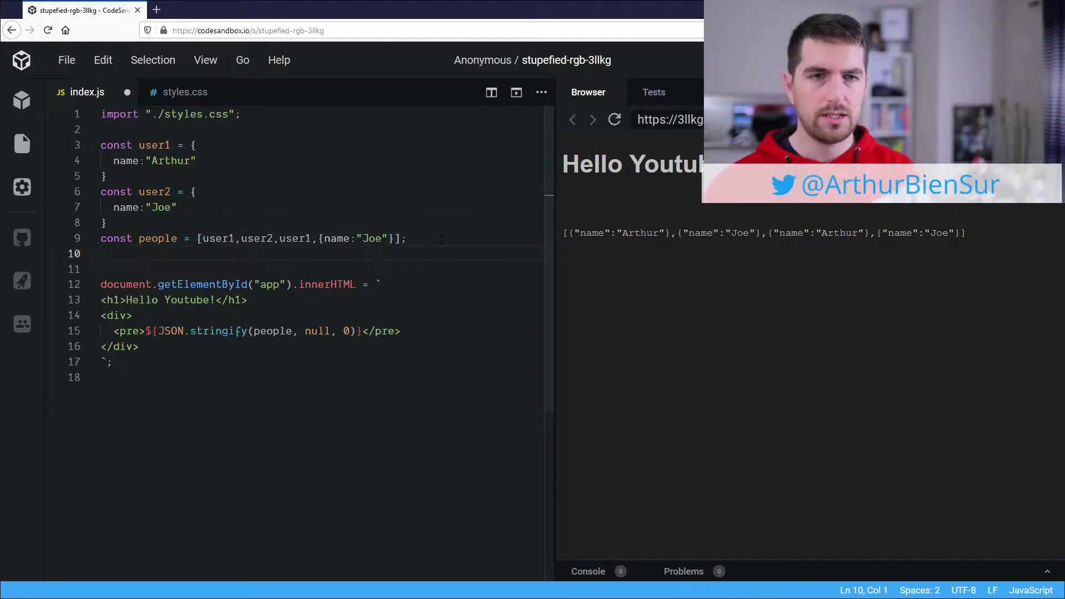
pyautogui.write('people[0')
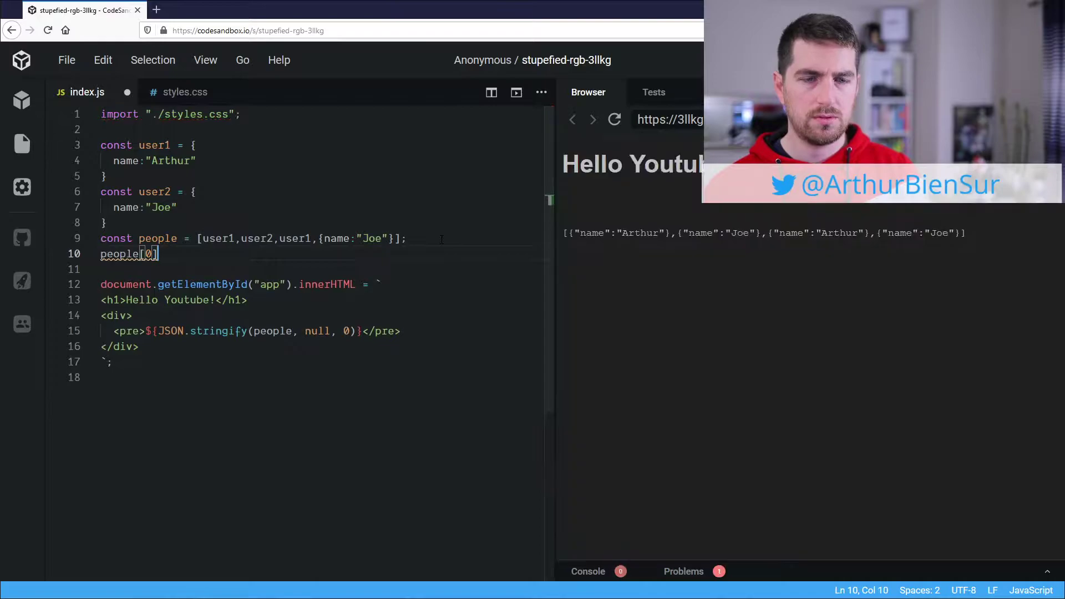
pyautogui.write('.name;')
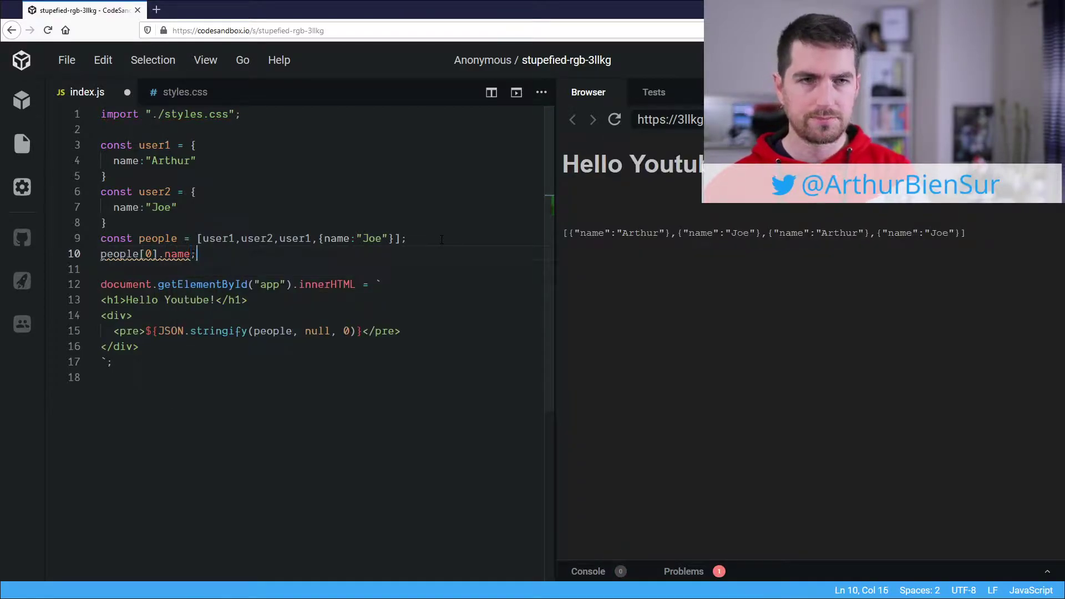
pyautogui.write('= "test"')
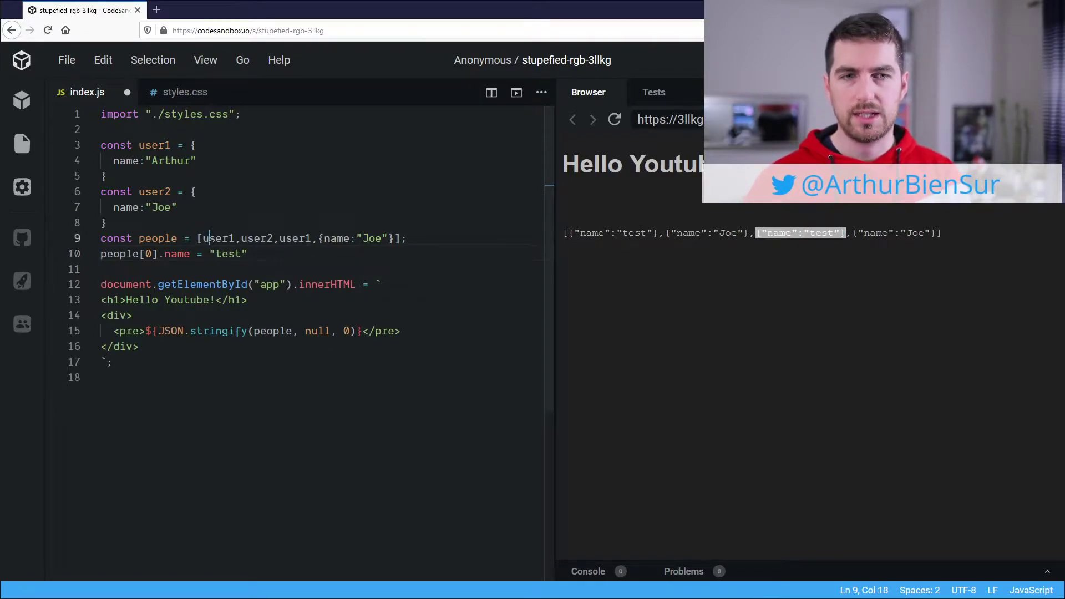
# - Change the renaming index to 1, comparing against user2 and user1 in the array
pyautogui.click(230, 254)
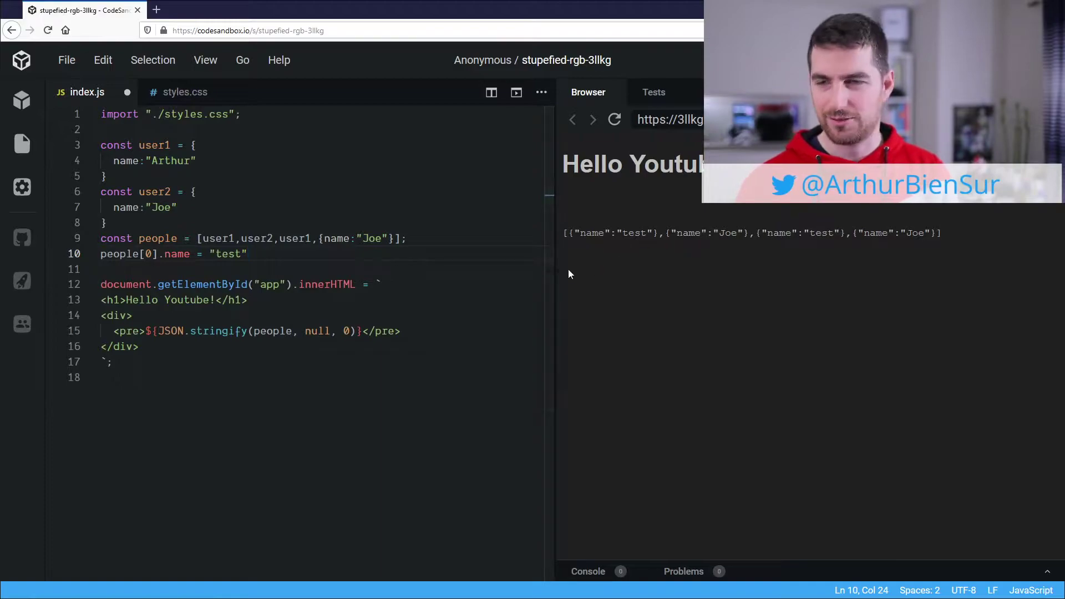
pyautogui.doubleClick(148, 254)
pyautogui.write('1')
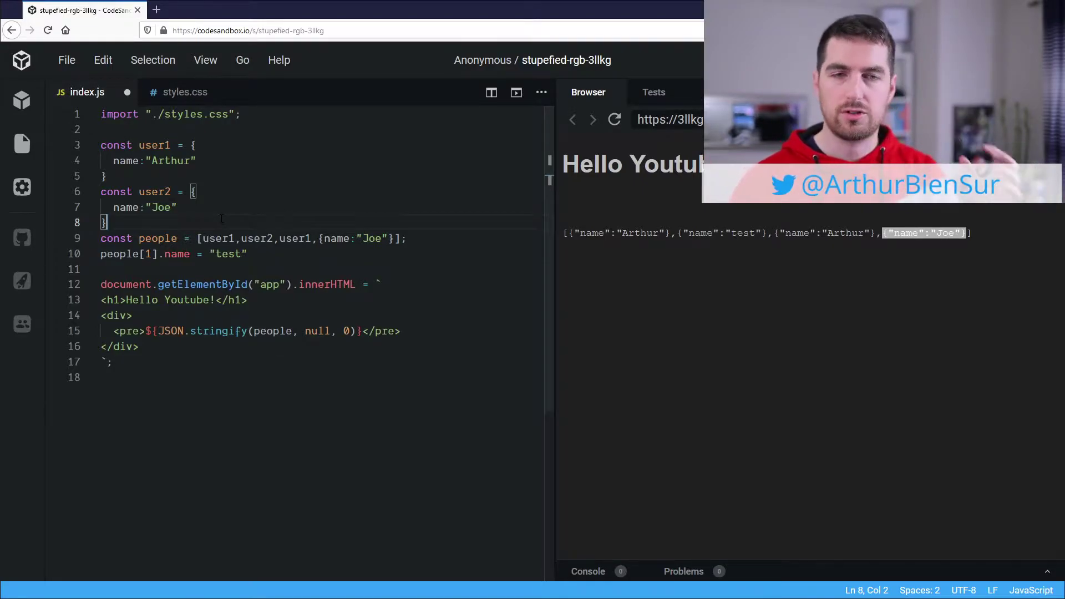
pyautogui.doubleClick(257, 239)
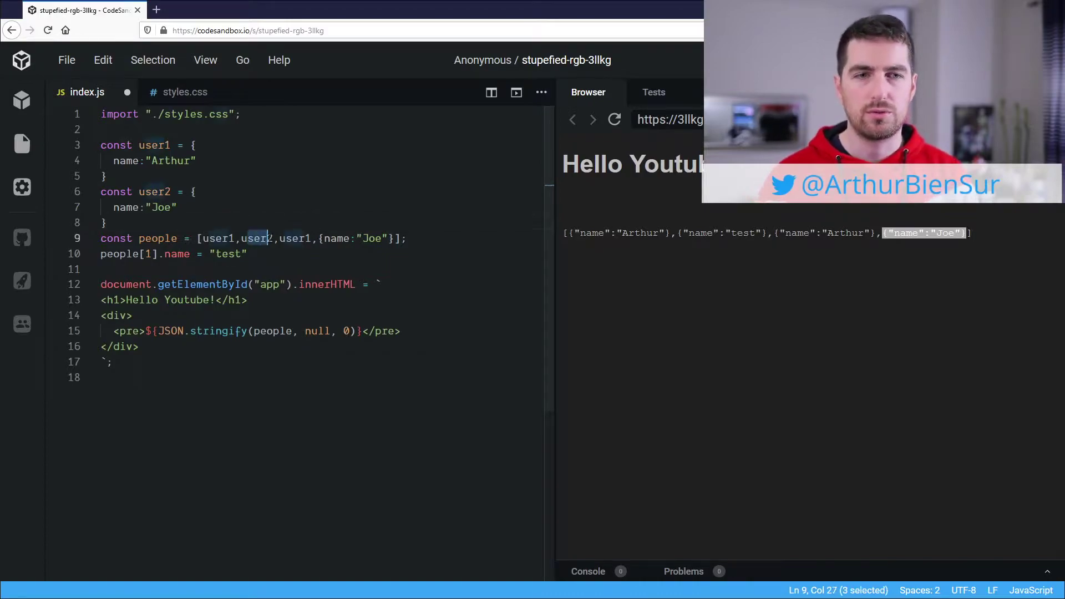
pyautogui.write('user2')
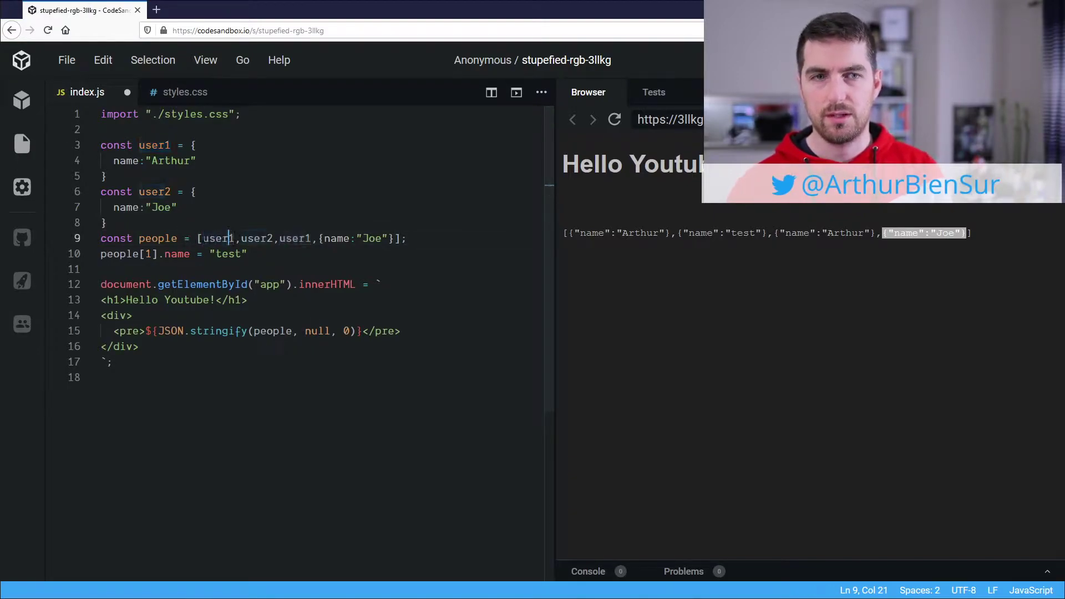
pyautogui.doubleClick(294, 238)
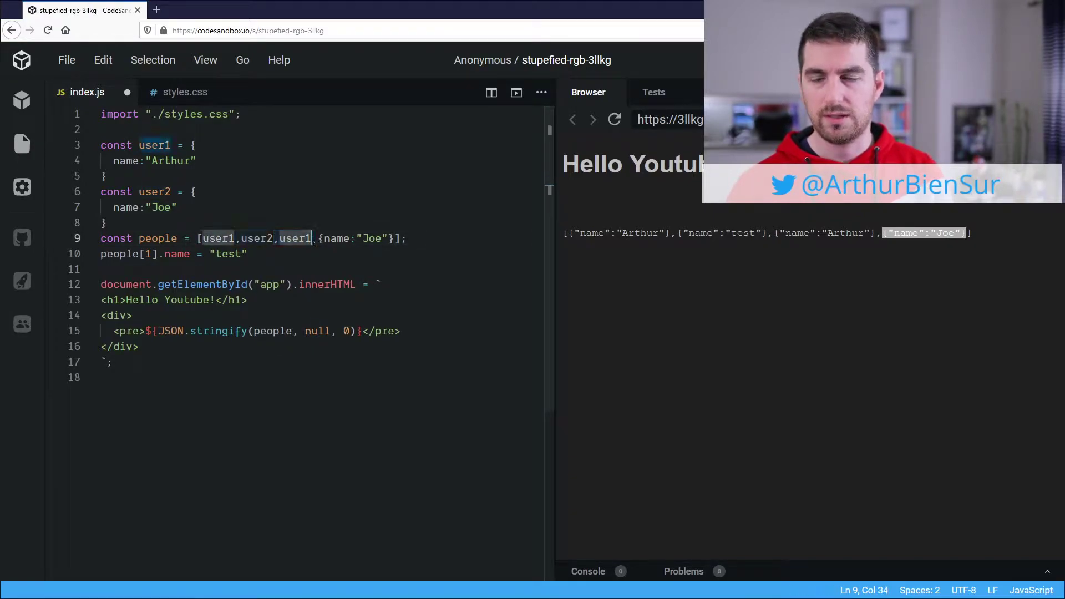
pyautogui.moveTo(295, 239)
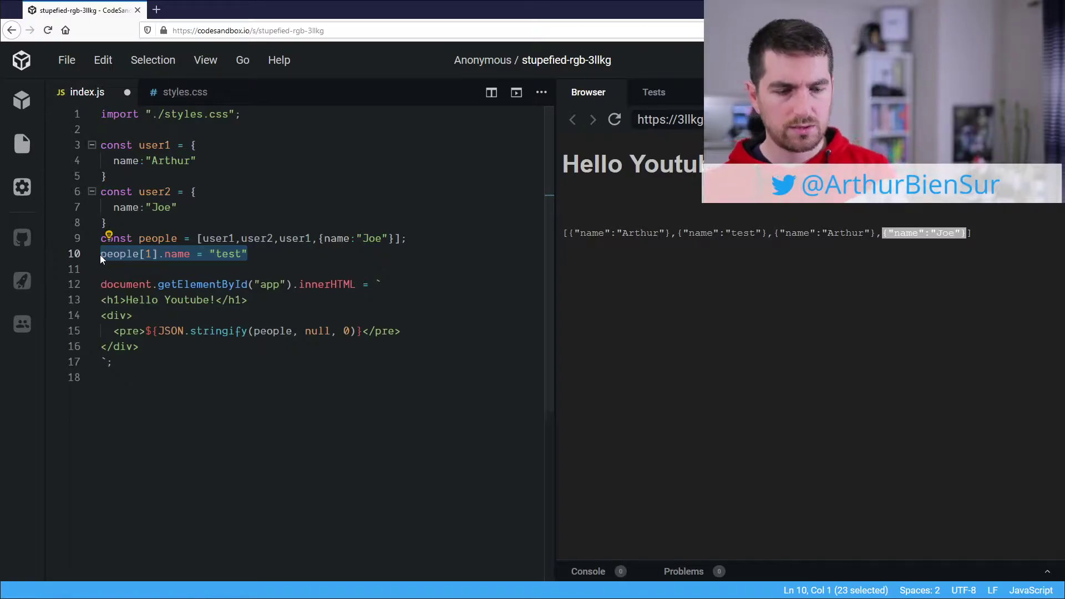
# - Replace the people[1].name line with const knowObjects = new Map()
pyautogui.press('Delete')
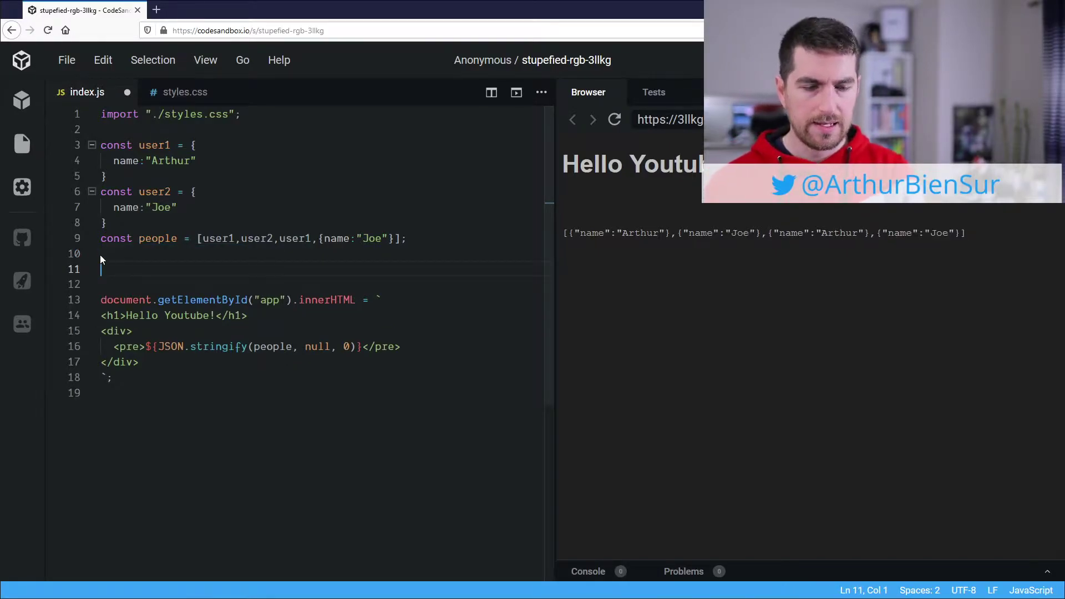
pyautogui.write('const k')
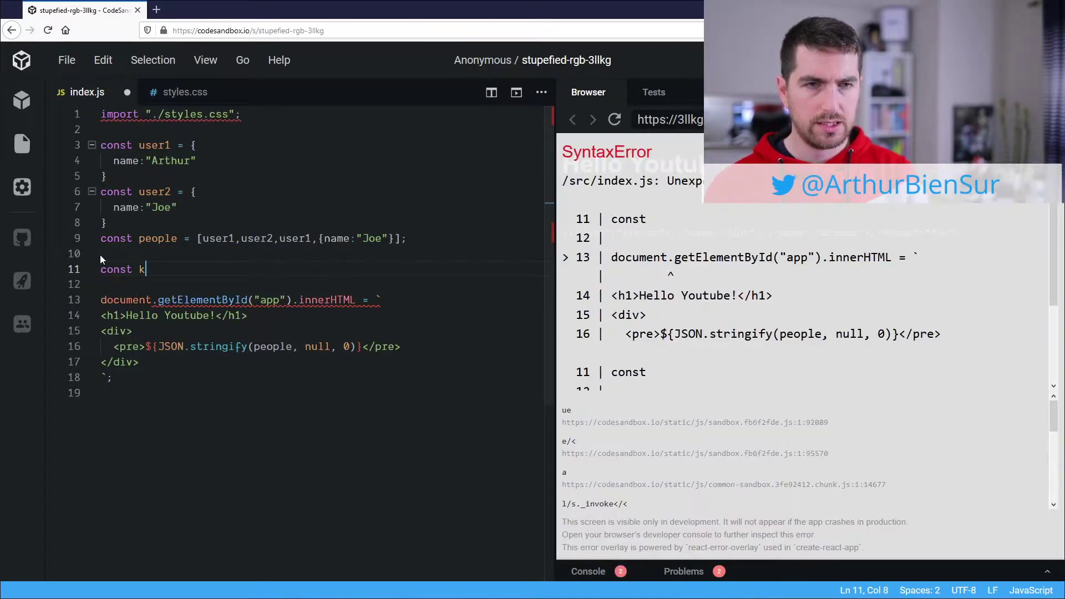
pyautogui.write('nowObject')
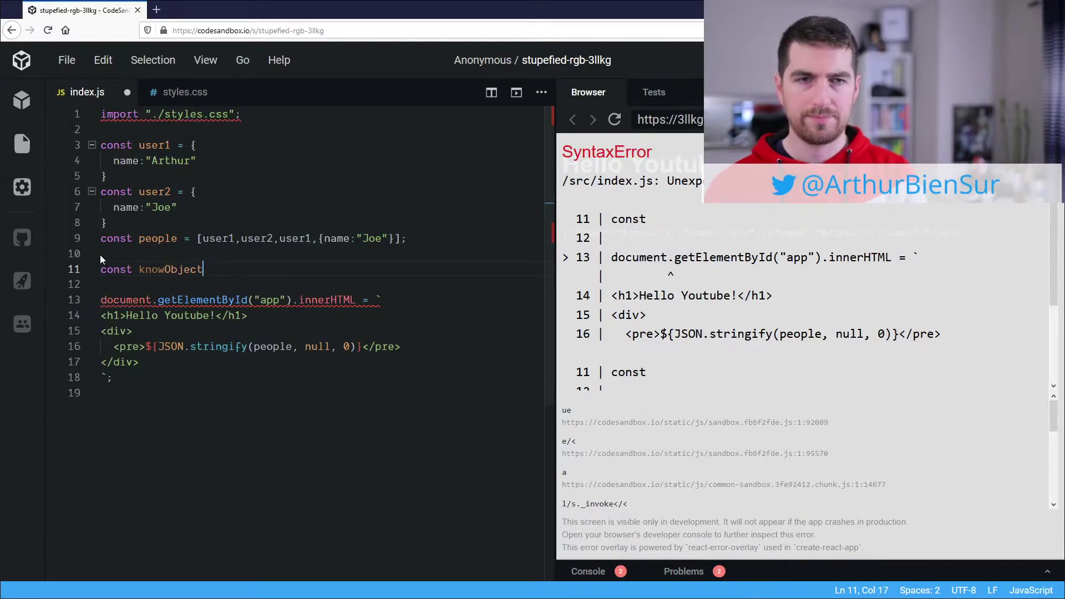
pyautogui.write('s = new M')
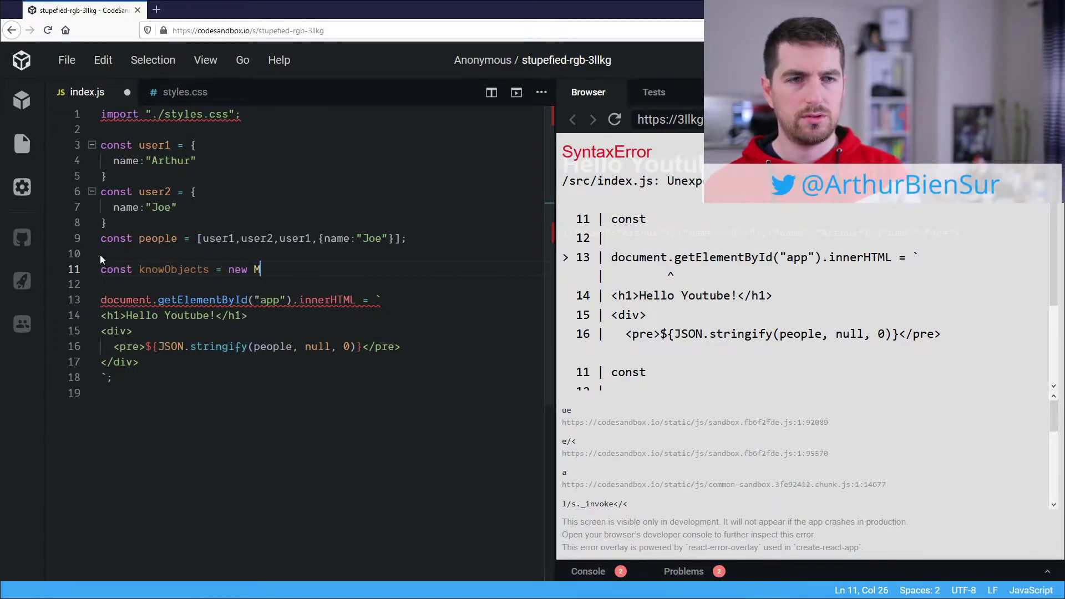
pyautogui.write('ap()')
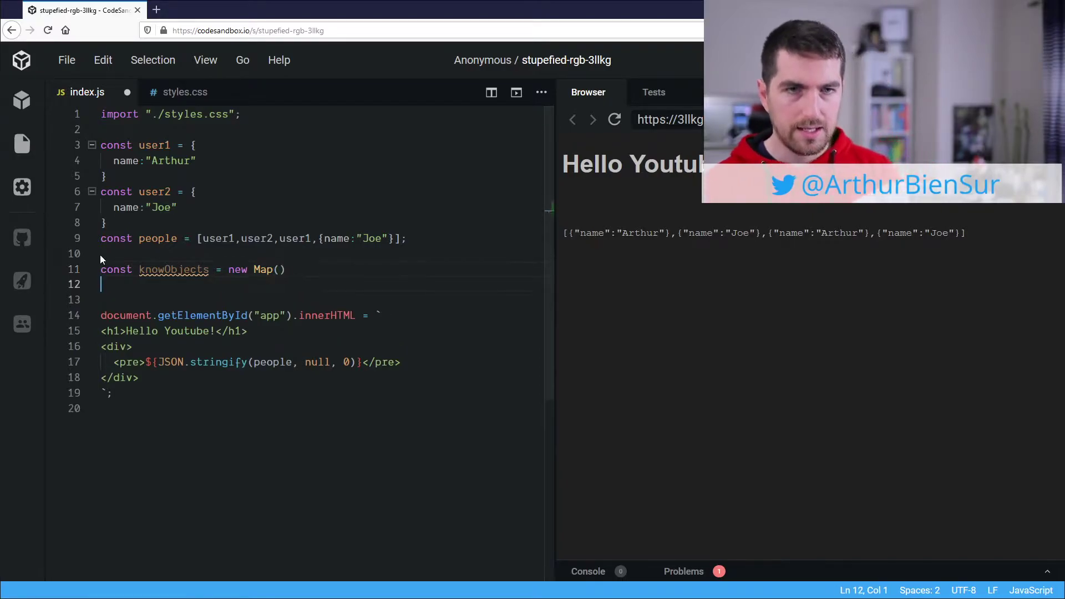
# - Start const generate = function*(){ with a while(true) loop
pyautogui.write('const')
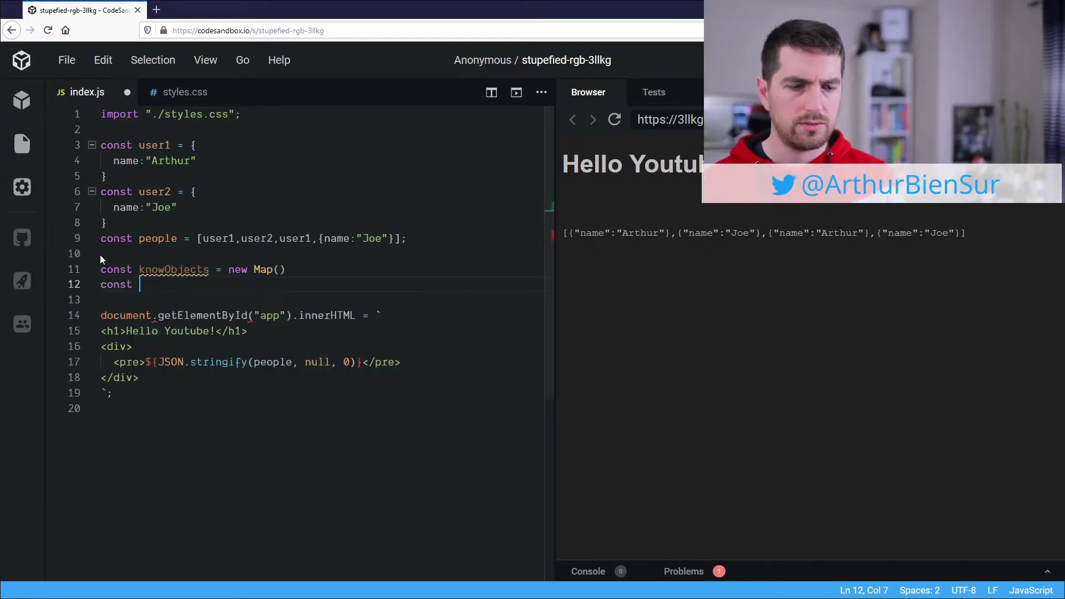
pyautogui.write('gene')
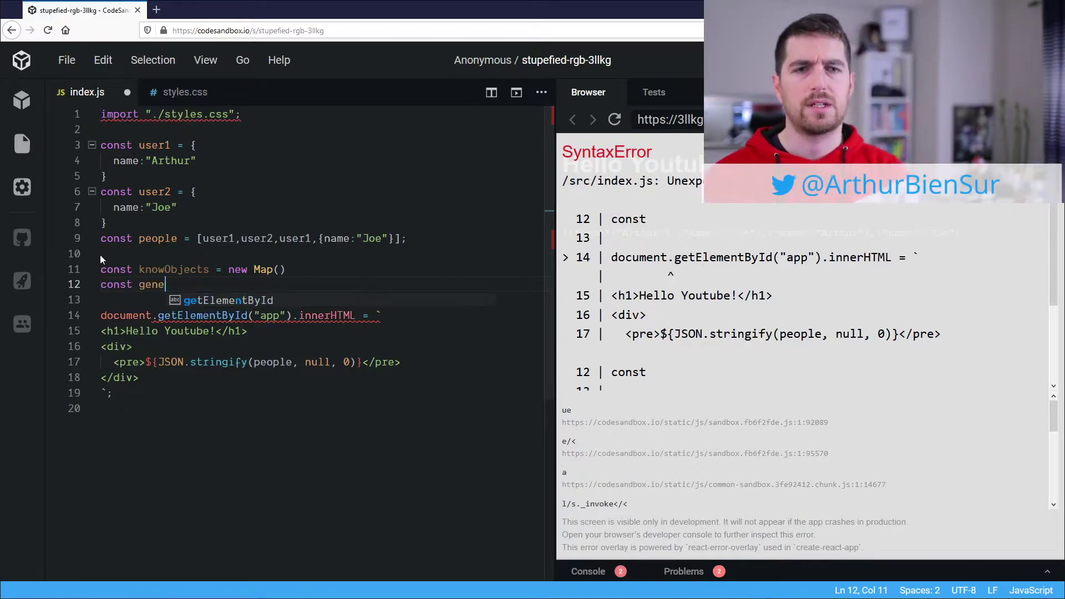
pyautogui.write('rate')
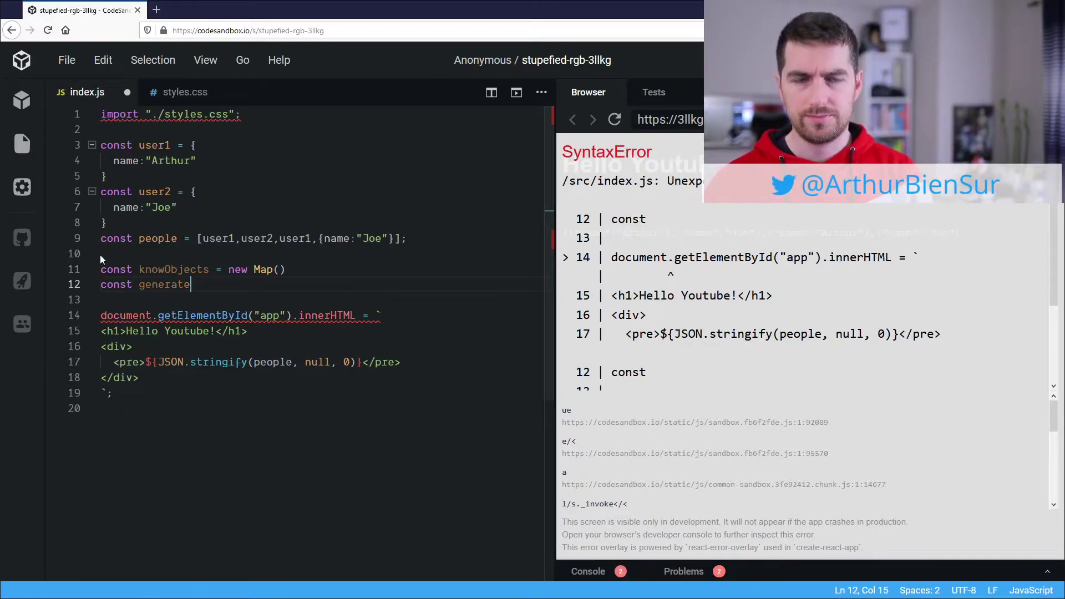
pyautogui.write('= f')
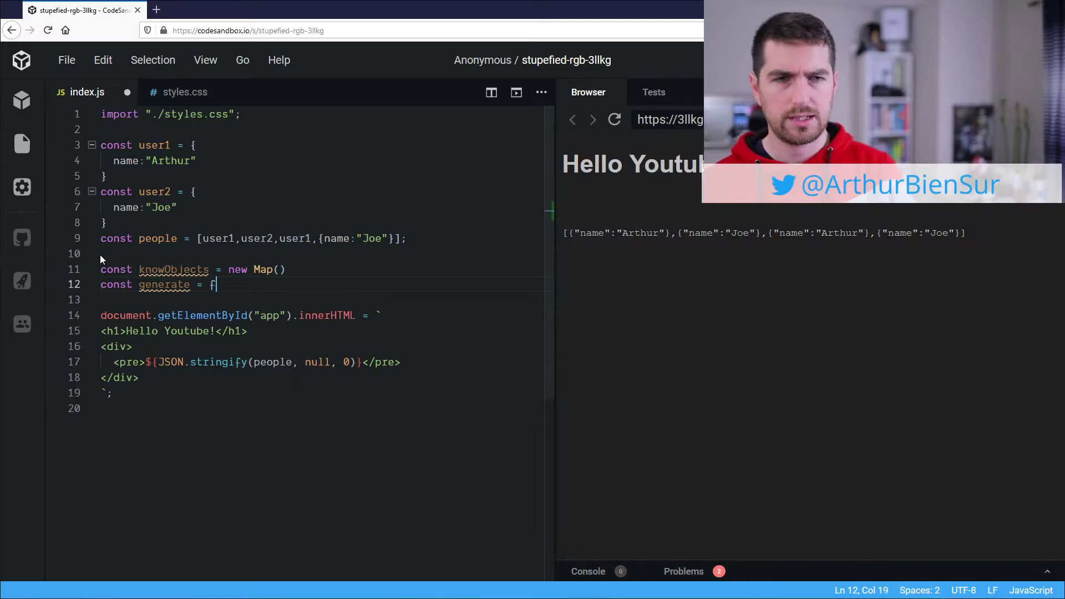
pyautogui.write('unction*')
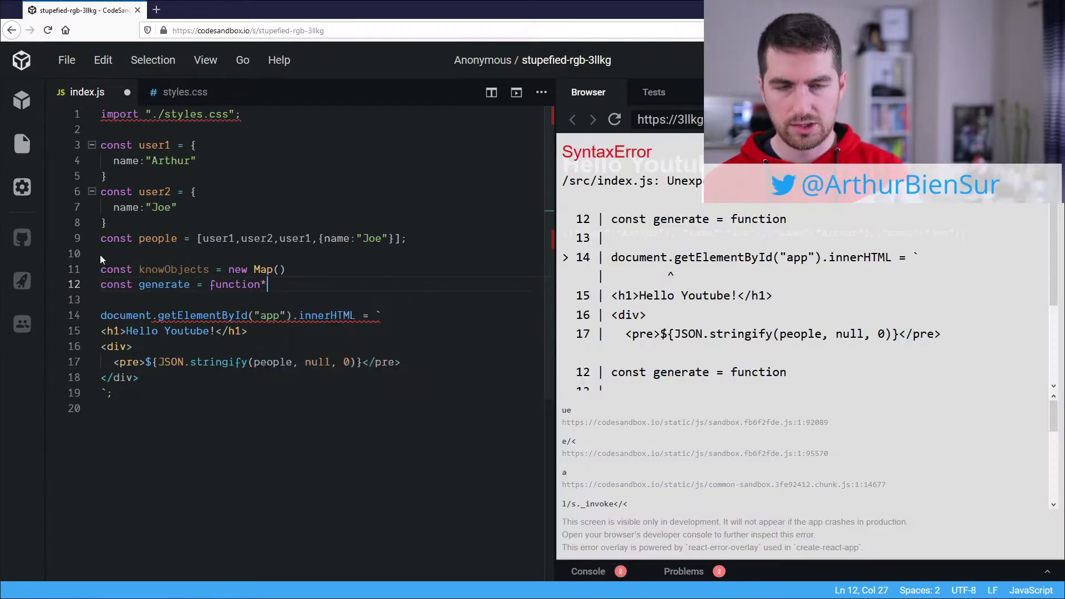
pyautogui.write('()')
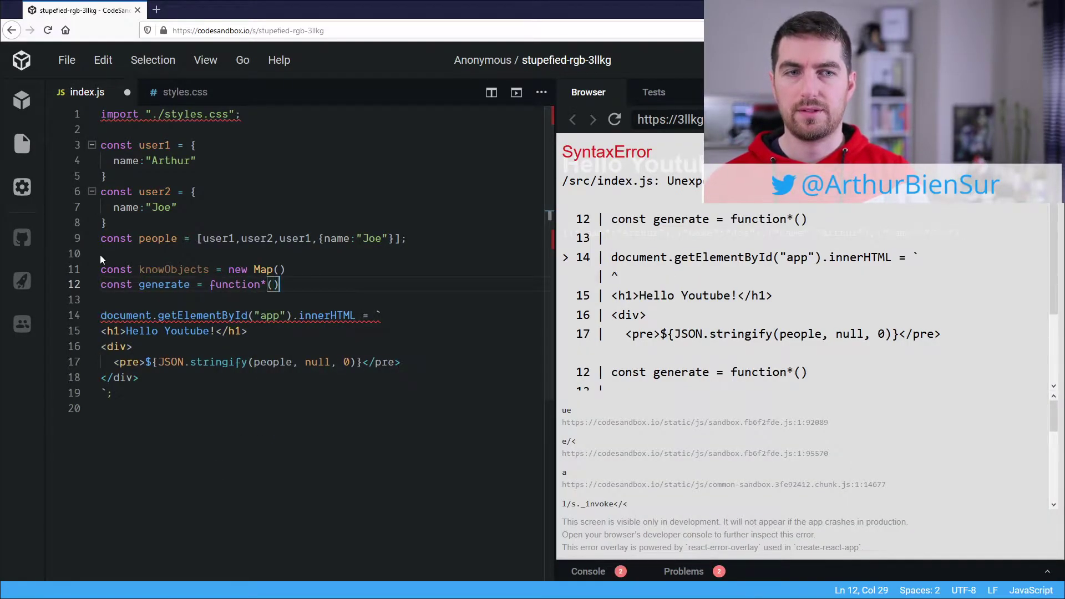
pyautogui.write('{')
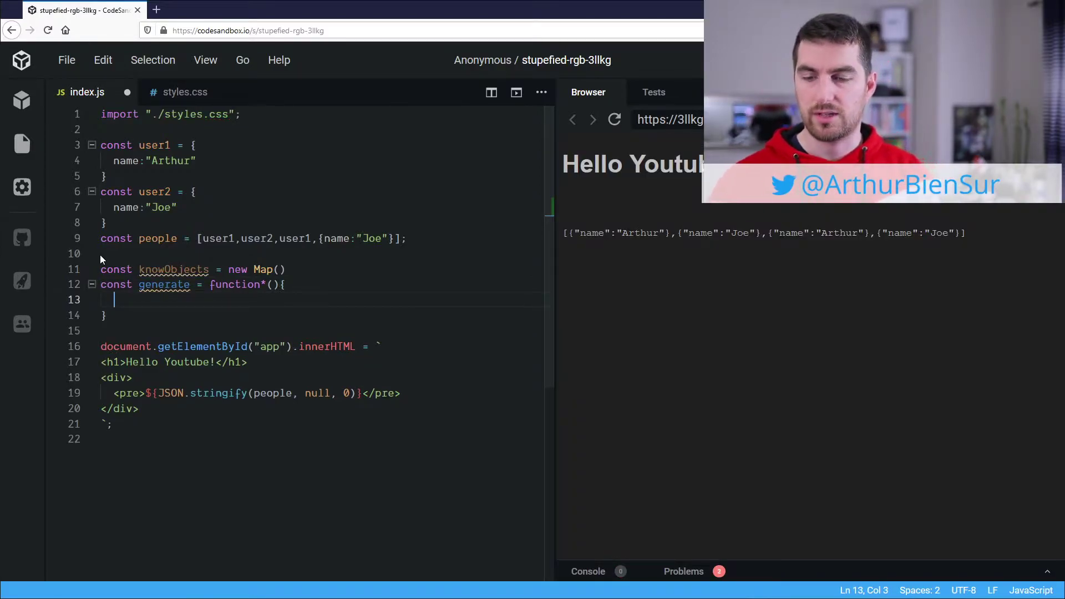
pyautogui.write('while(')
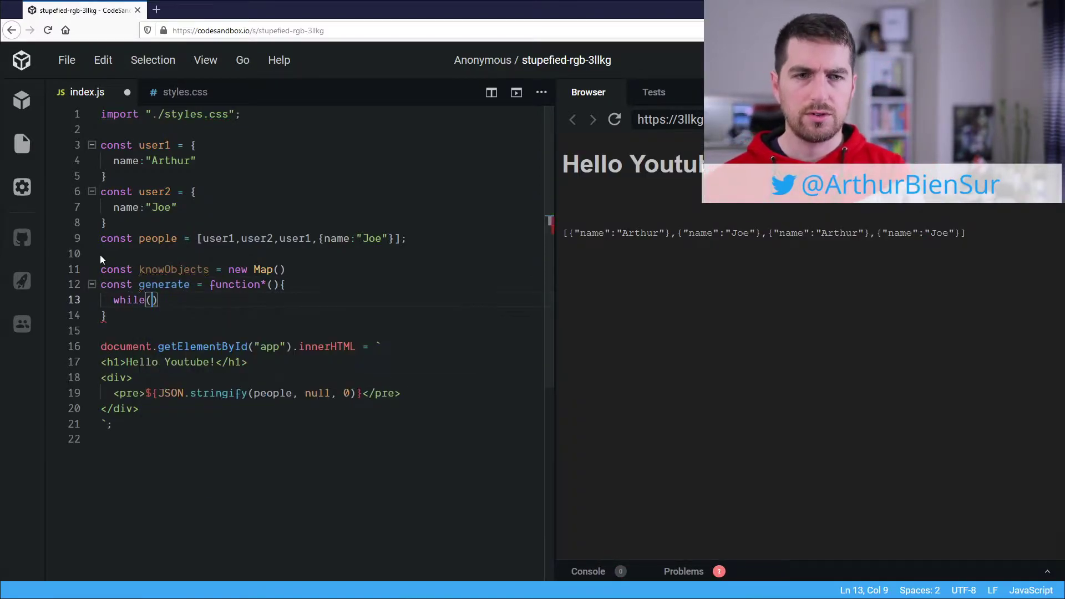
pyautogui.write('true')
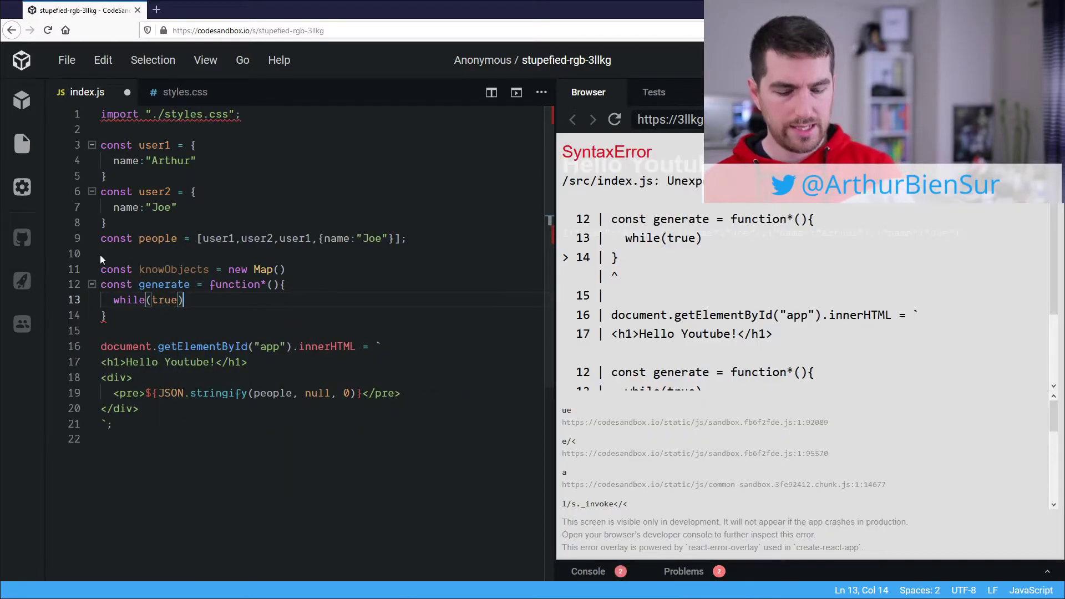
pyautogui.write('{')
pyautogui.write('y')
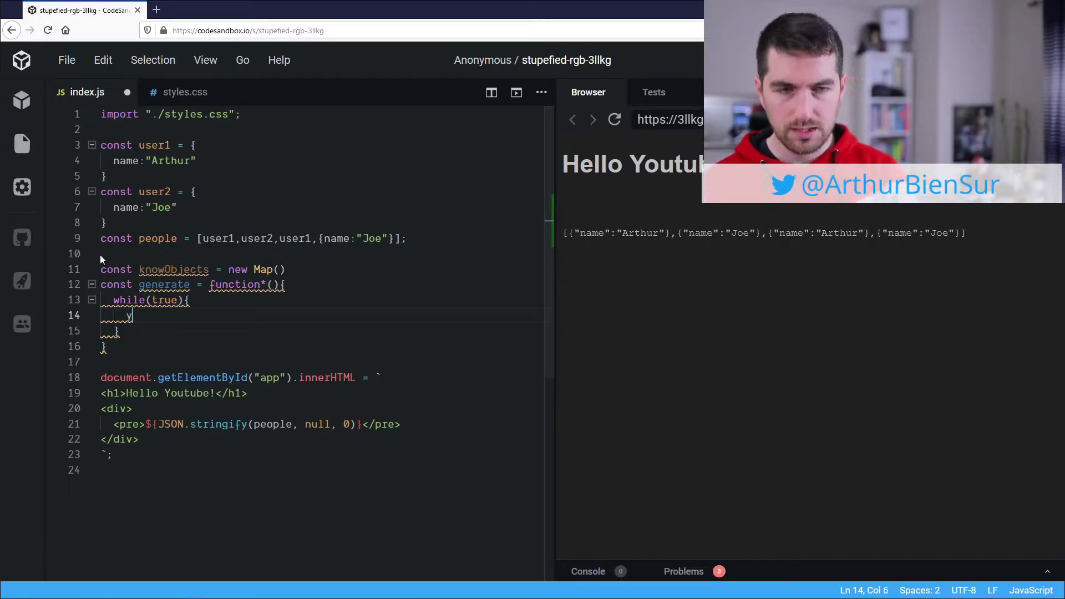
# - Inside the loop, yield random from Math.random.toString(16).slice(2,8)
pyautogui.write('ield')
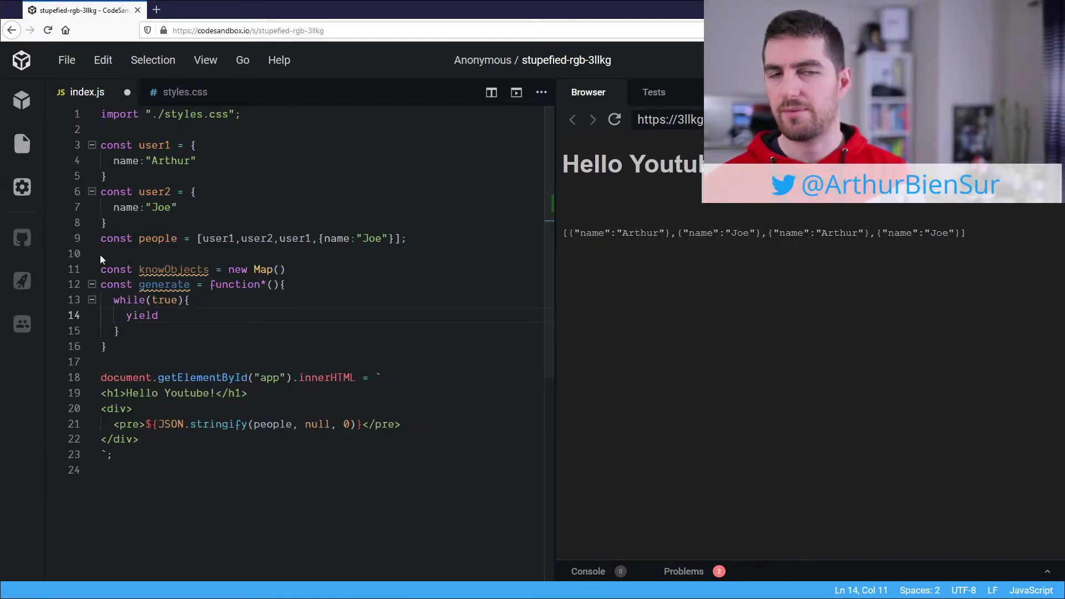
pyautogui.write('random')
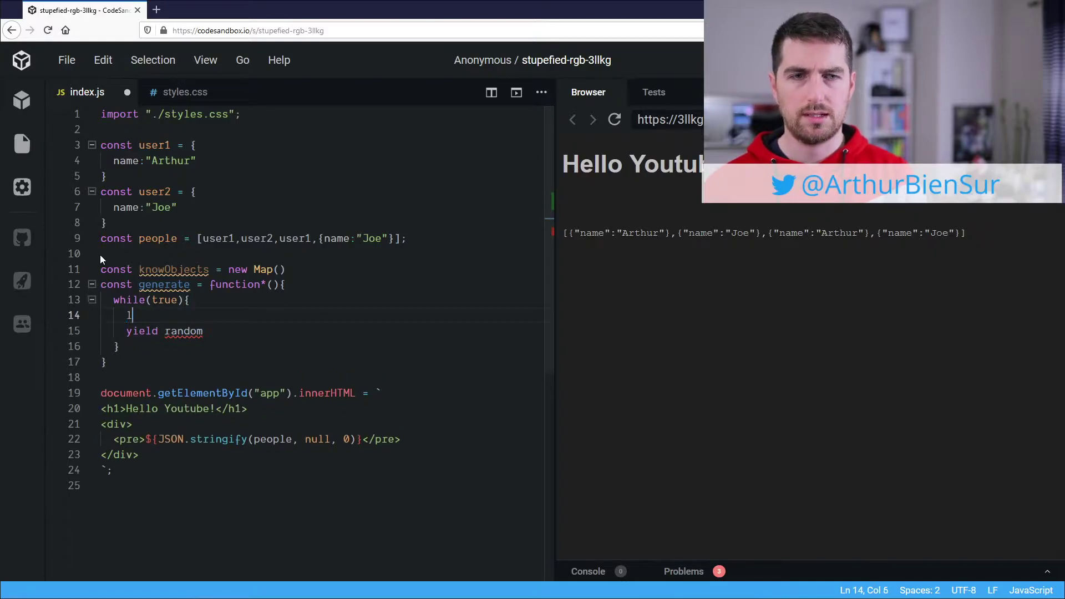
pyautogui.write('et')
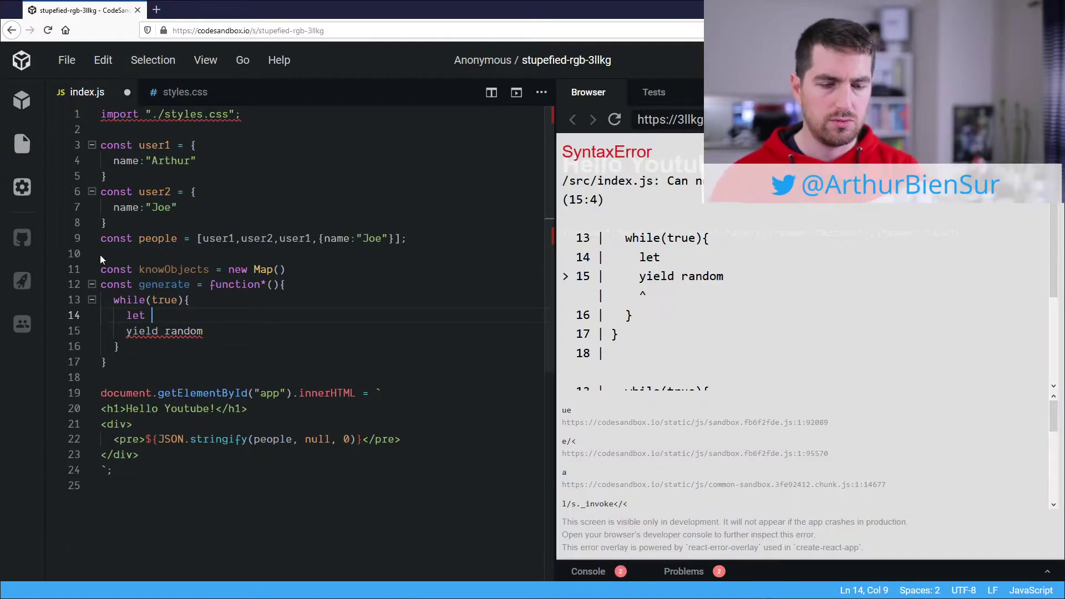
pyautogui.write('random = Math.random.toString(')
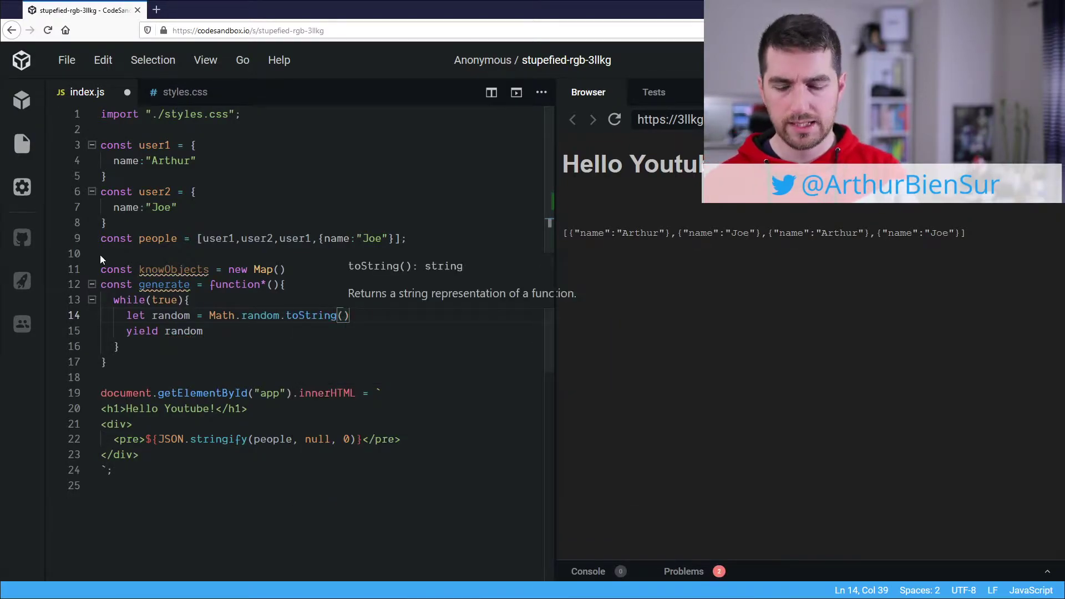
pyautogui.write('16')
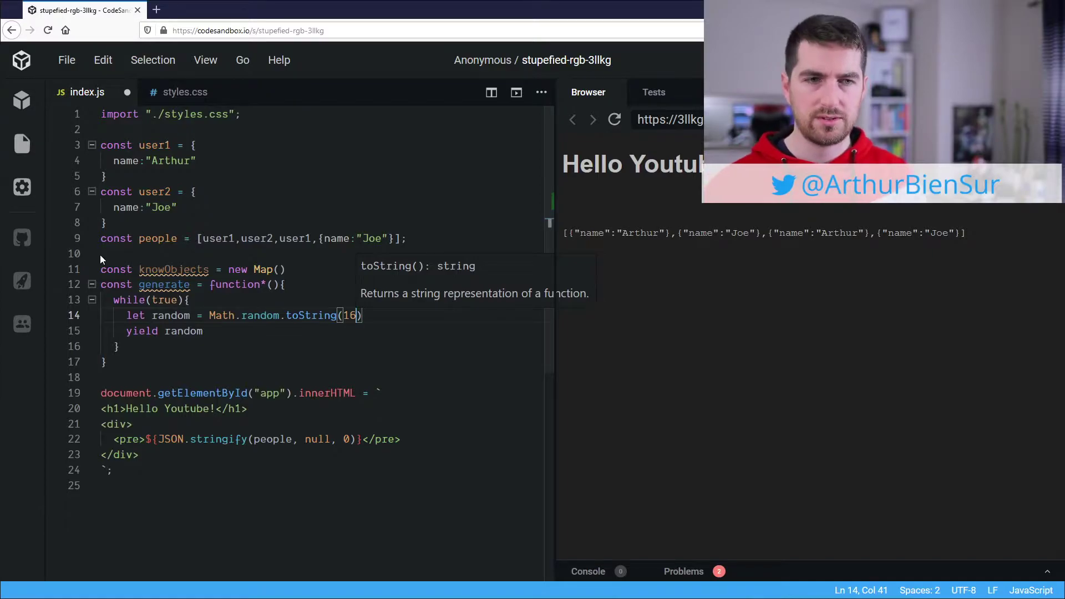
pyautogui.write('.')
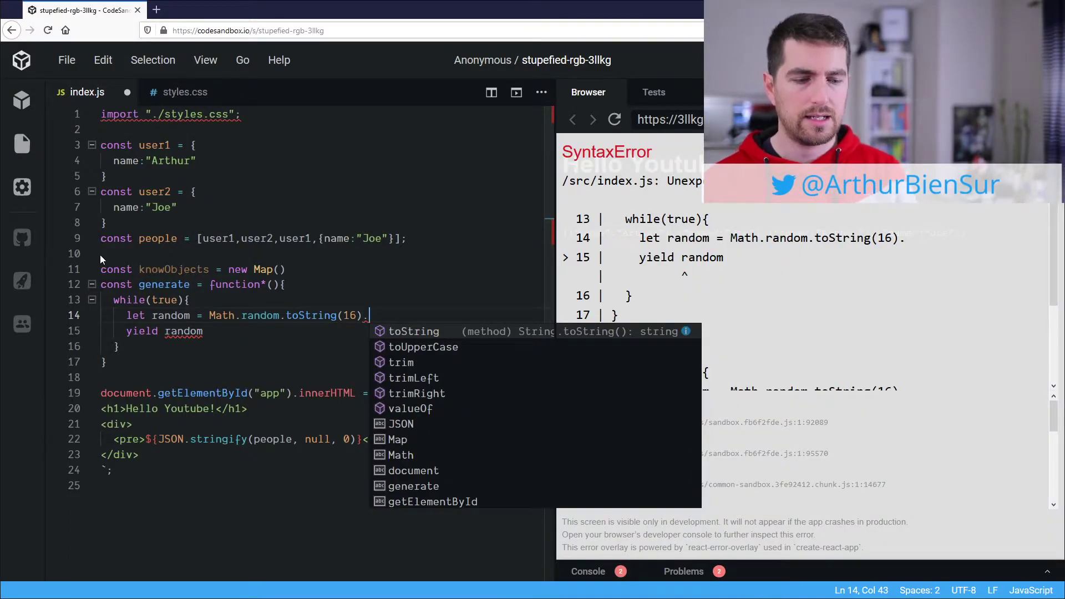
pyautogui.write('.slice(')
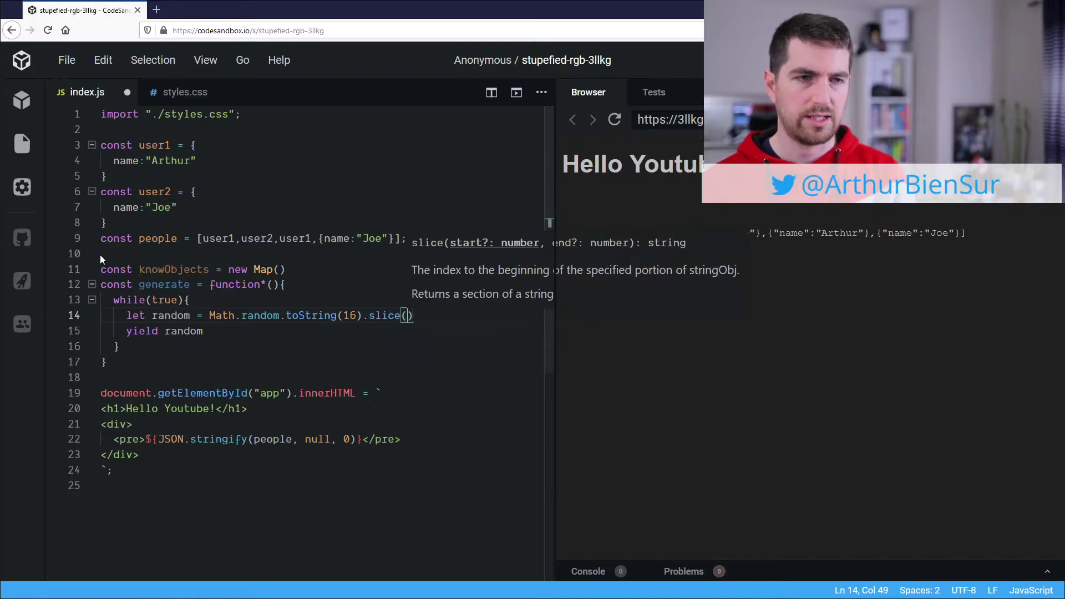
pyautogui.write('2')
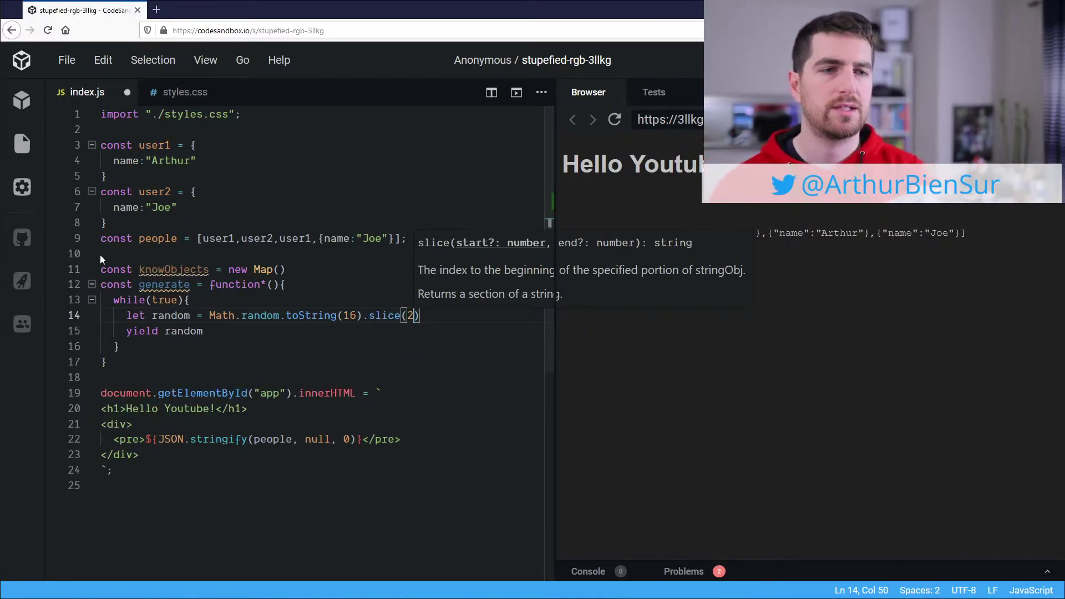
pyautogui.write(',')
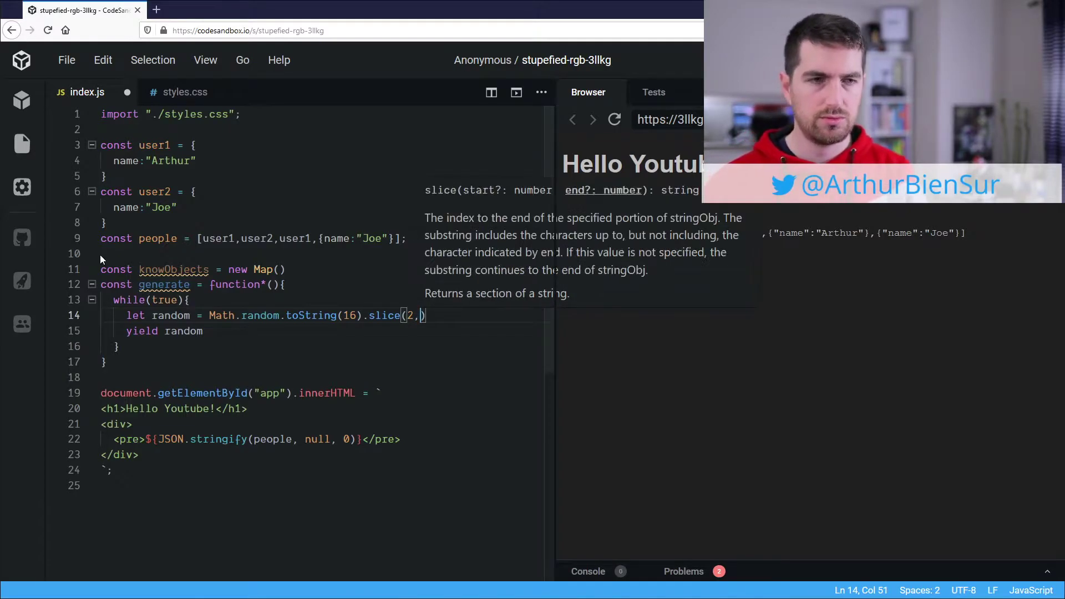
pyautogui.write('8')
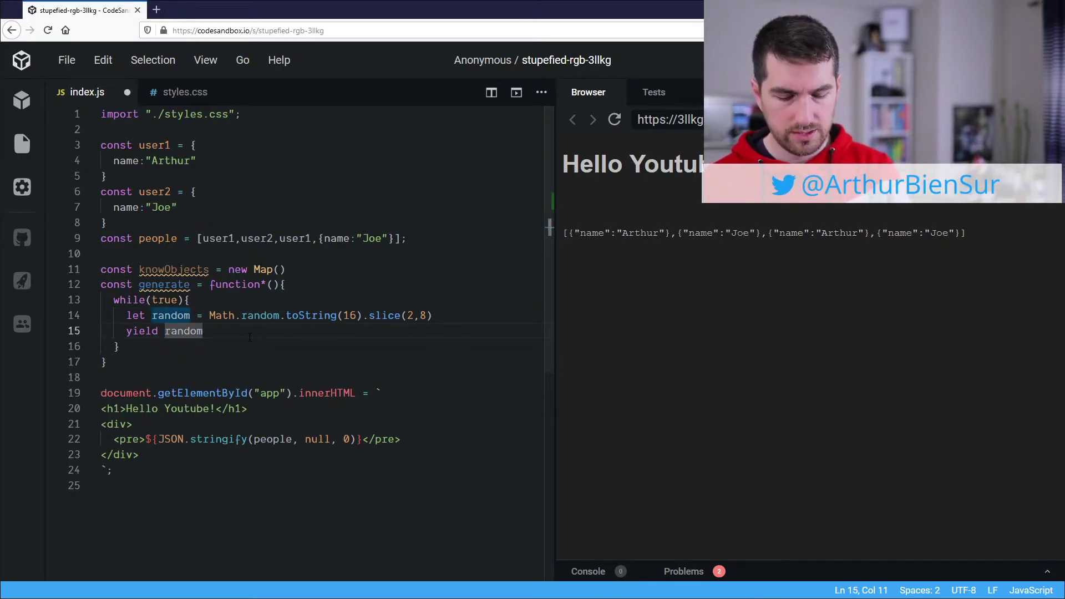
# - Change the yield to the template literal `0x${random}`
pyautogui.write('`0x')
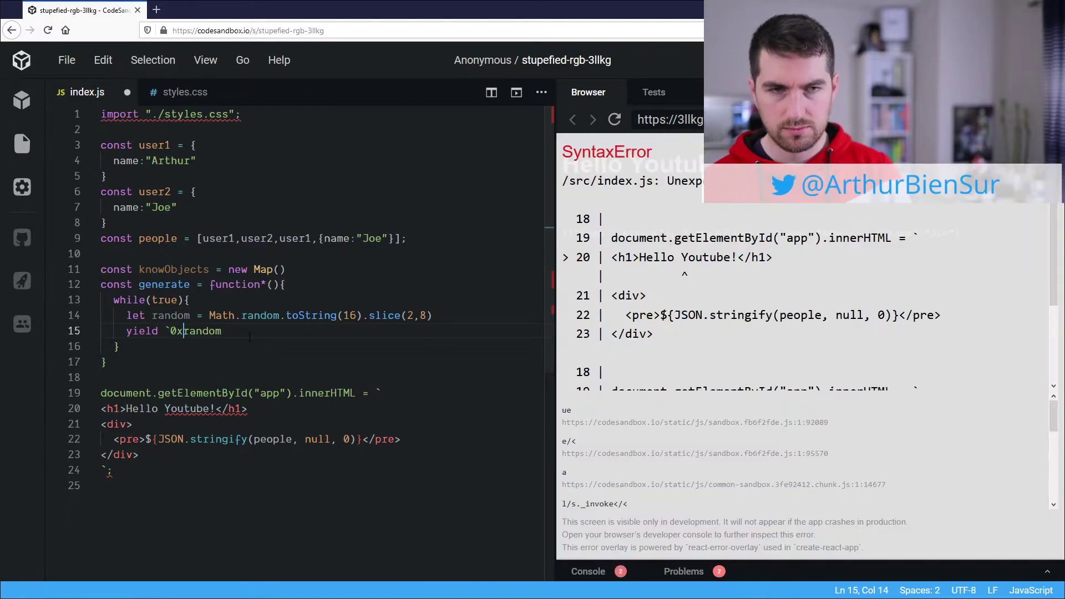
pyautogui.write('${')
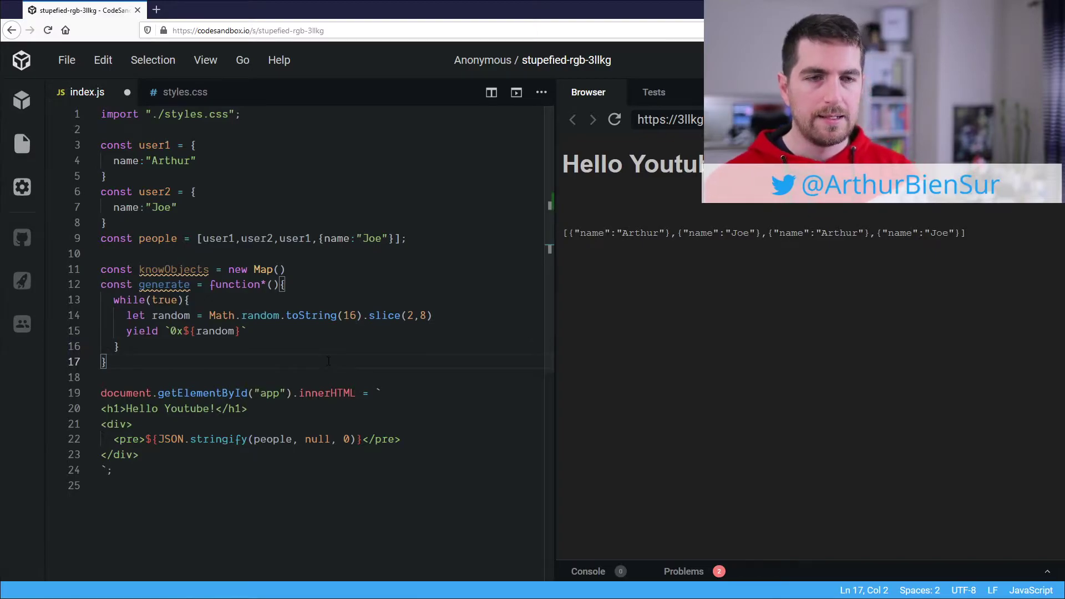
# - Declare const generator = generate() and const refs = {} below the function
pyautogui.write('const gener')
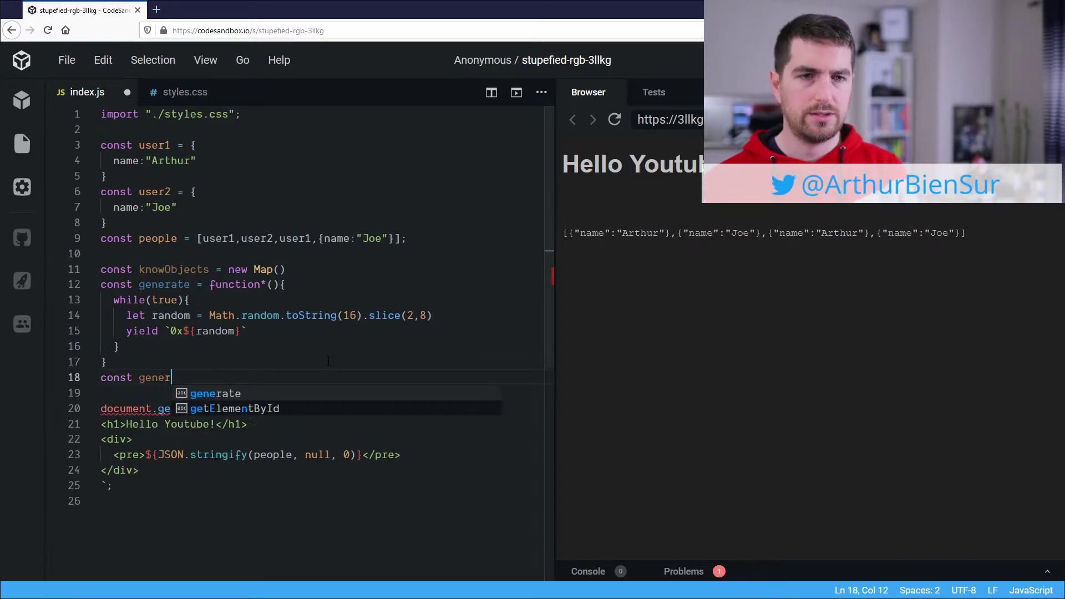
pyautogui.write('ator = g')
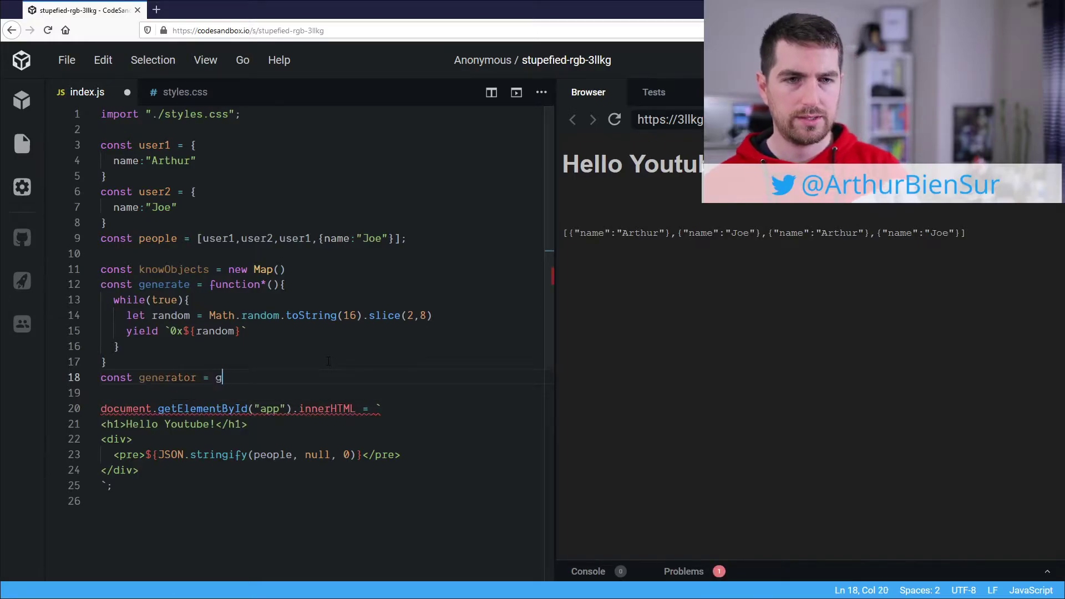
pyautogui.write('enerate(')
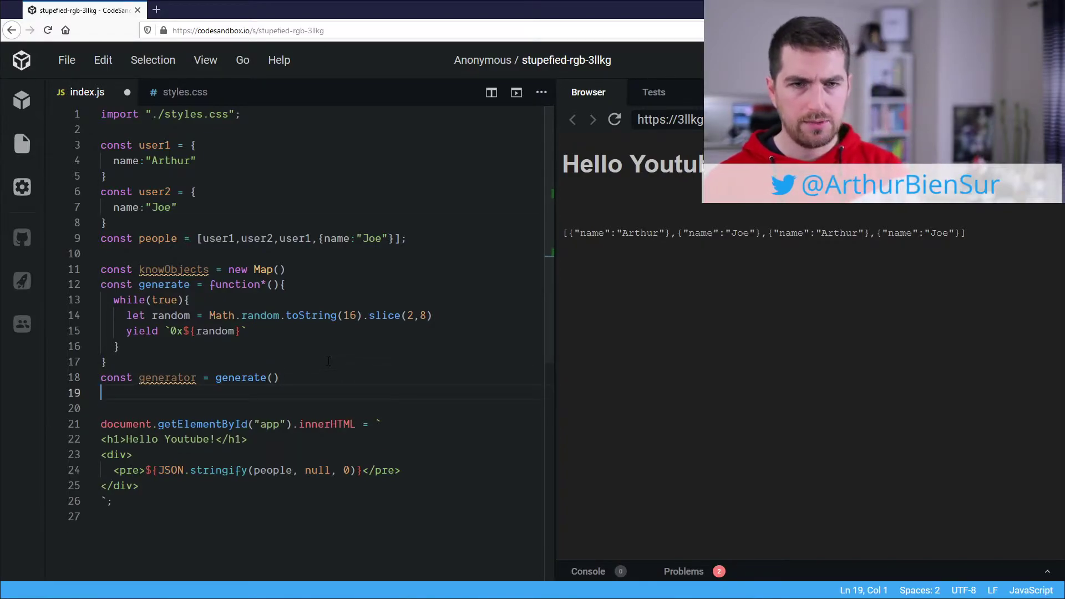
pyautogui.write('const ref')
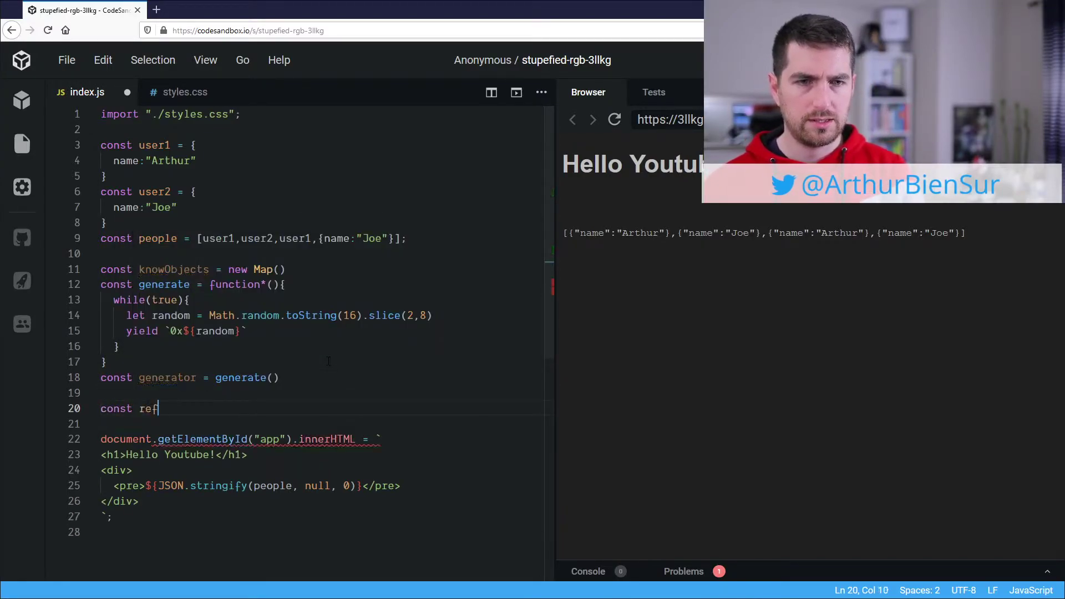
pyautogui.write('s')
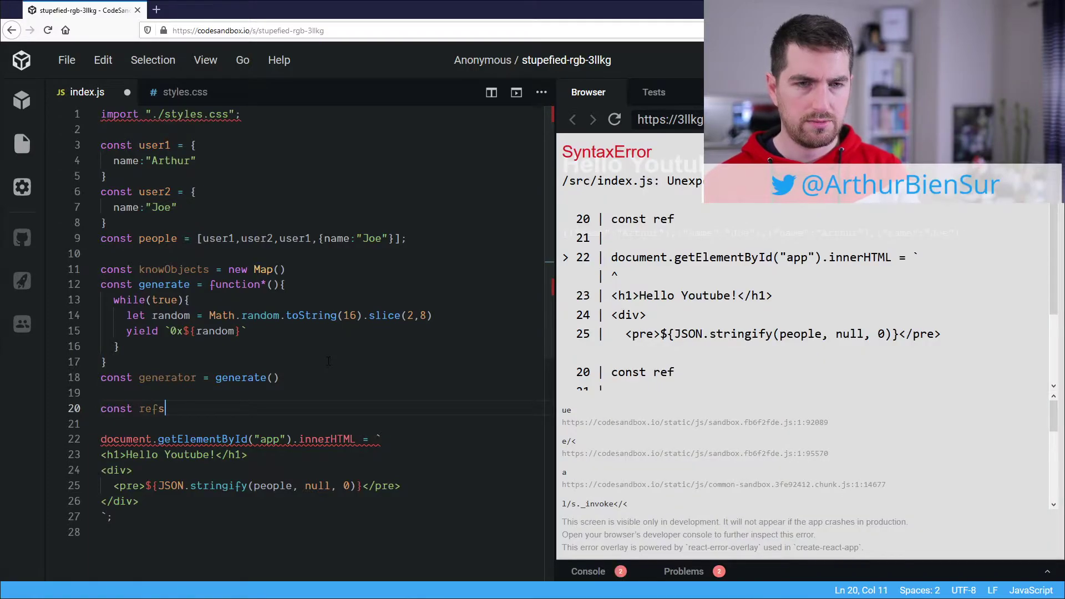
pyautogui.write('= {}')
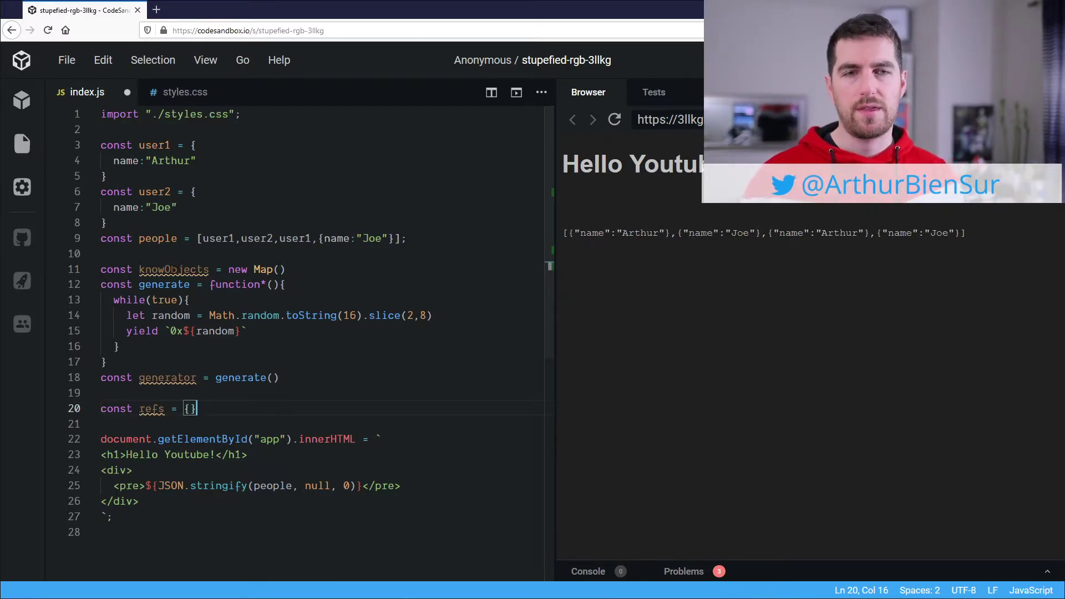
pyautogui.doubleClick(173, 269)
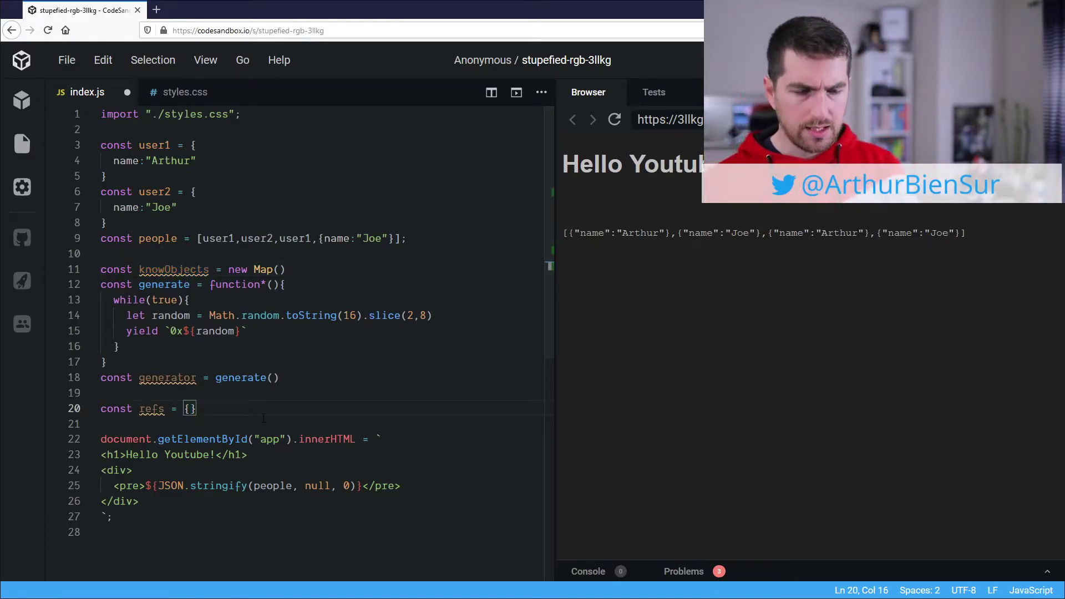
# - Write const findRef = object => { let address; return address }
pyautogui.write('const fi')
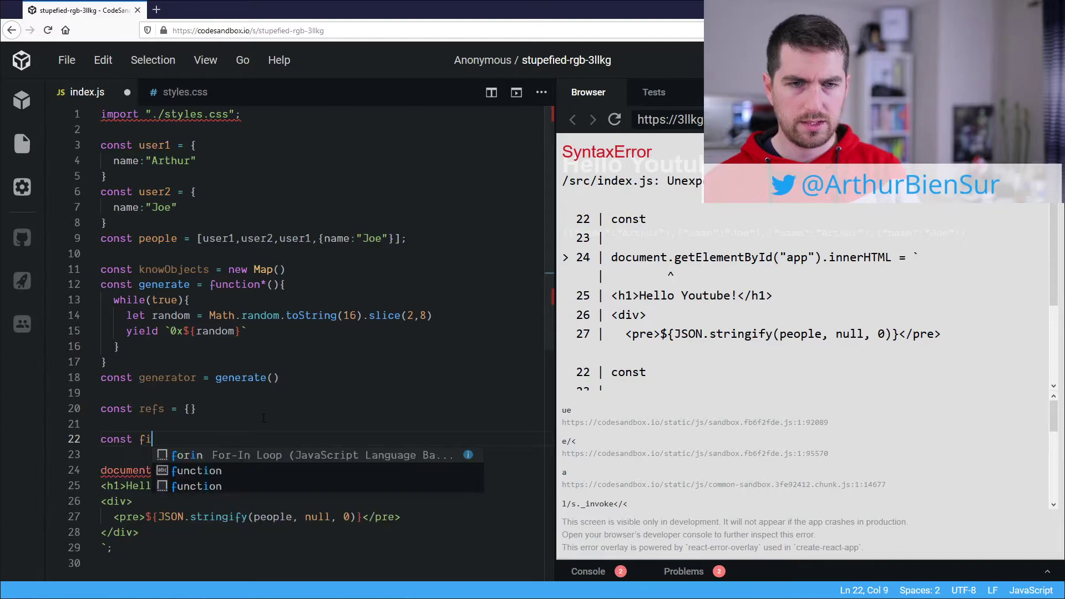
pyautogui.write('ndRef = o')
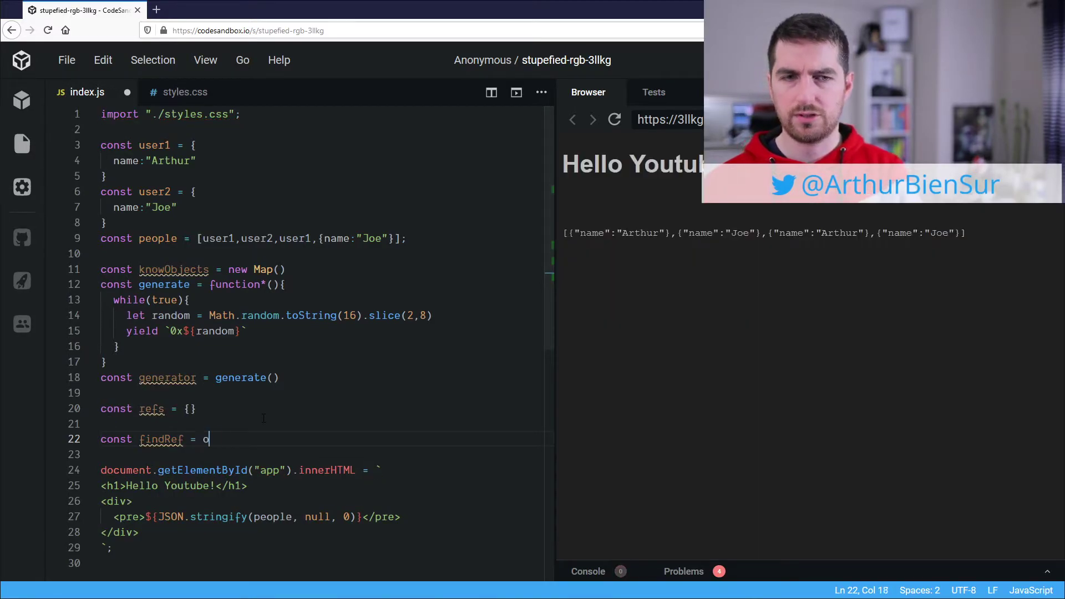
pyautogui.write('bject => {')
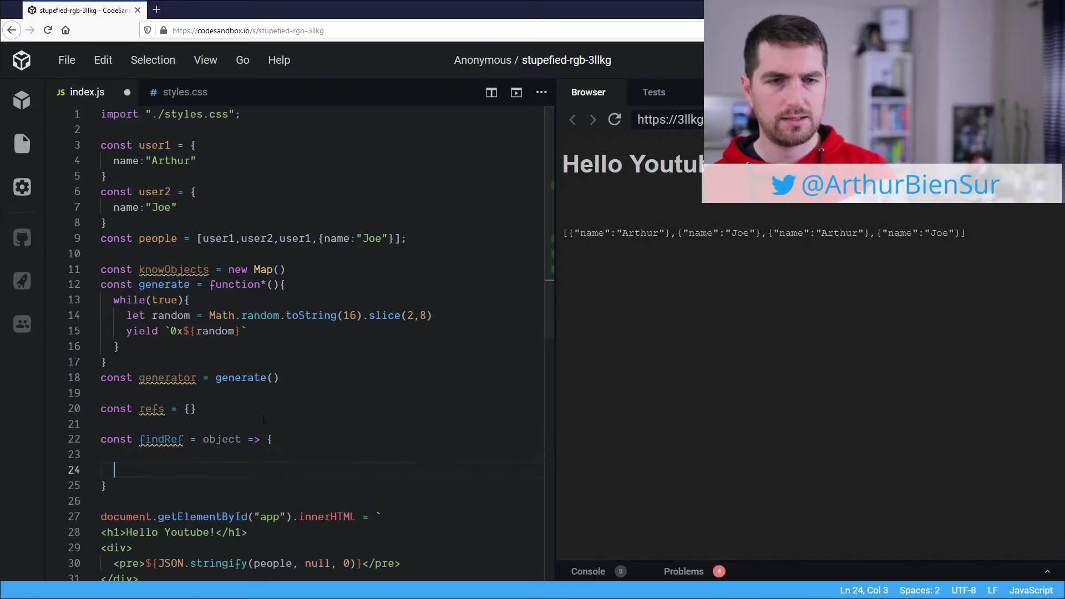
pyautogui.write('return address')
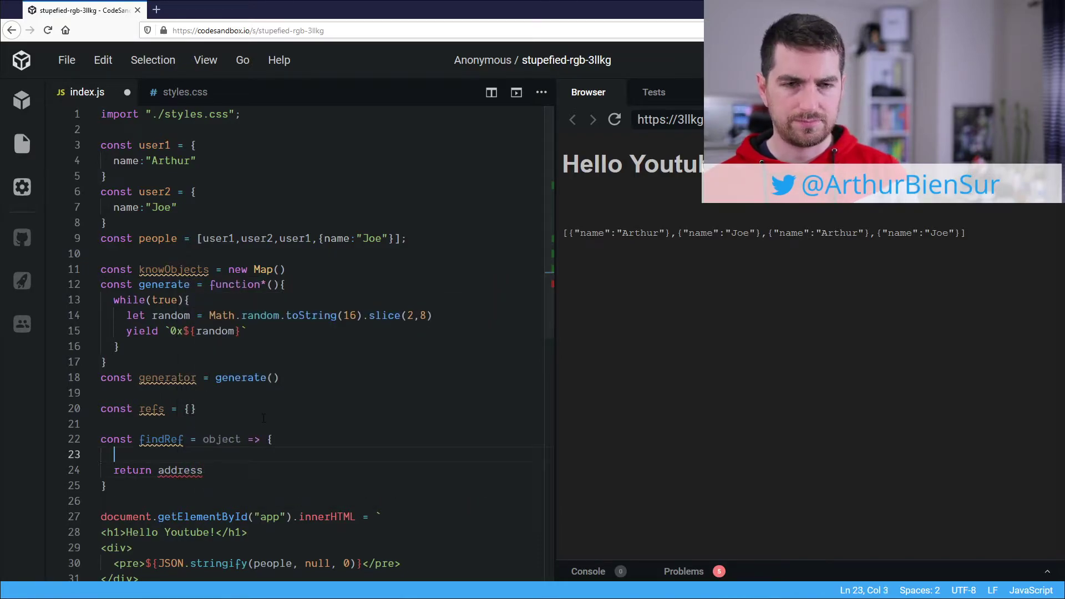
pyautogui.write('let address')
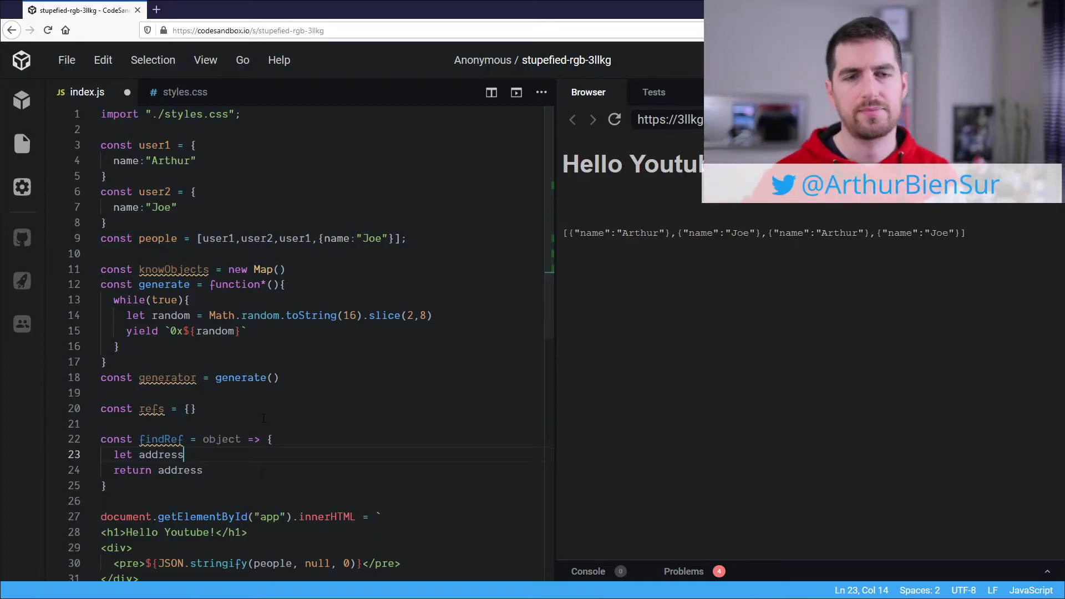
pyautogui.scroll(-3)
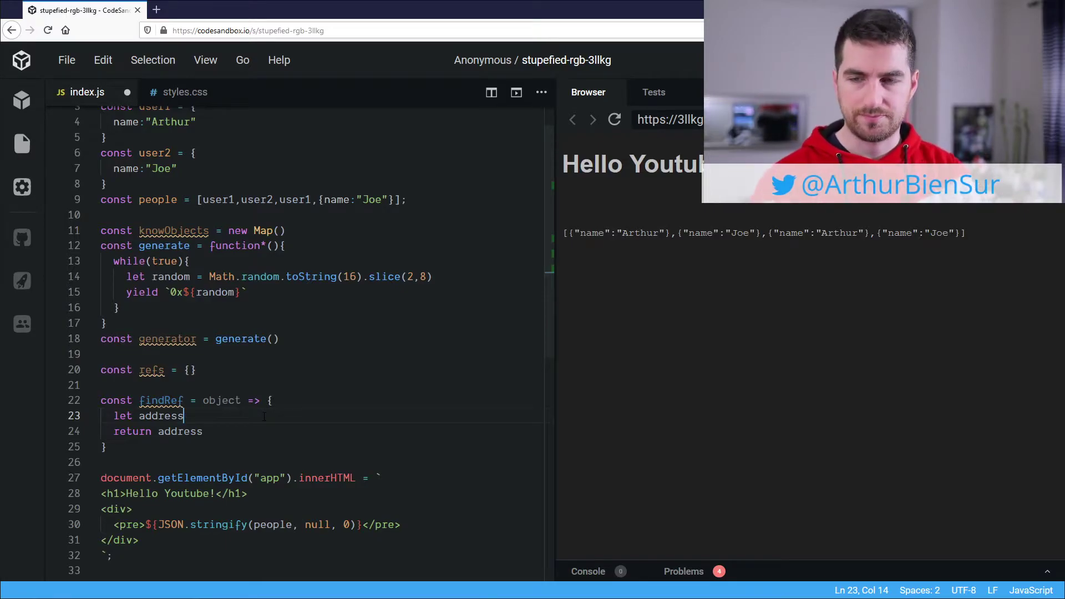
# - Add if(knowObjects.has(object)) setting address = knowObjects.get(object), plus an else
pyautogui.press('Enter')
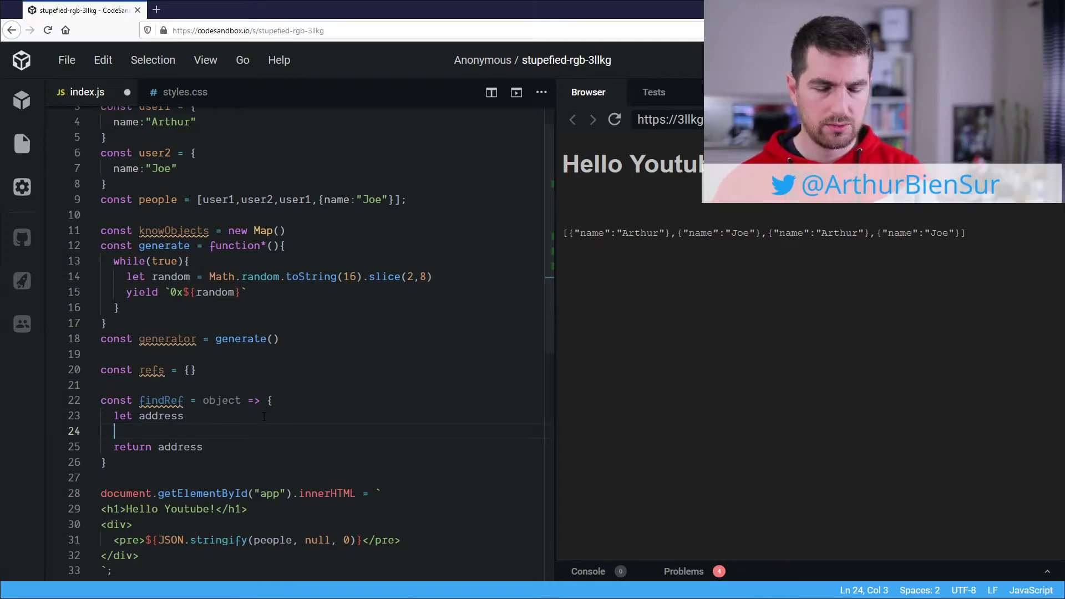
pyautogui.write('if()')
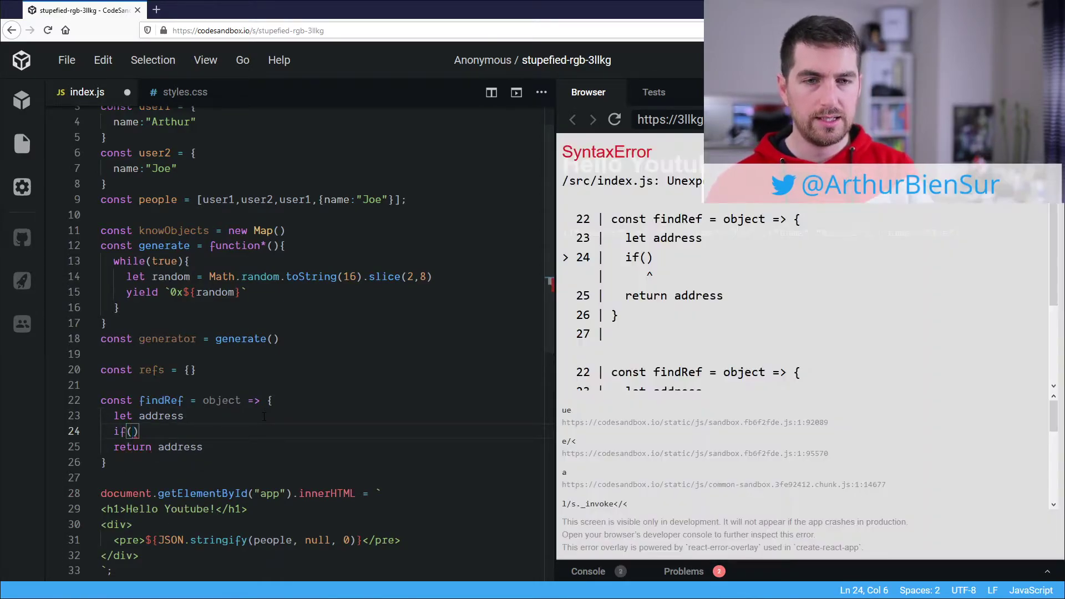
pyautogui.write('knowObjects.has(')
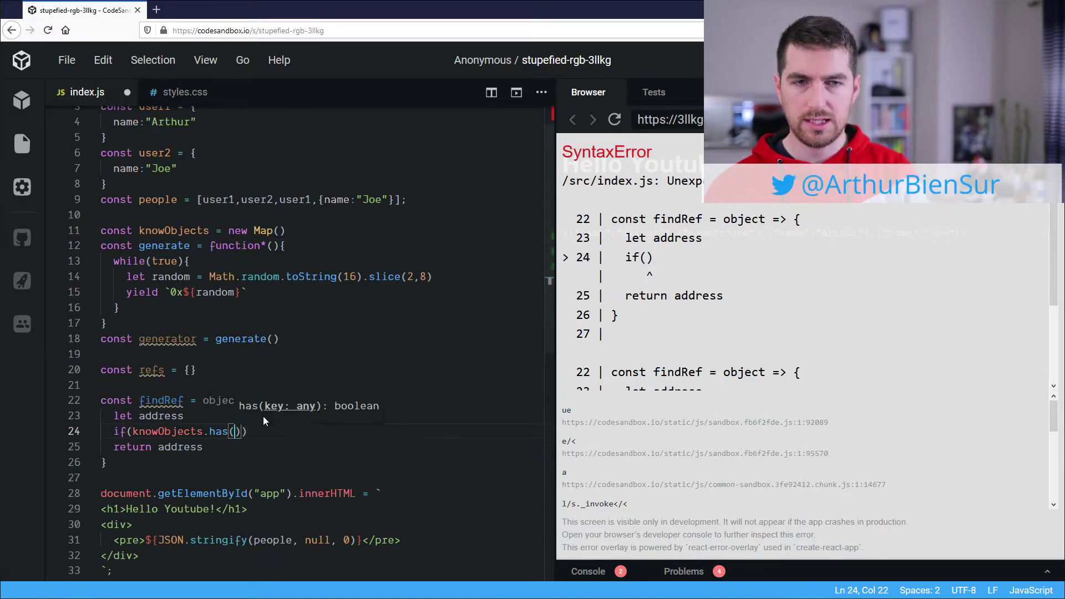
pyautogui.write('object')
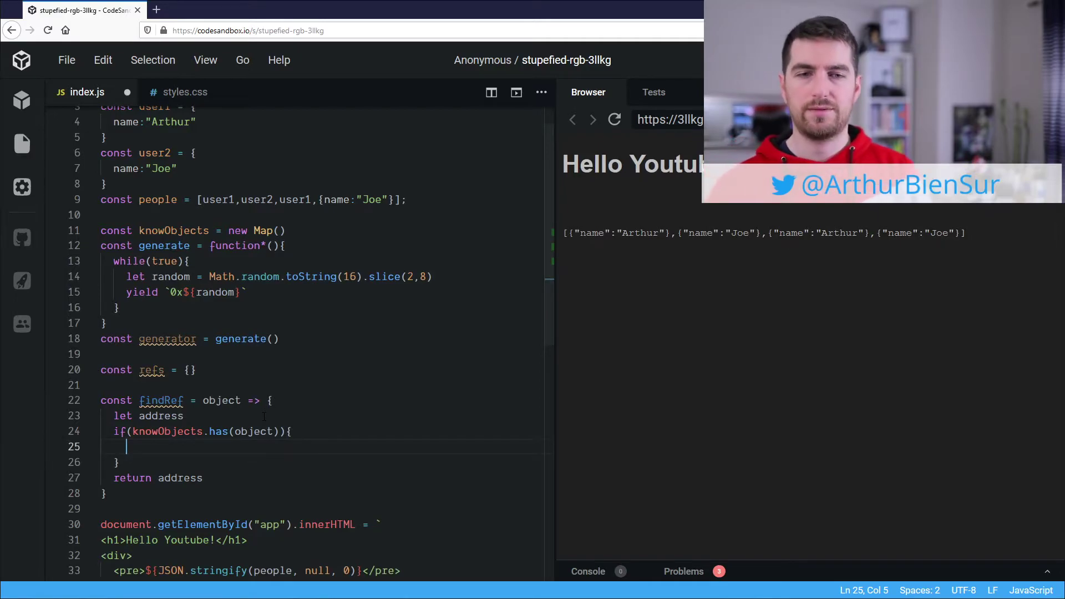
pyautogui.write('address =')
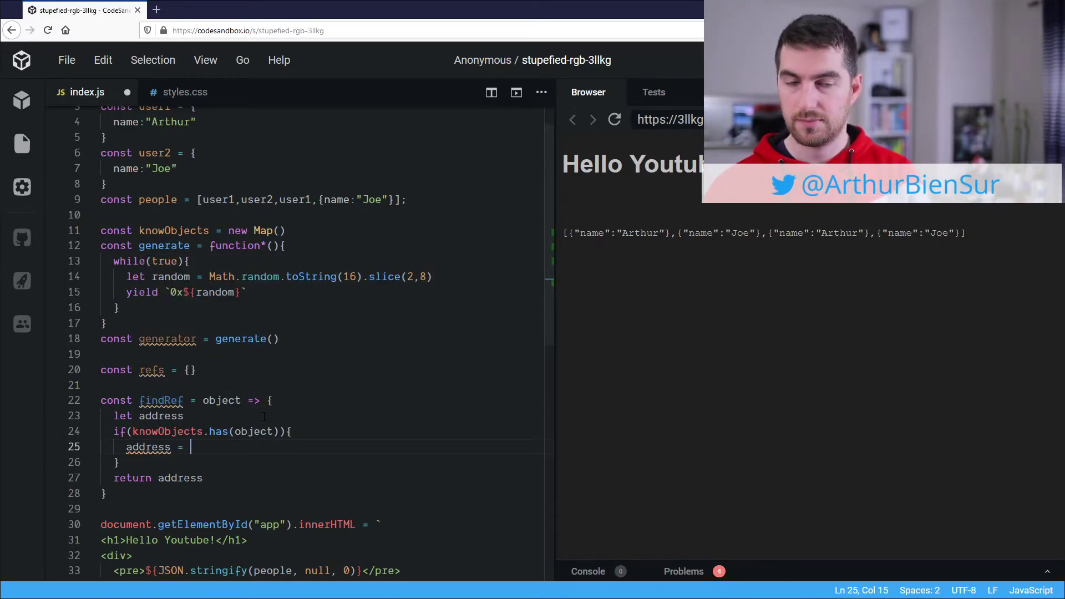
pyautogui.write('knowObjects.ge')
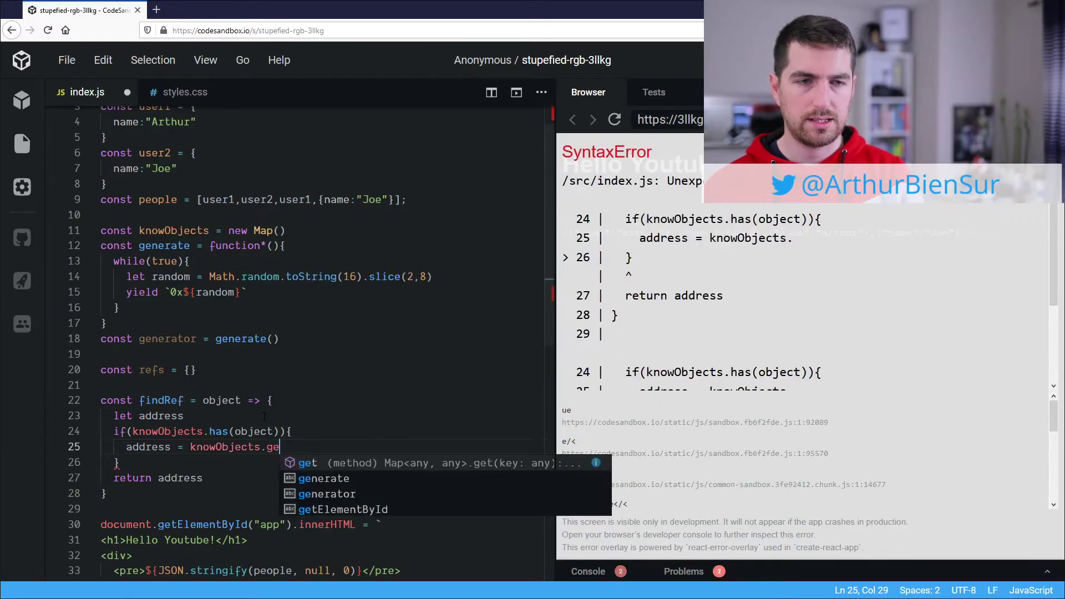
pyautogui.write('t(object)')
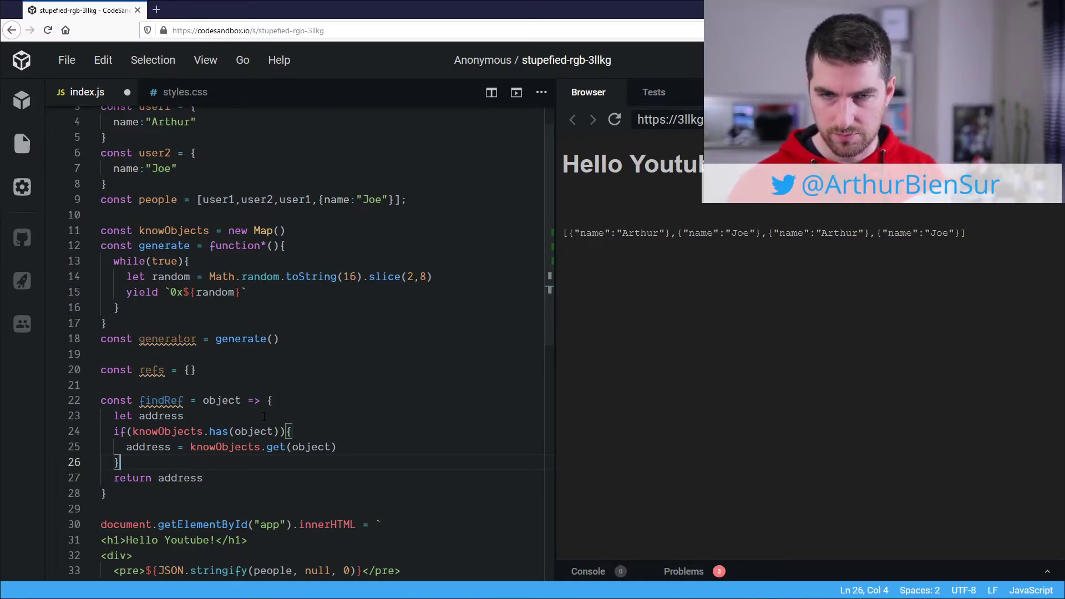
pyautogui.write('else{')
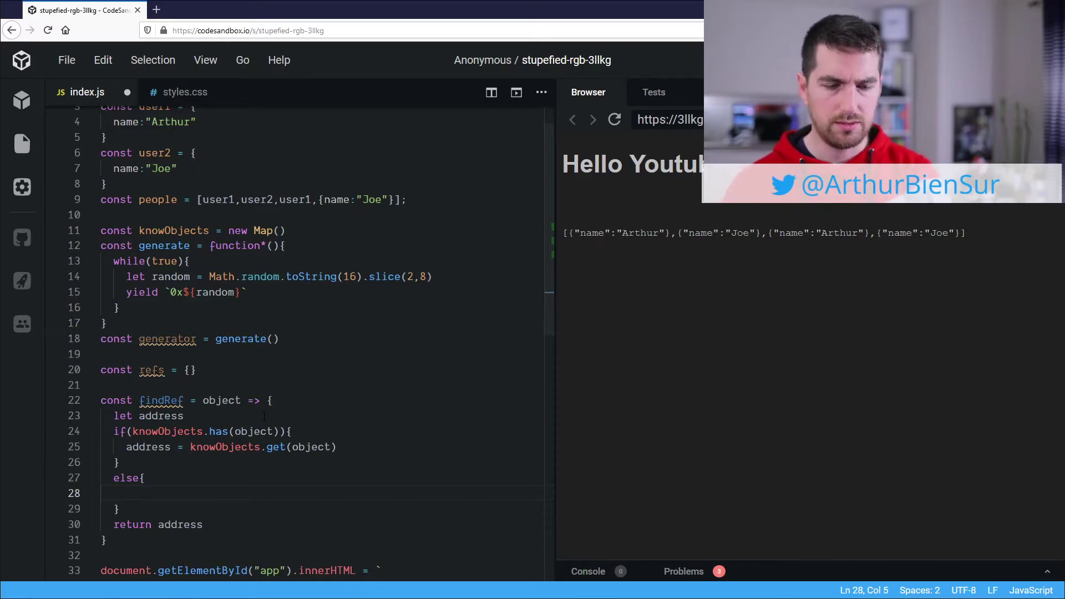
# - In the else branch, set address = generator.next().value
pyautogui.write('ad')
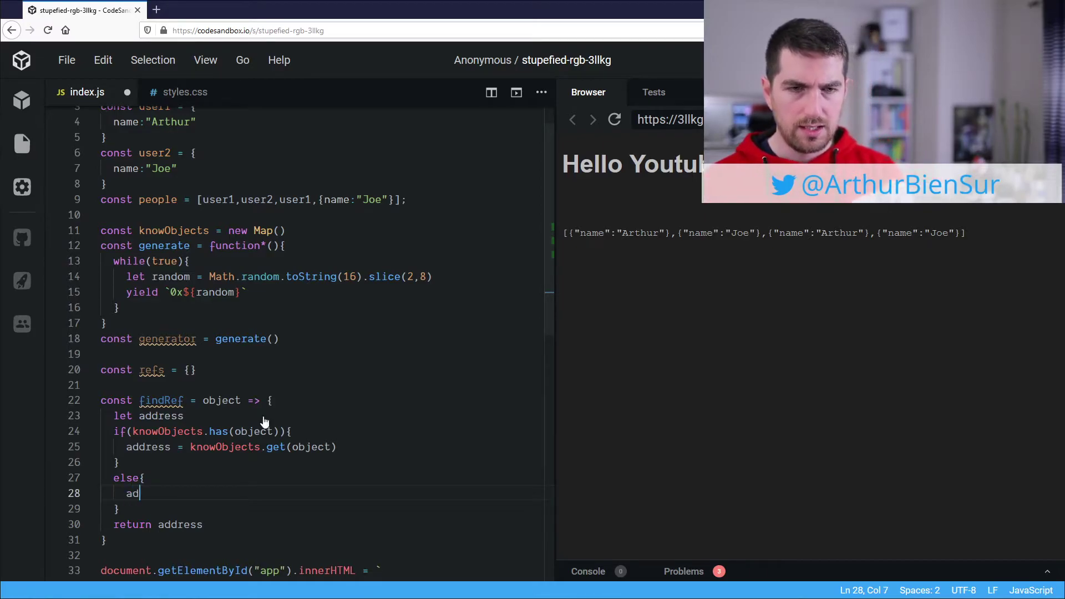
pyautogui.write('dress =')
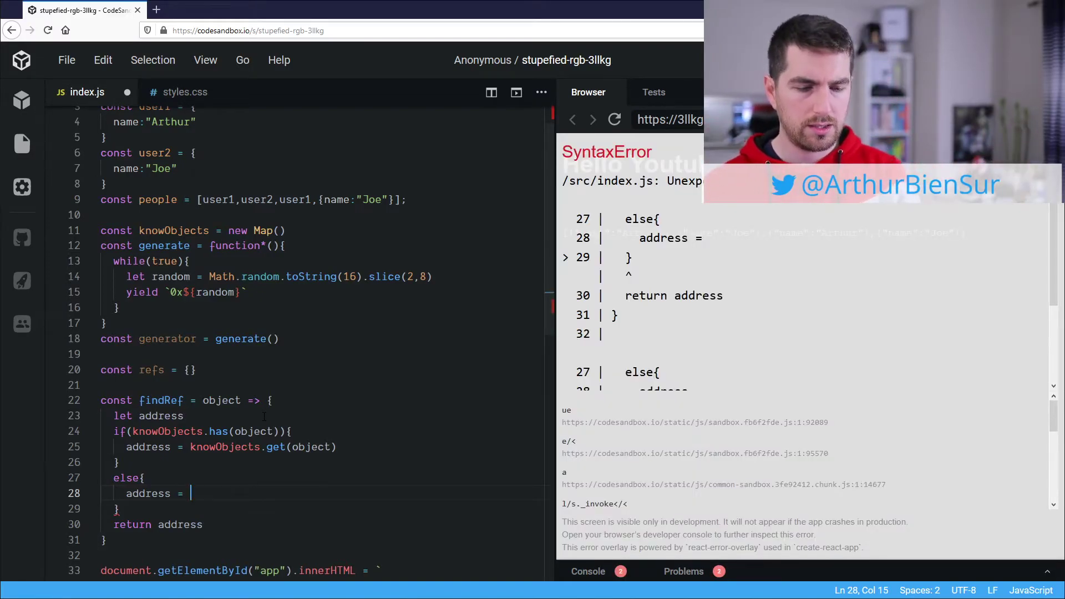
pyautogui.write('generator')
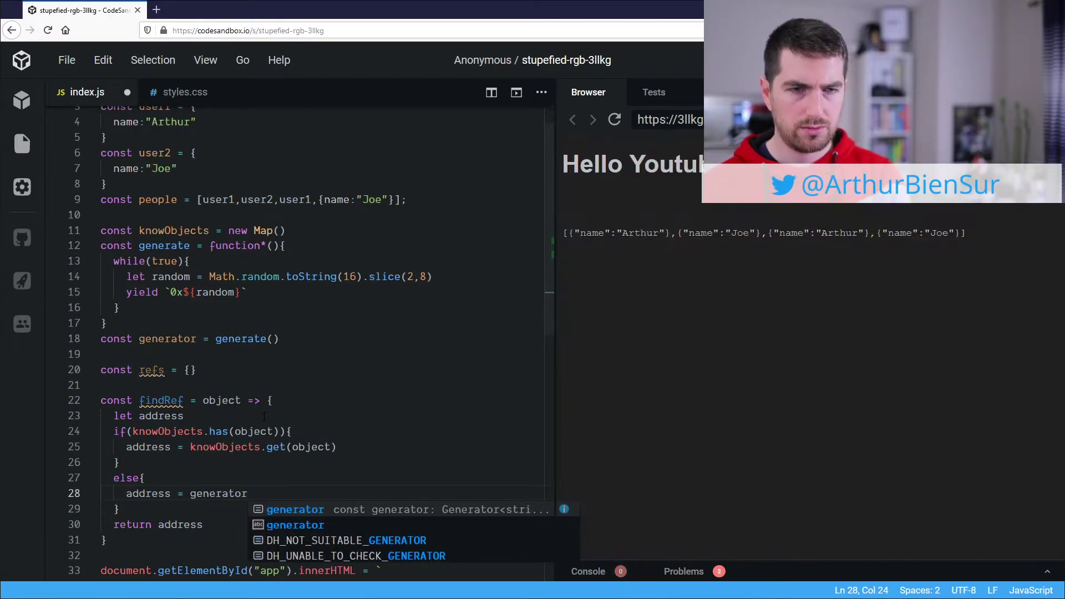
pyautogui.write('.next()')
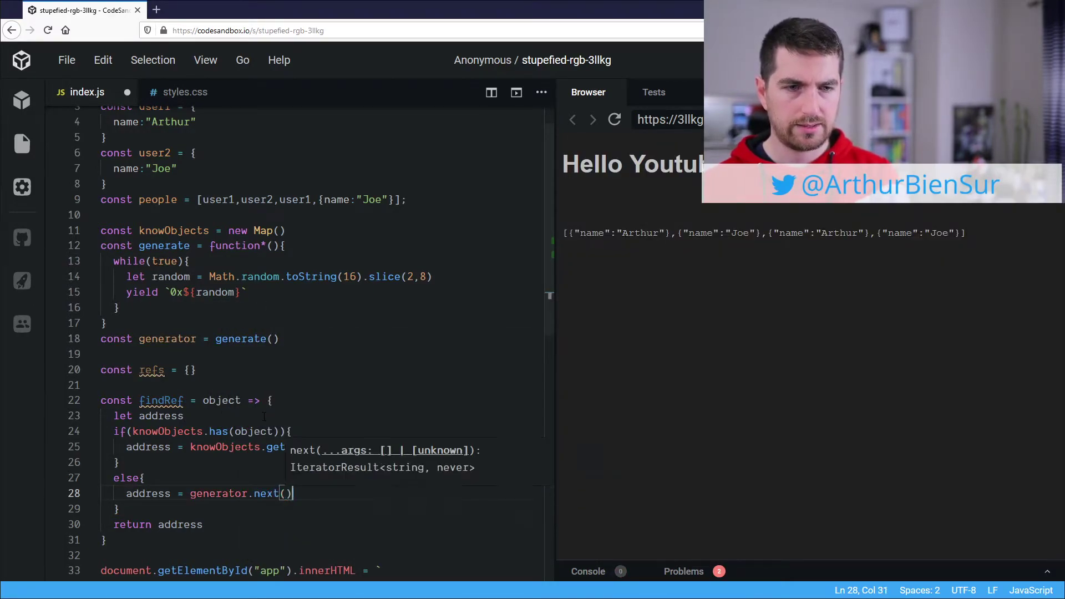
pyautogui.write('.val')
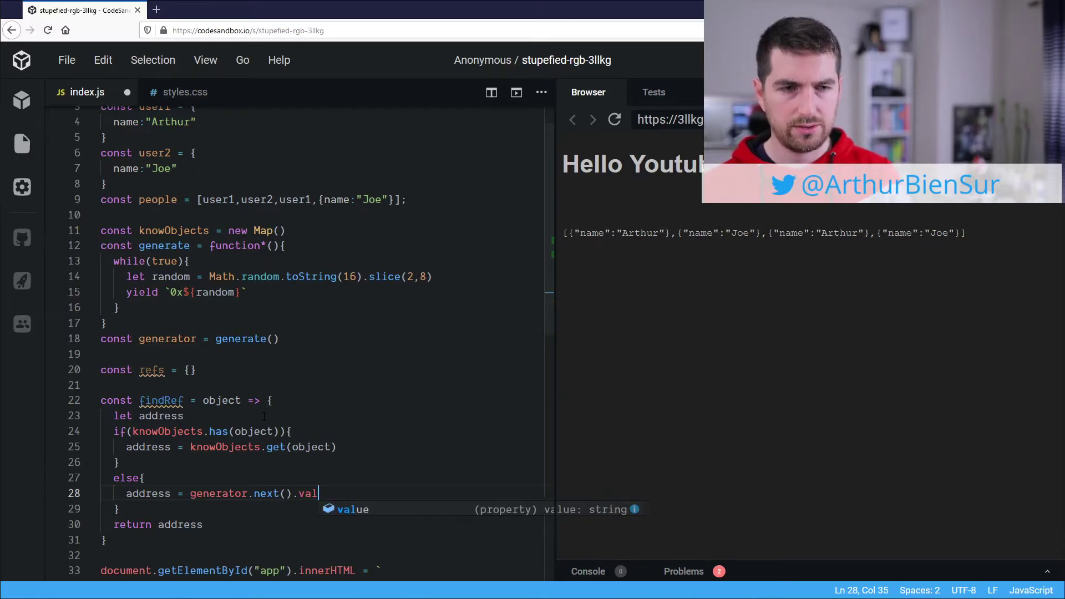
pyautogui.write('ue')
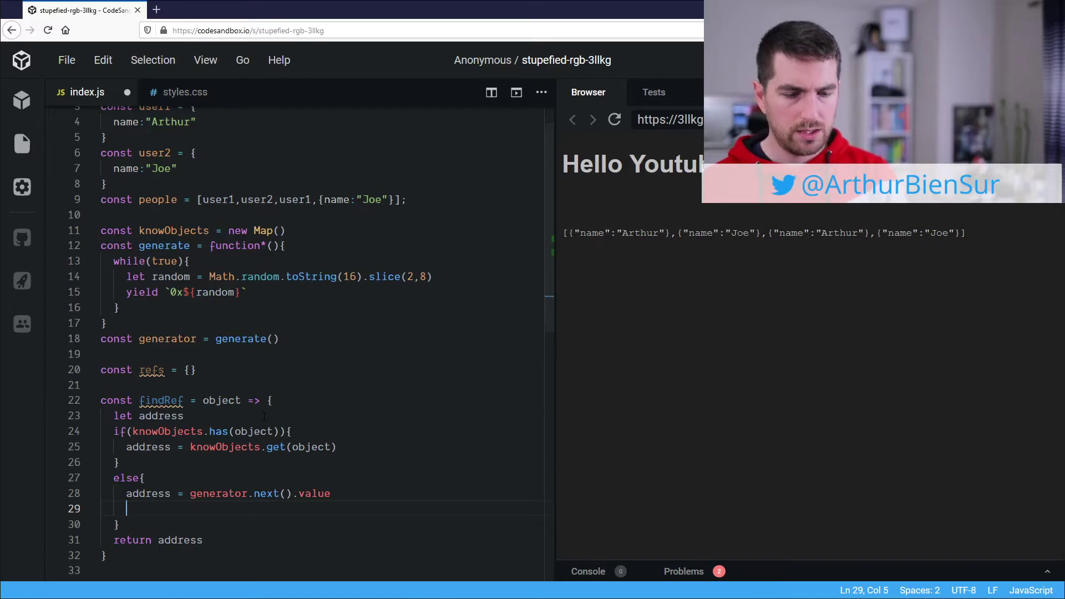
# - Record knowObjects.set(object, address) and set refs[address] = object
pyautogui.write('knowObjects')
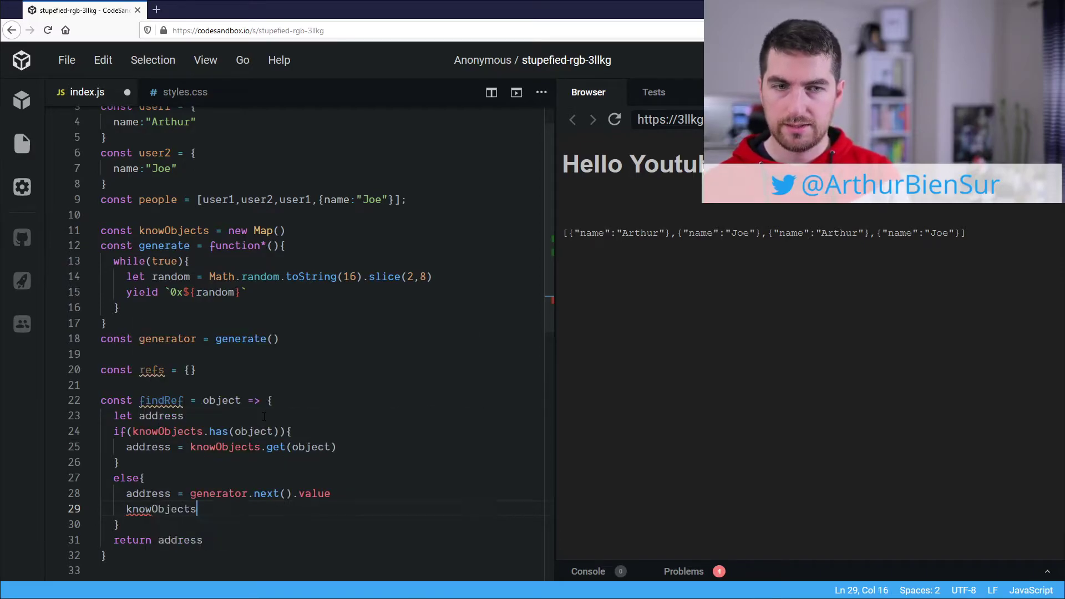
pyautogui.write('.ge')
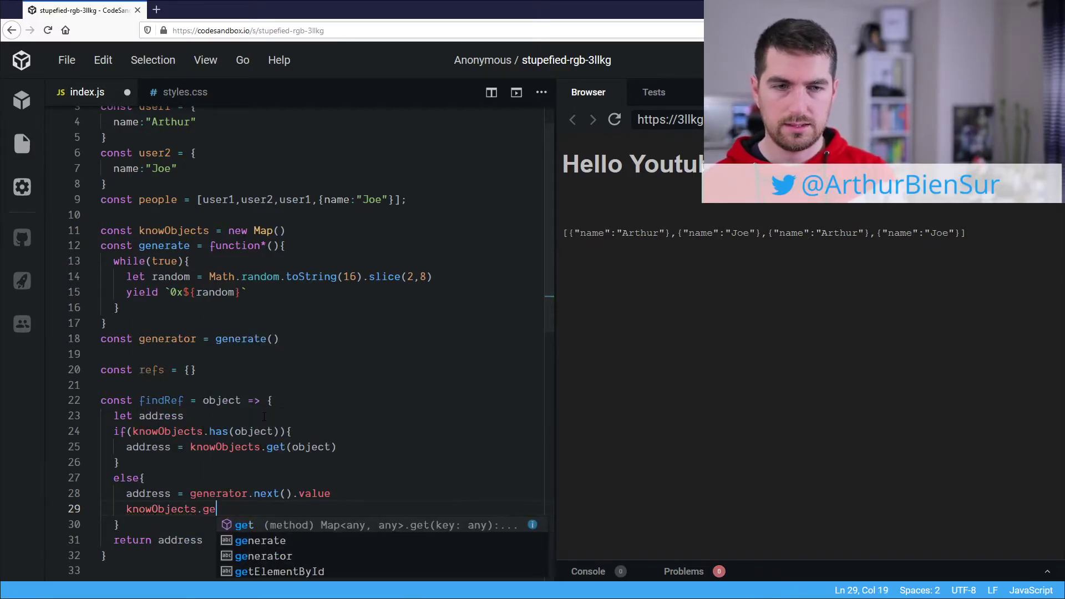
pyautogui.write('set(object)')
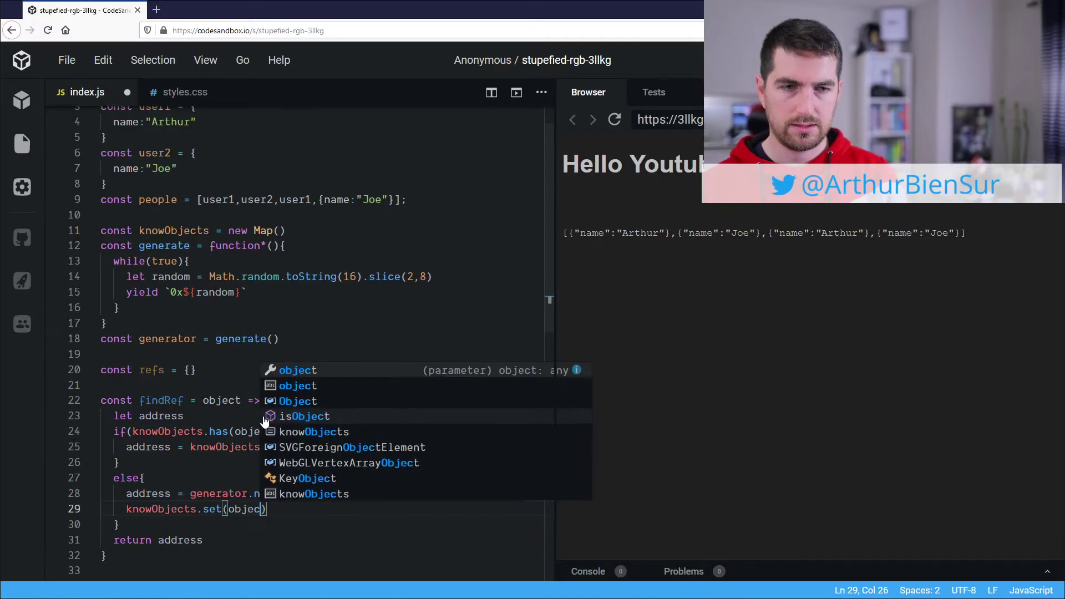
pyautogui.write('t')
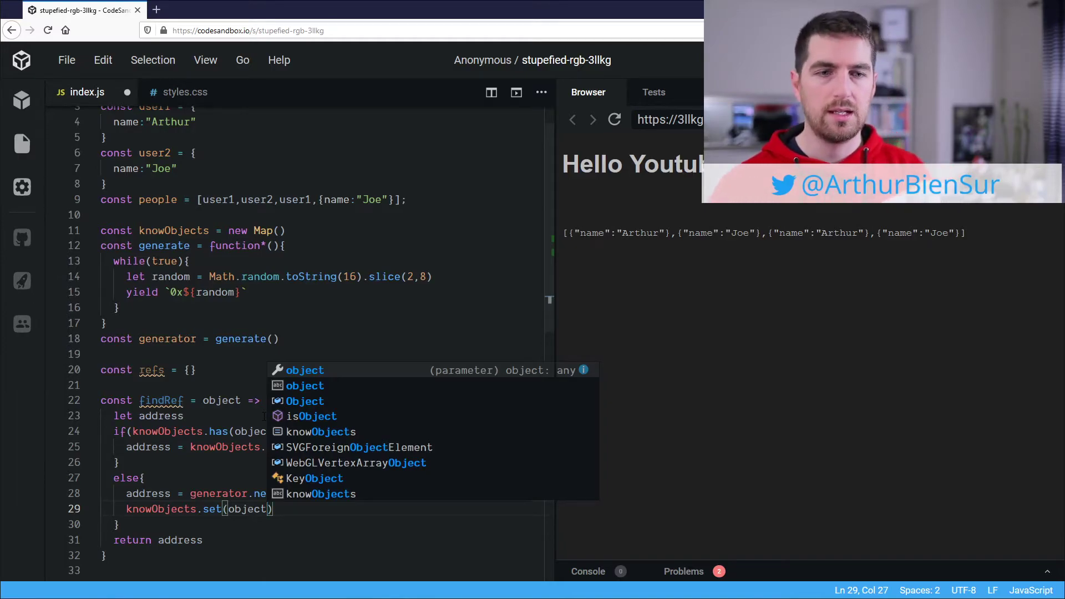
pyautogui.write(',address')
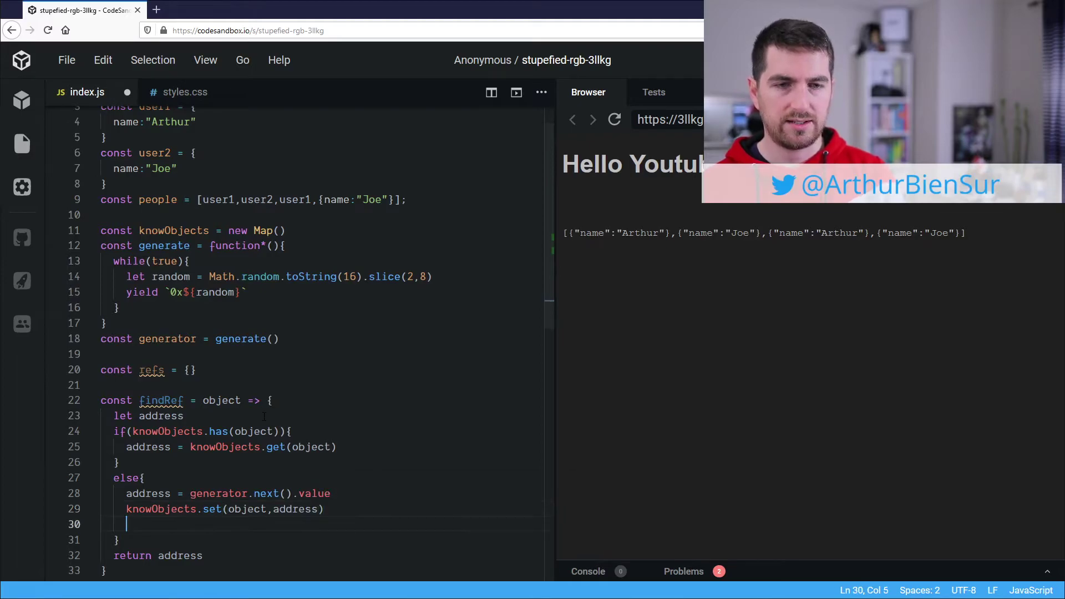
pyautogui.write('refs[')
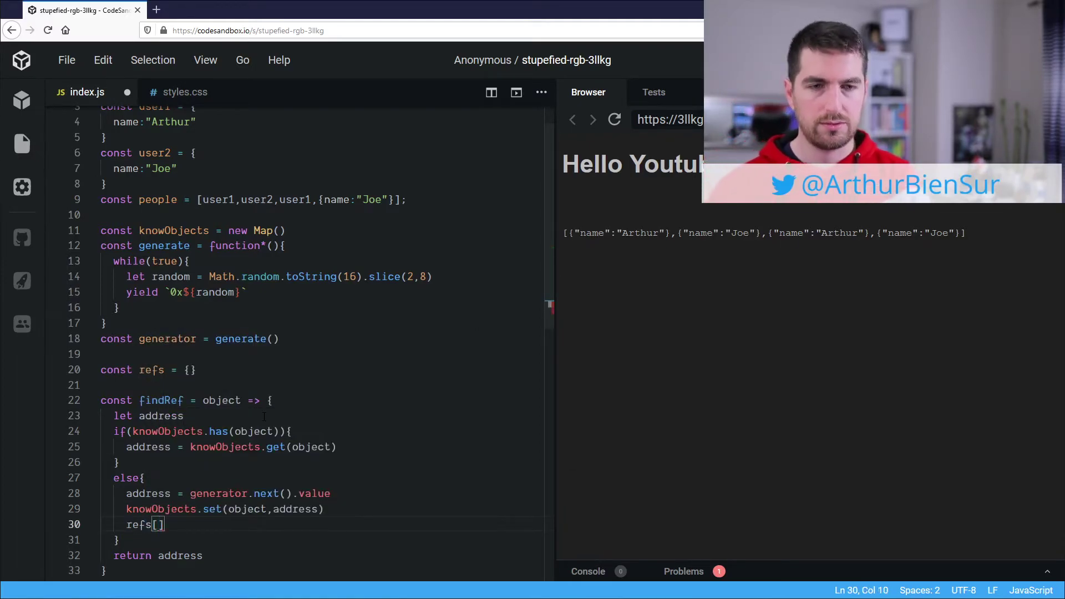
pyautogui.write('address')
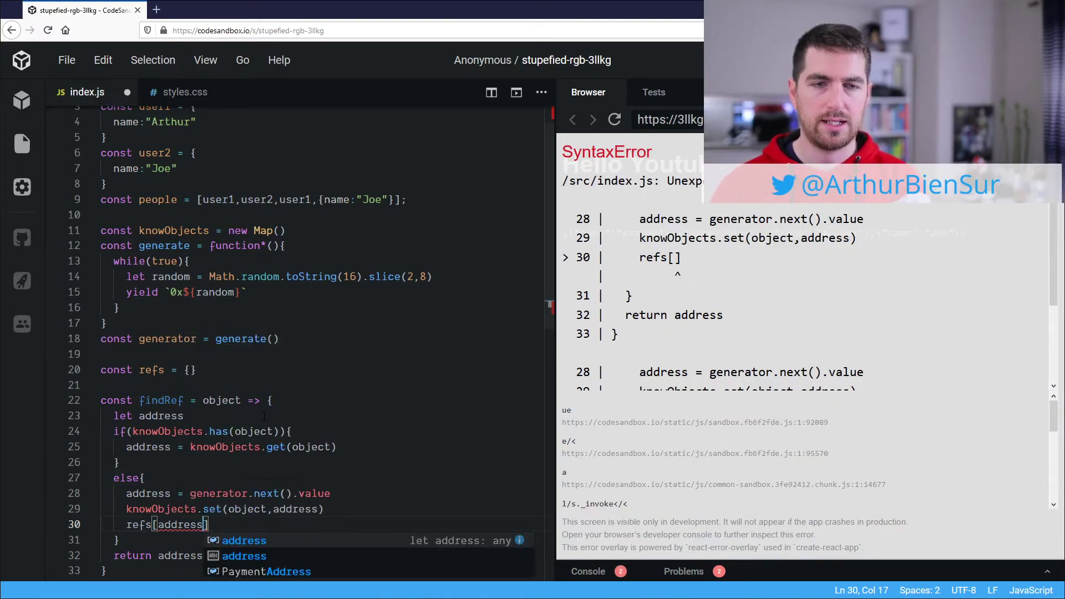
pyautogui.write('= object')
pyautogui.write('<')
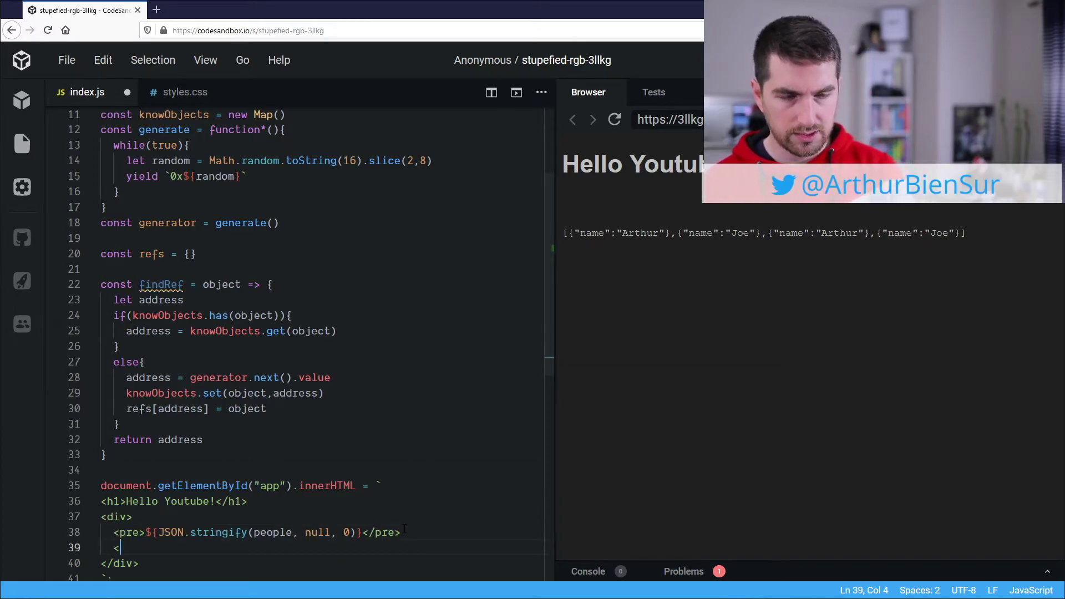
# - Add a <pre> block rendering JSON.stringify(refs) in the template
pyautogui.write('pre><')
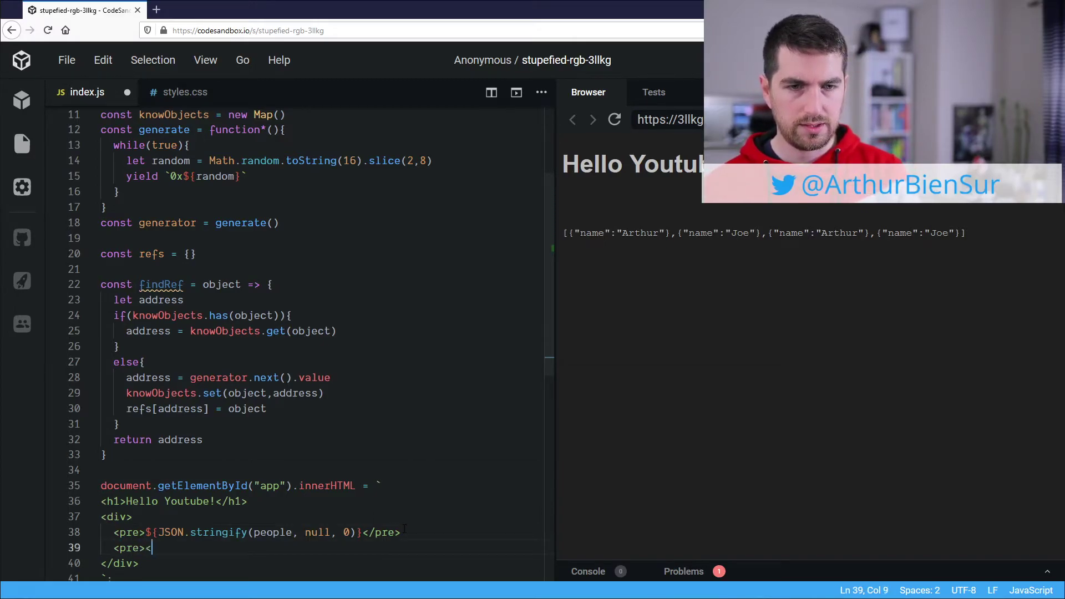
pyautogui.write('/pre>')
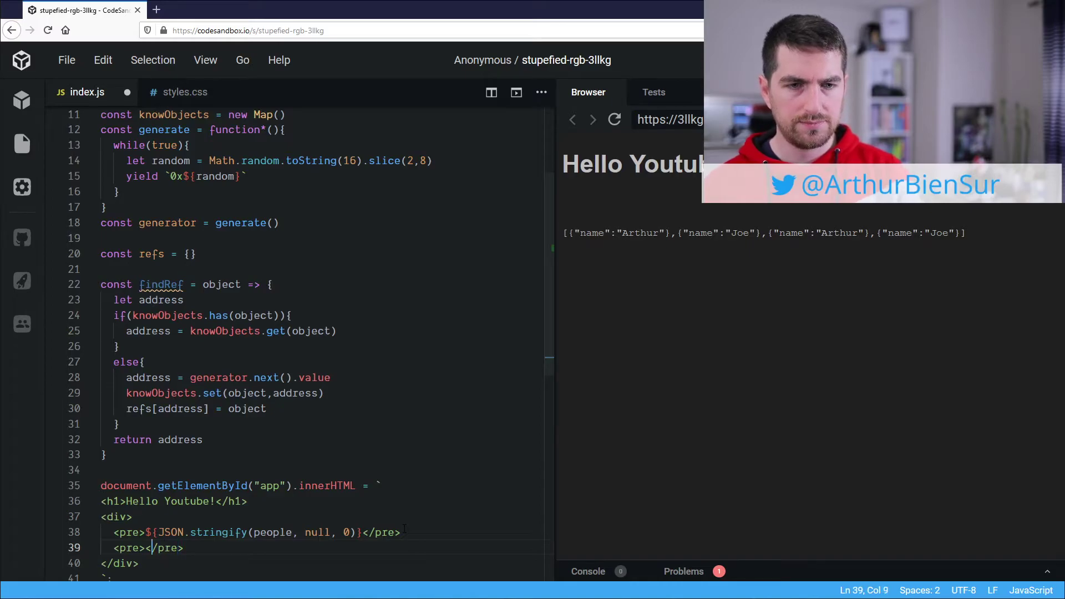
pyautogui.write('${')
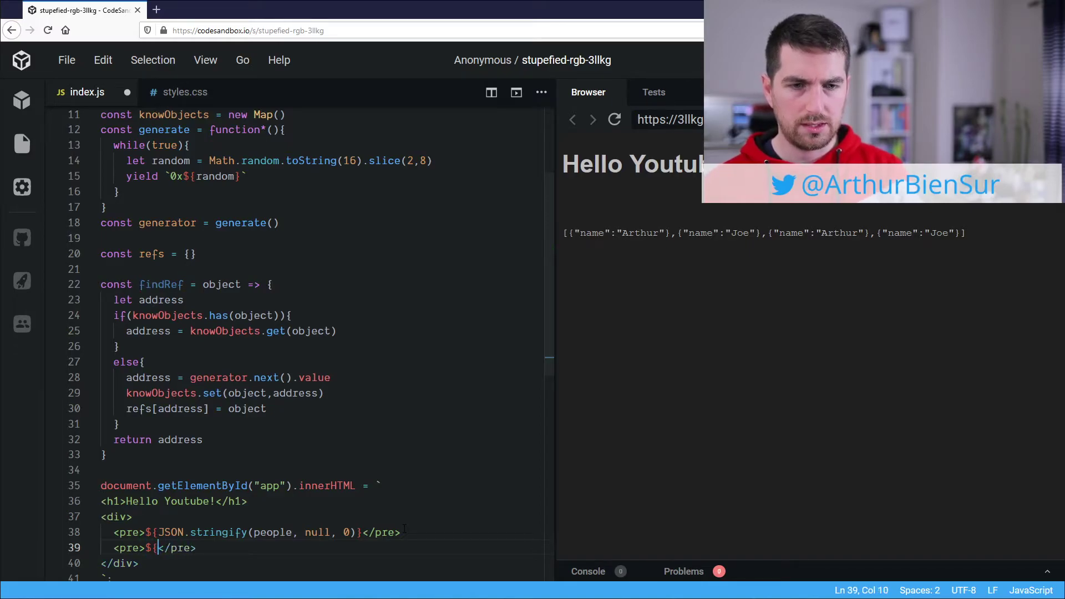
pyautogui.write('JSON')
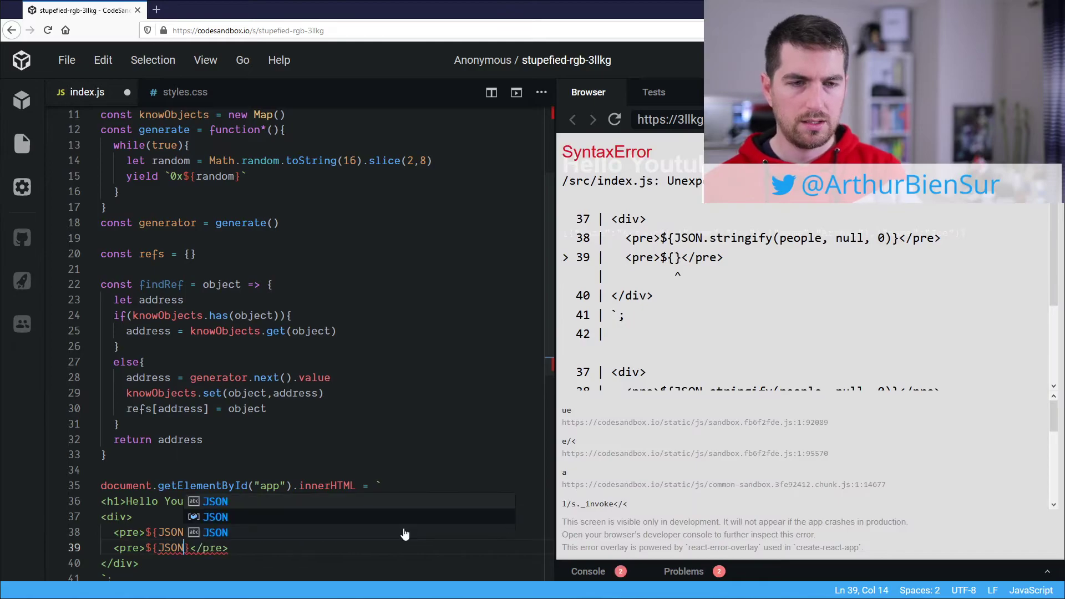
pyautogui.write('.stringify(')
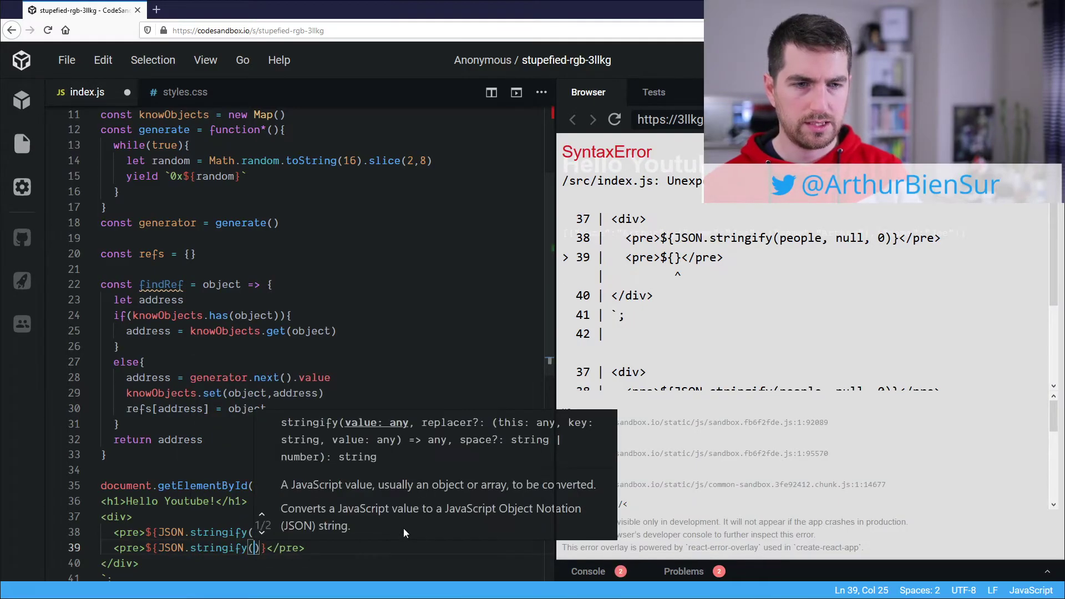
pyautogui.write('refs,null,1')
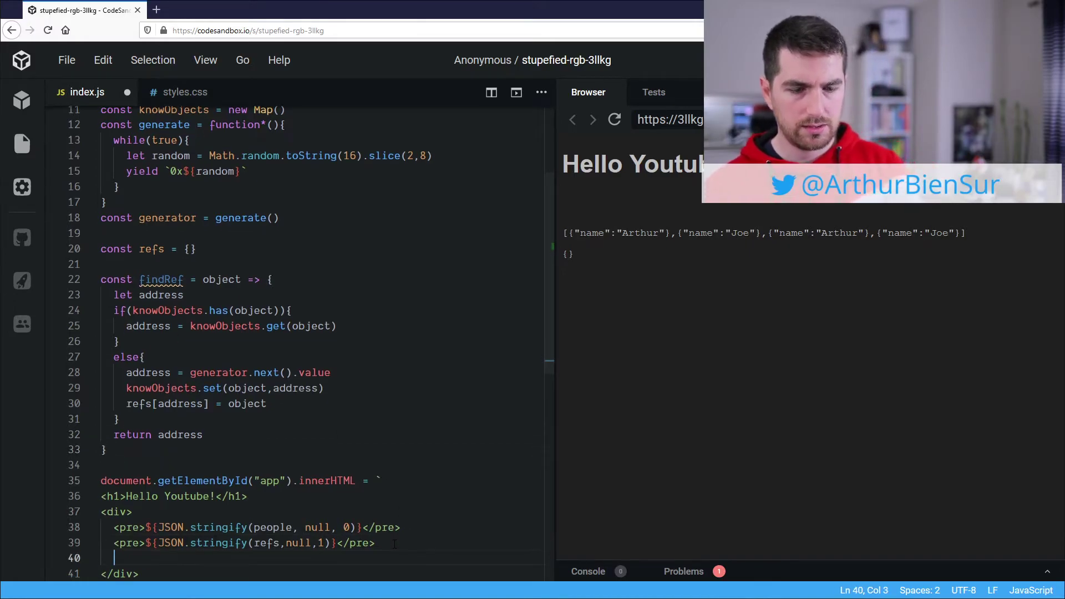
# - Add a second <pre> block rendering JSON.stringify(references, null, 1)
pyautogui.write('<pre>')
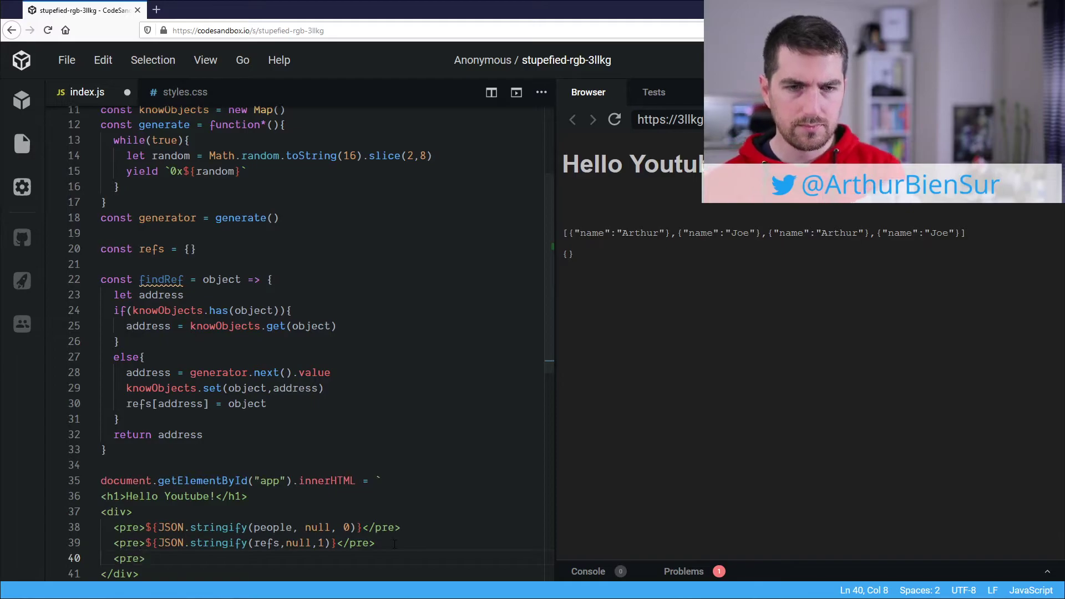
pyautogui.write('${}')
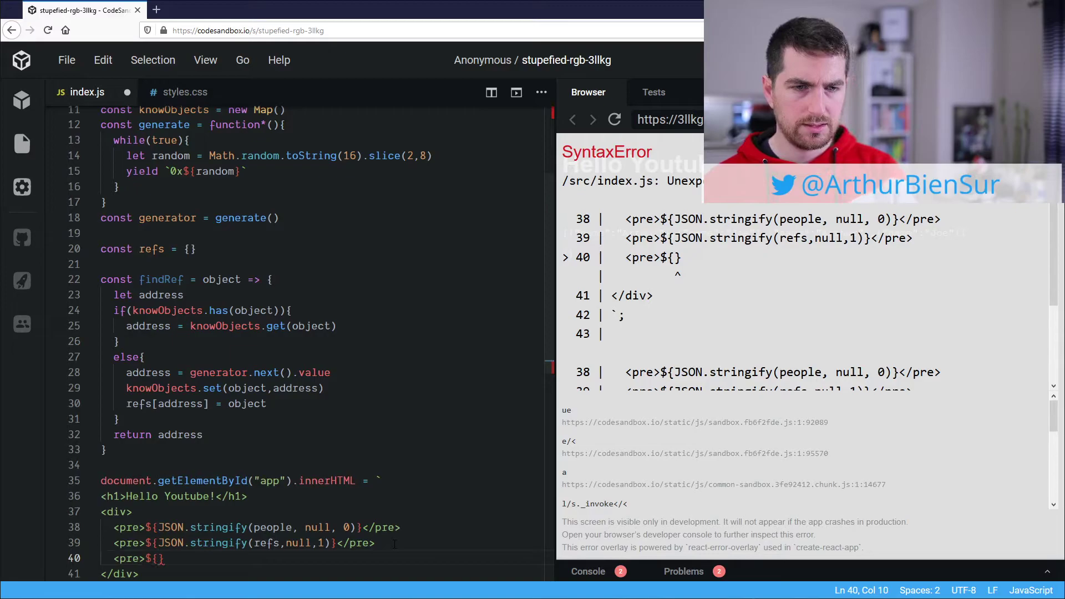
pyautogui.write('JSON.stringify(re')
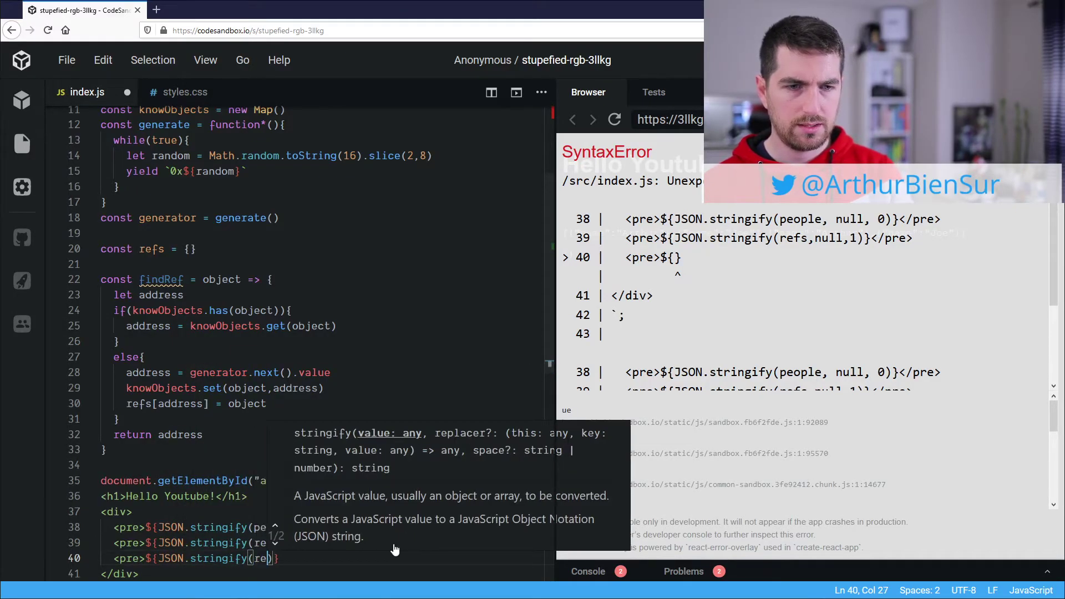
pyautogui.write('ferences,null,1')
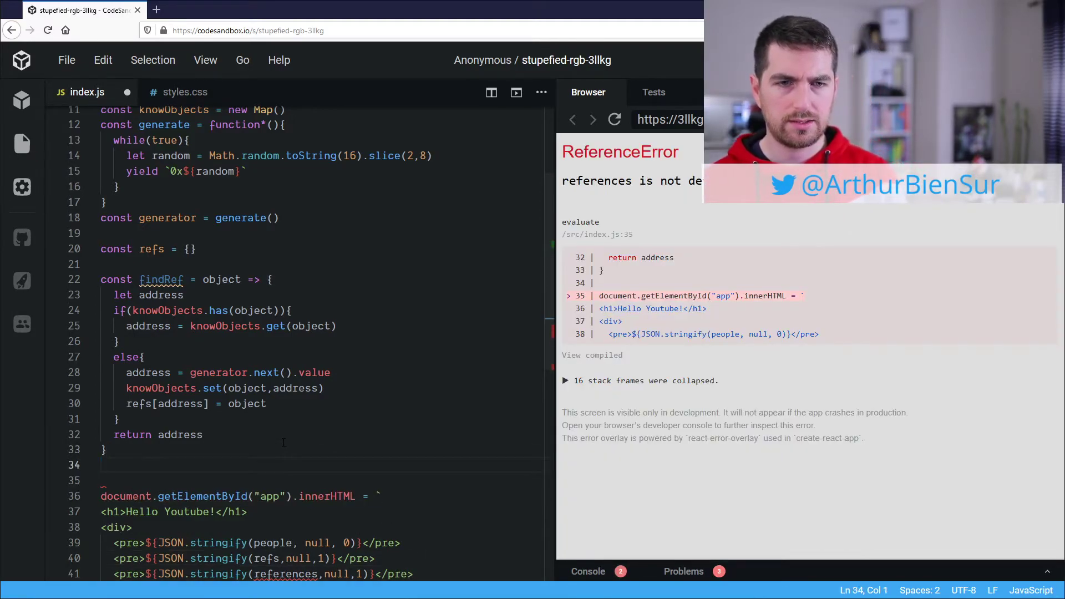
# - Add the line const references = people.map(p => findRef(p)) above the innerHTML assignment
pyautogui.write('const')
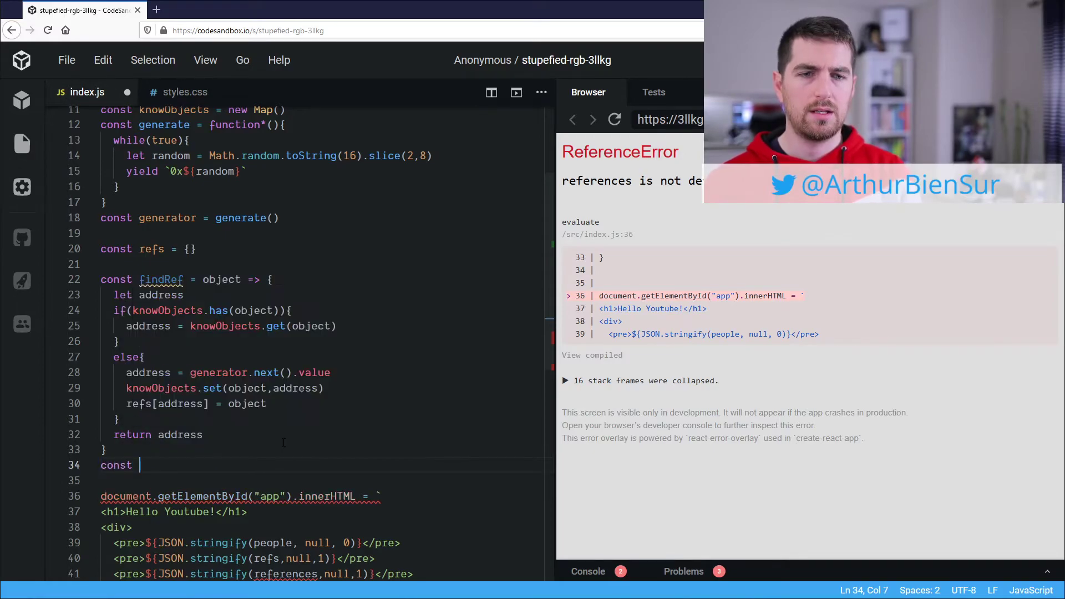
pyautogui.write('reference')
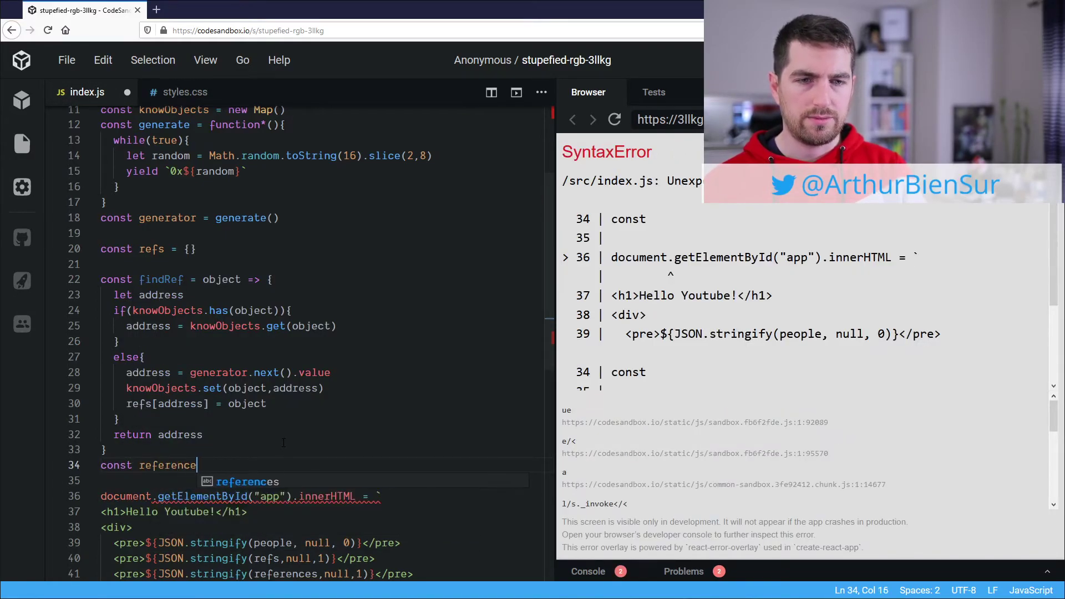
pyautogui.write('s =')
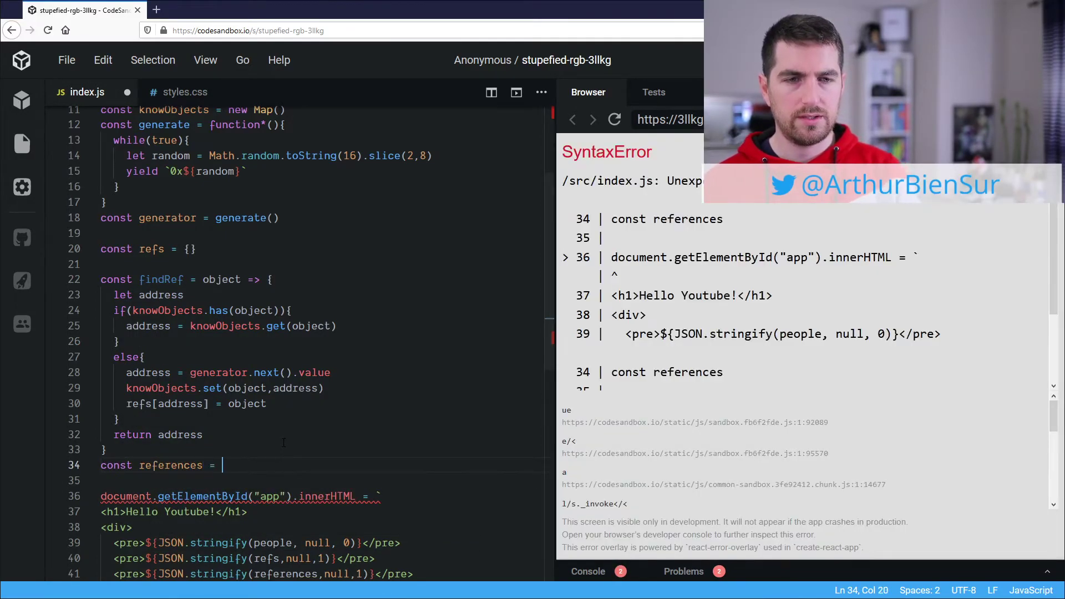
pyautogui.write('people')
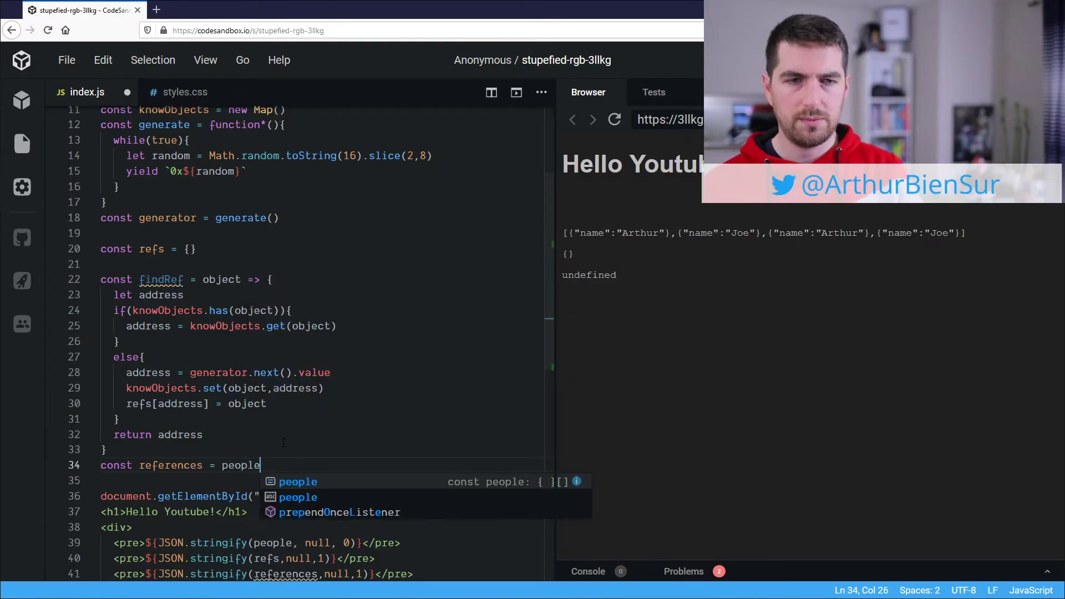
pyautogui.write('.map(')
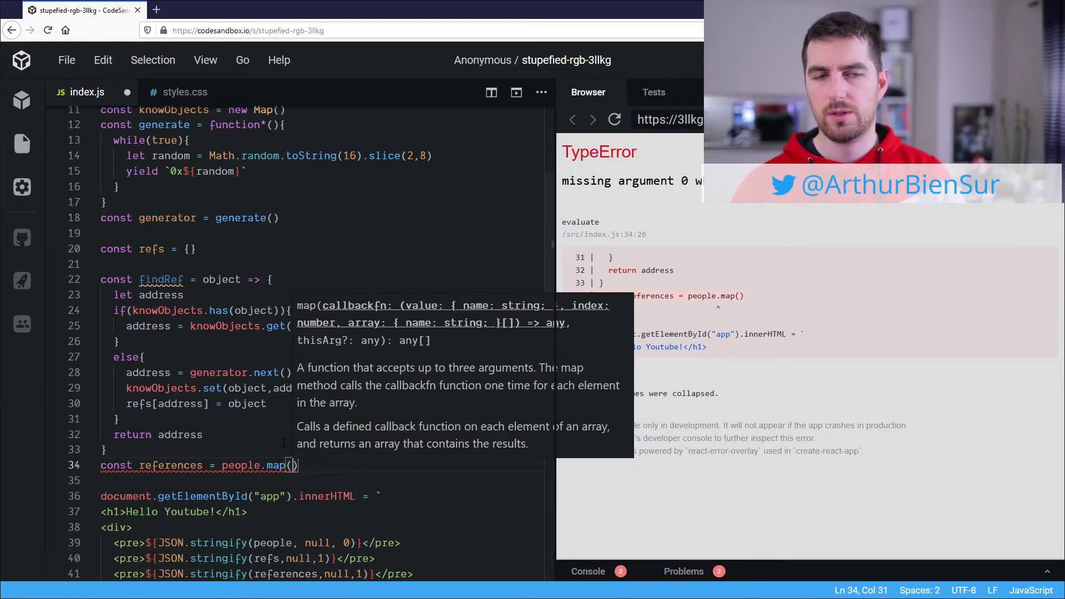
pyautogui.doubleClick(162, 279)
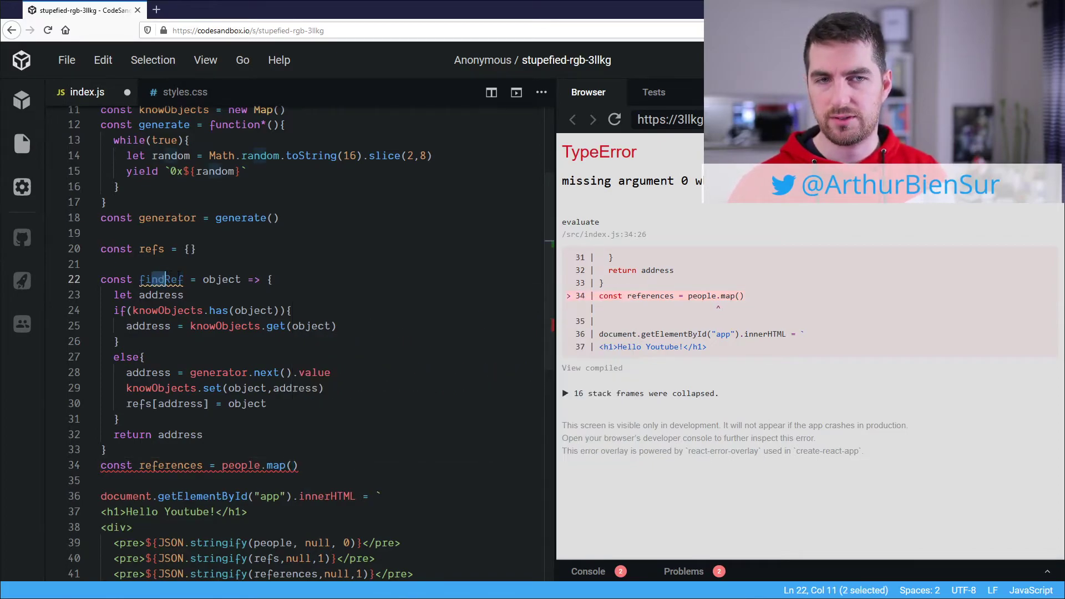
pyautogui.doubleClick(161, 279)
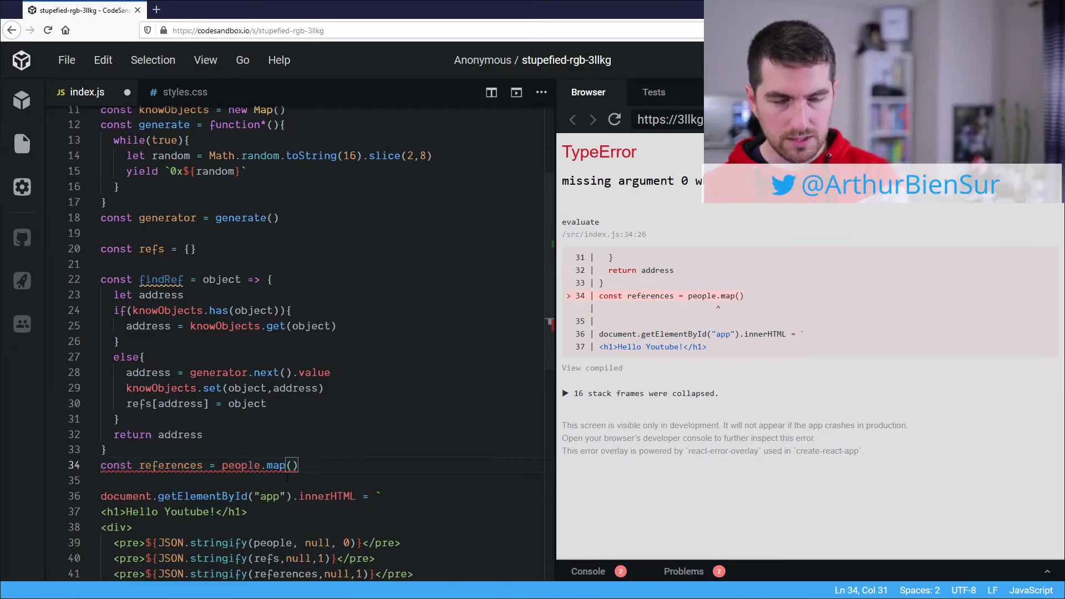
pyautogui.write('p =>')
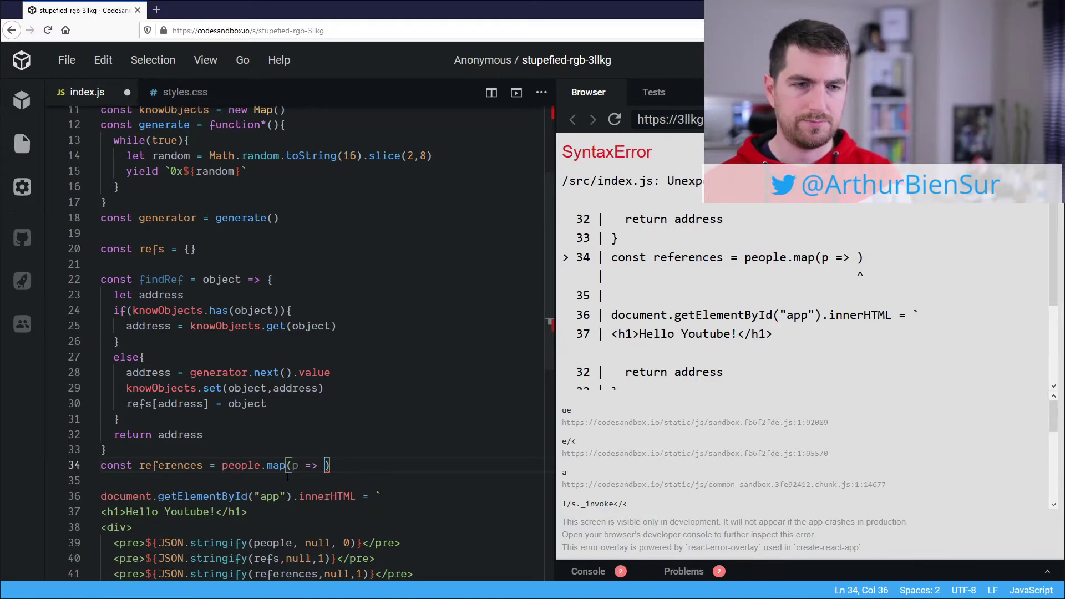
pyautogui.write('findRef(p')
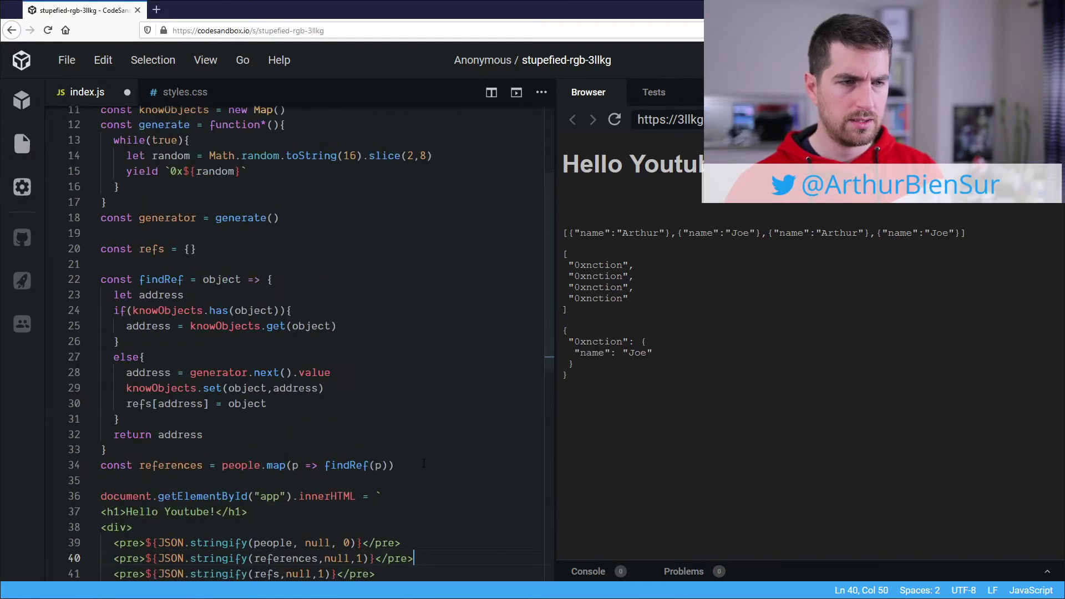
# - Replace let with const on the random line in the generate function
pyautogui.scroll(-3)
pyautogui.write('cons')
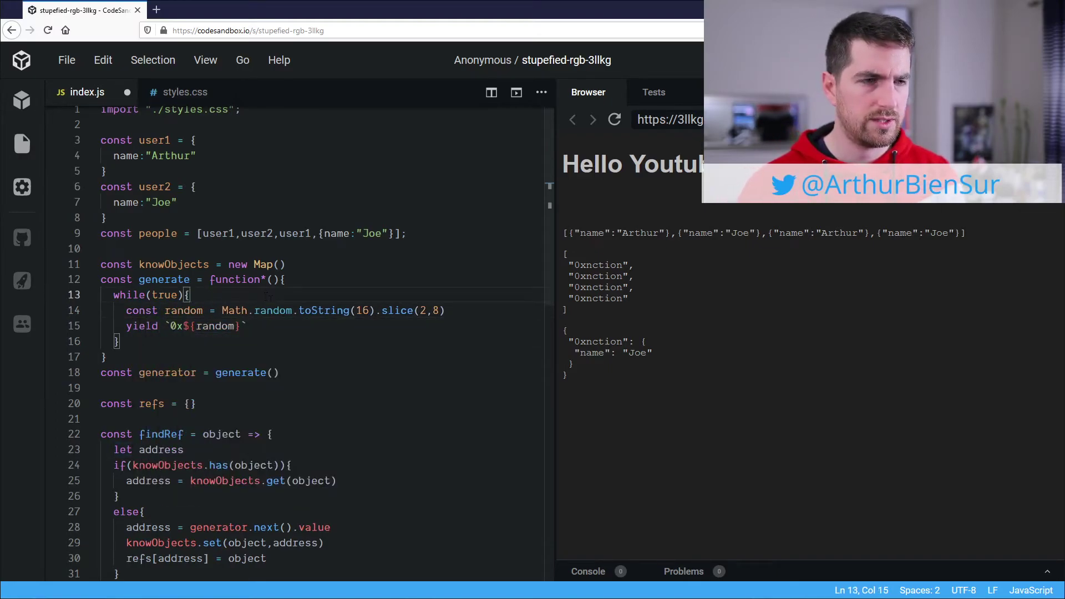
pyautogui.click(614, 120)
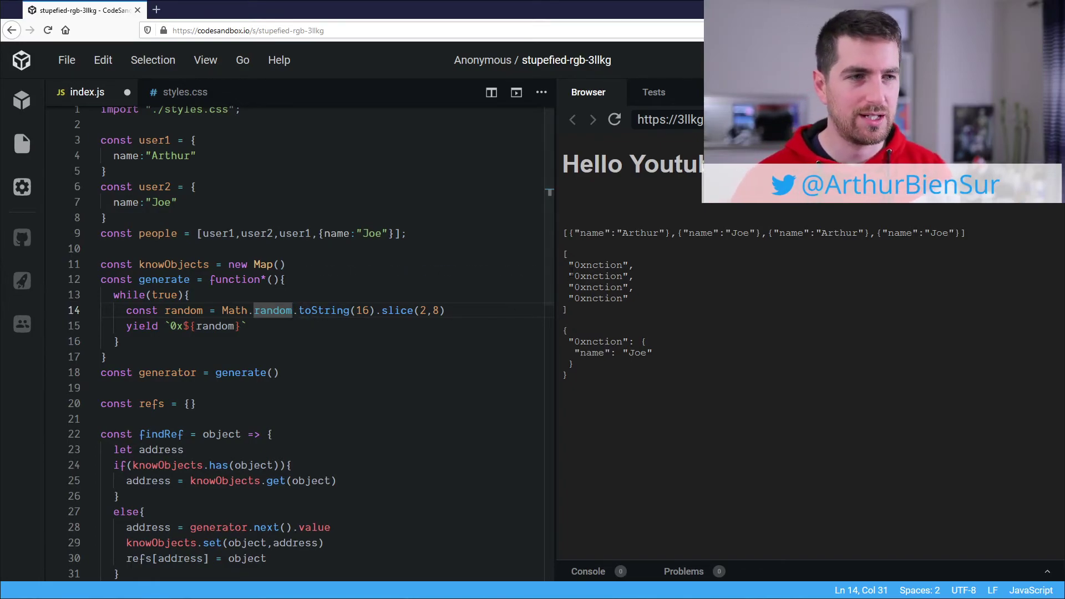
pyautogui.doubleClick(603, 265)
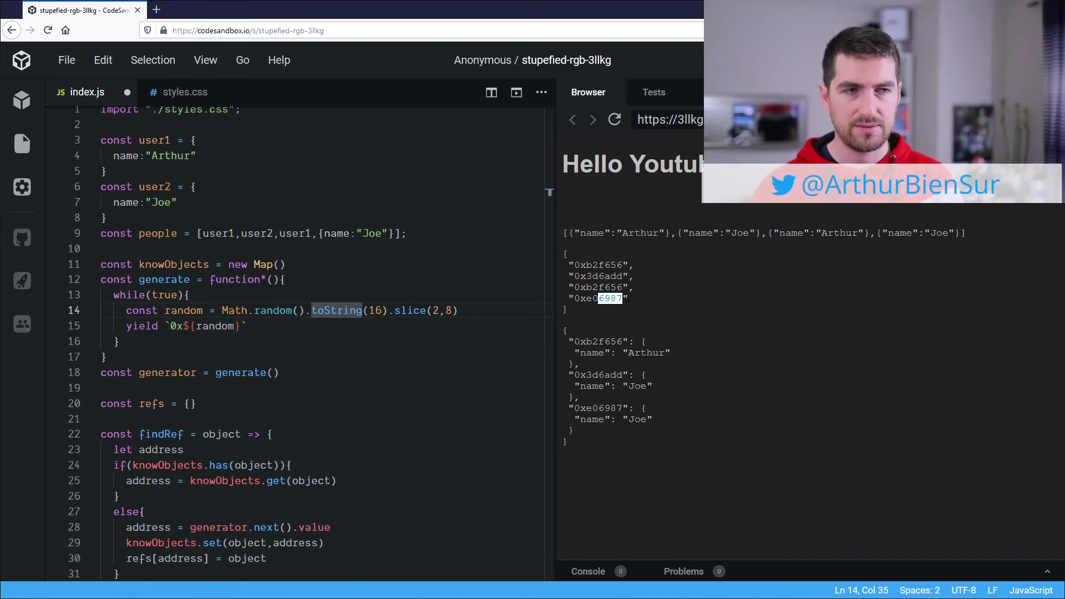
pyautogui.moveTo(643, 314)
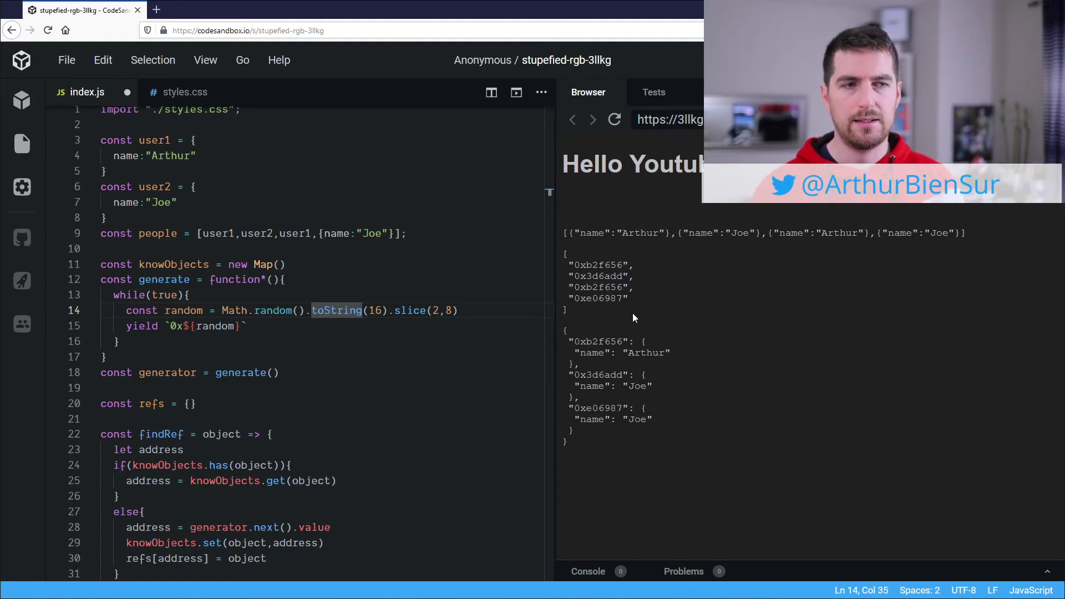
# - Rename the user2 object's name from Joe to Bob
pyautogui.scroll(-3)
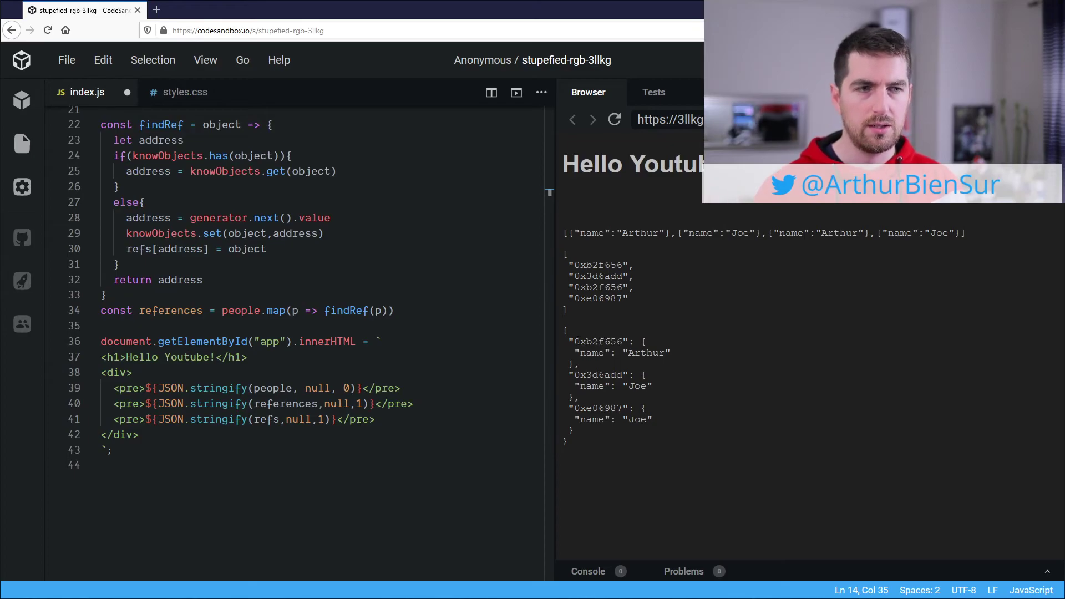
pyautogui.doubleClick(598, 342)
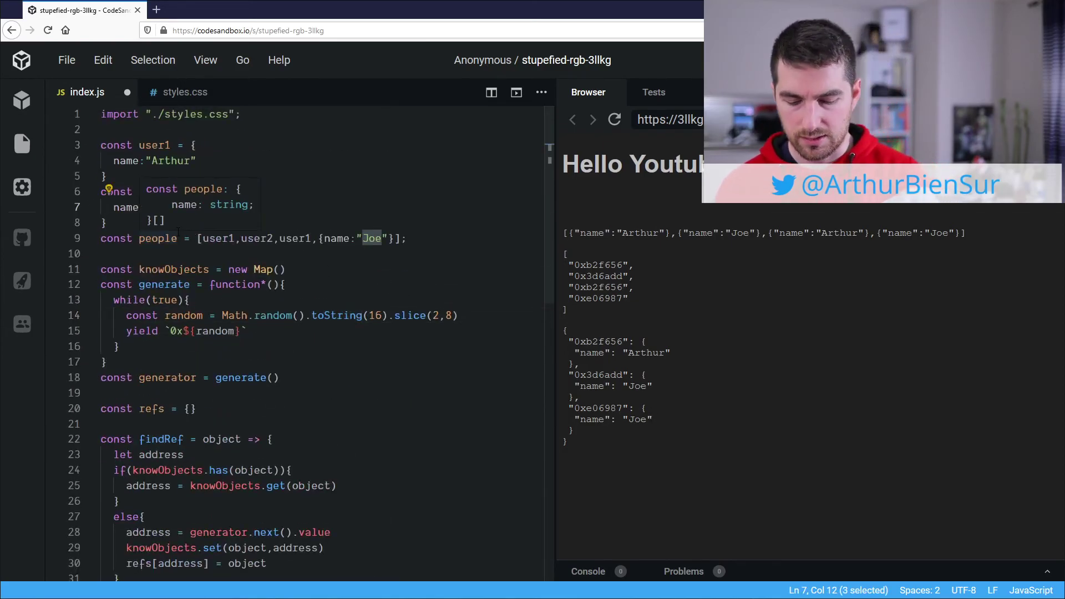
pyautogui.write('const user2 = {')
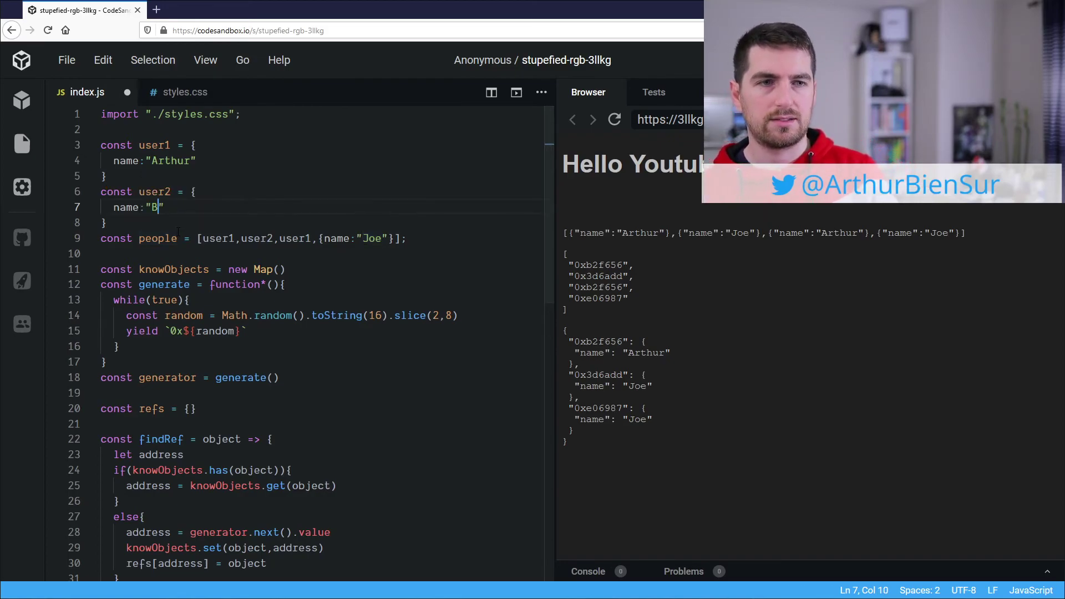
pyautogui.write('ob')
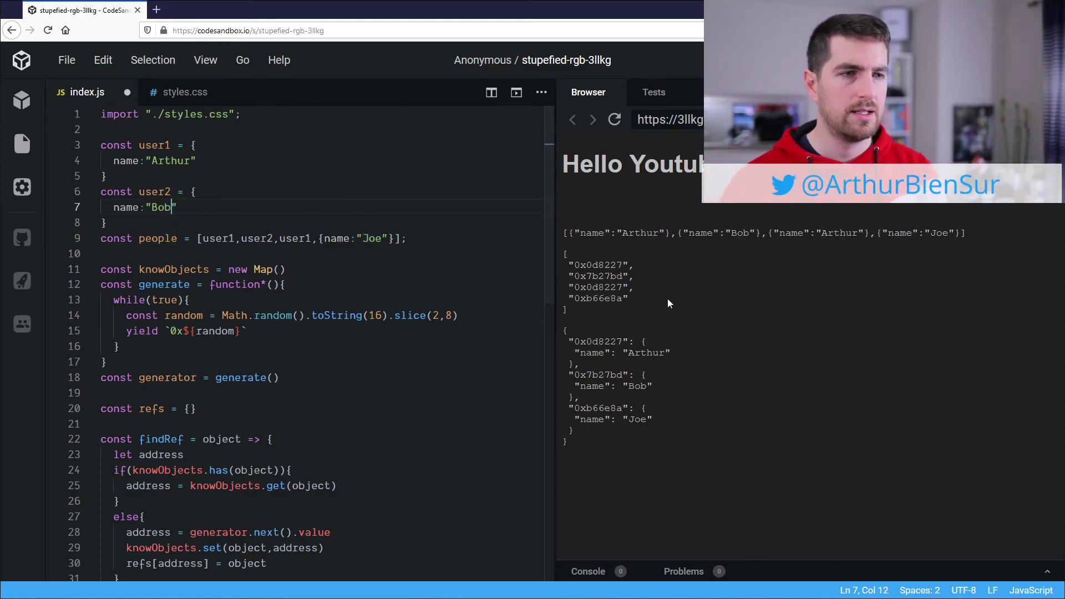